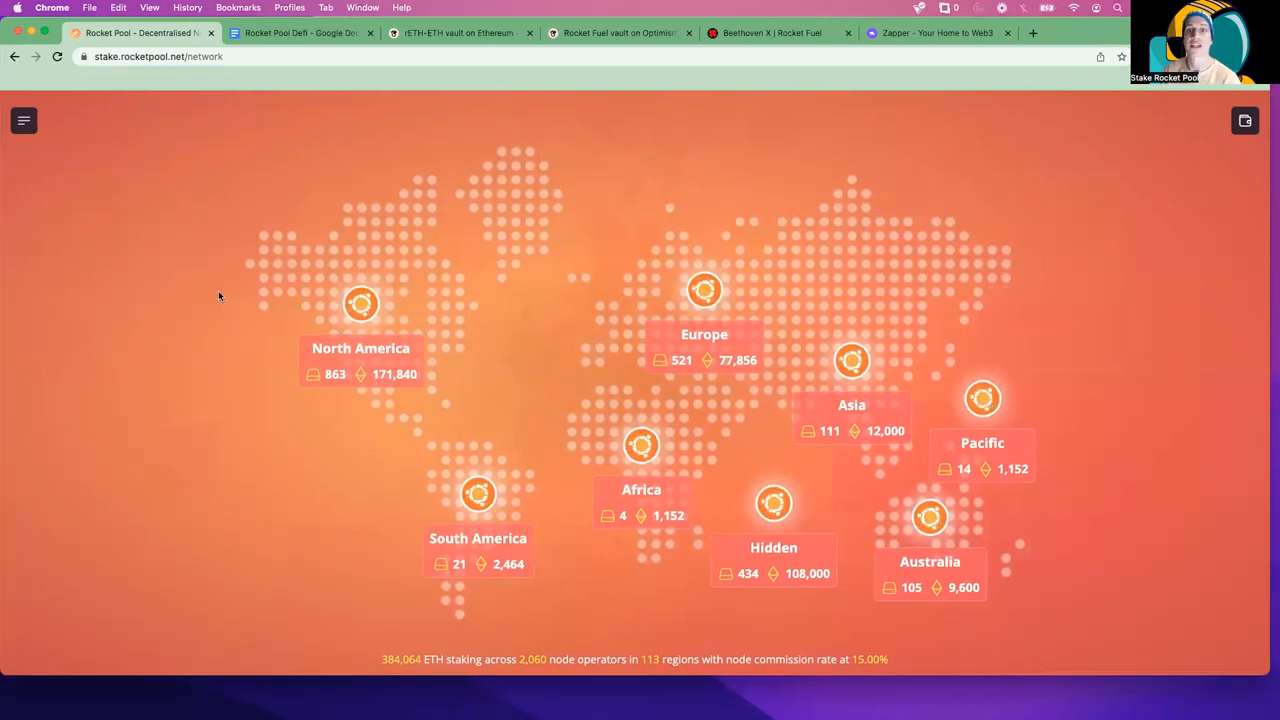
mouse_move(537, 276)
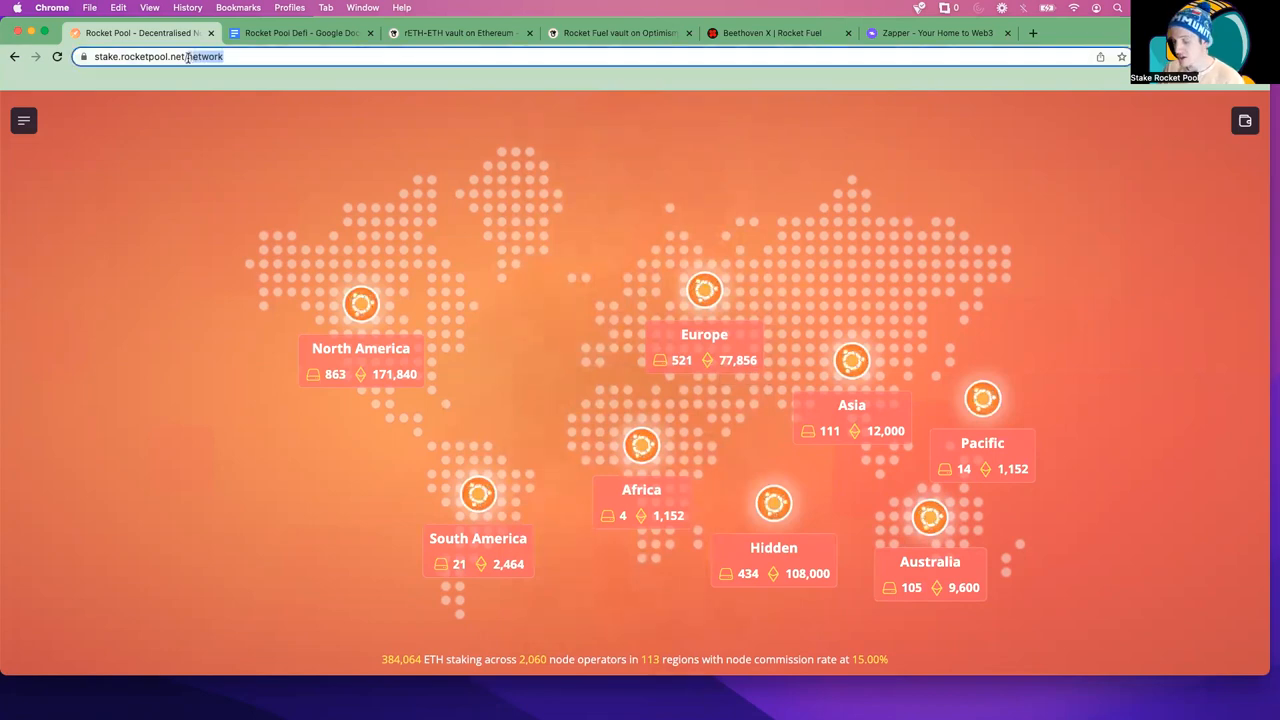
- Load Rocket Pool's main ETH-to-rETH staking page instead of the network map
key(Enter)
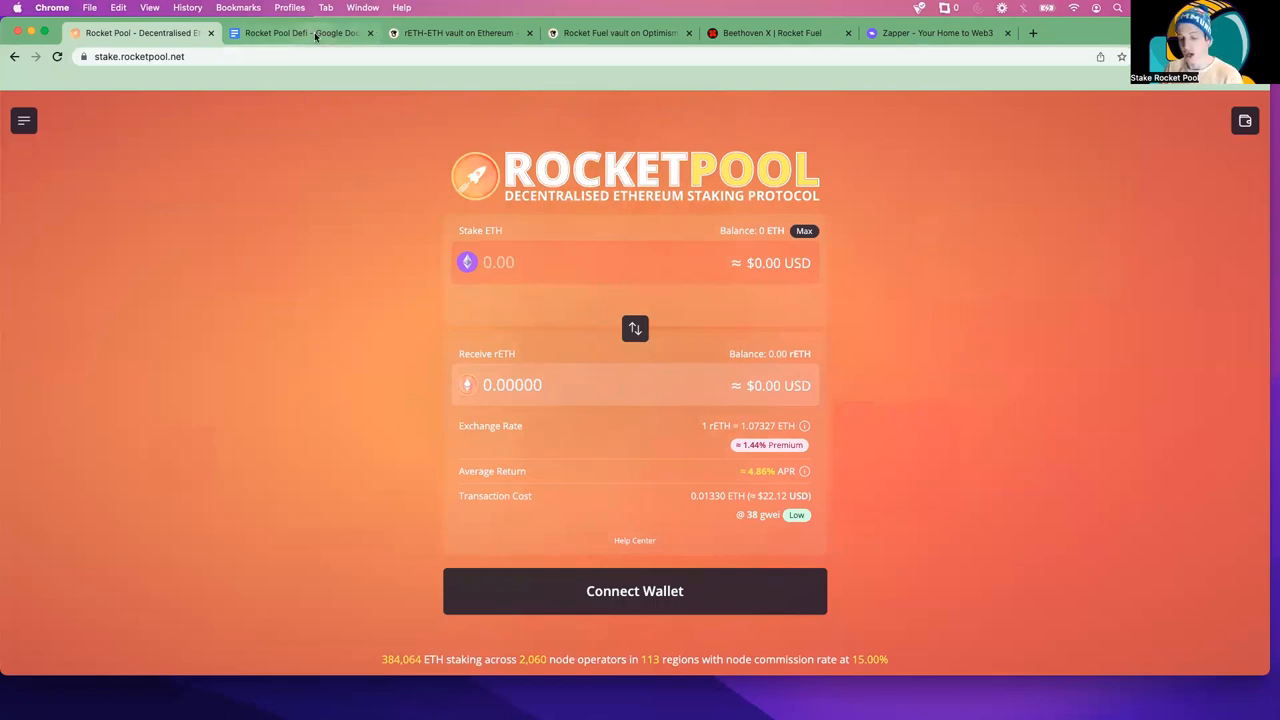
- Switch to the Rocket Pool Defi doc and scroll to its Table of Contents
click(300, 32)
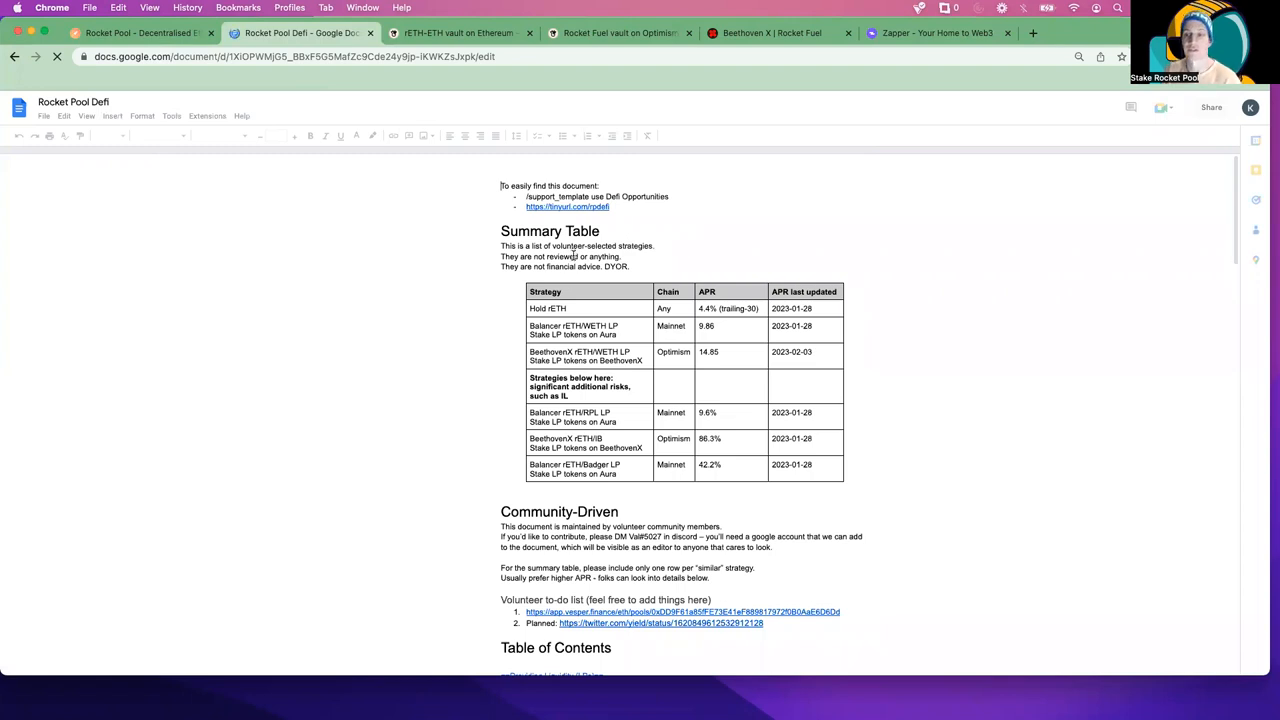
scroll(down, 3)
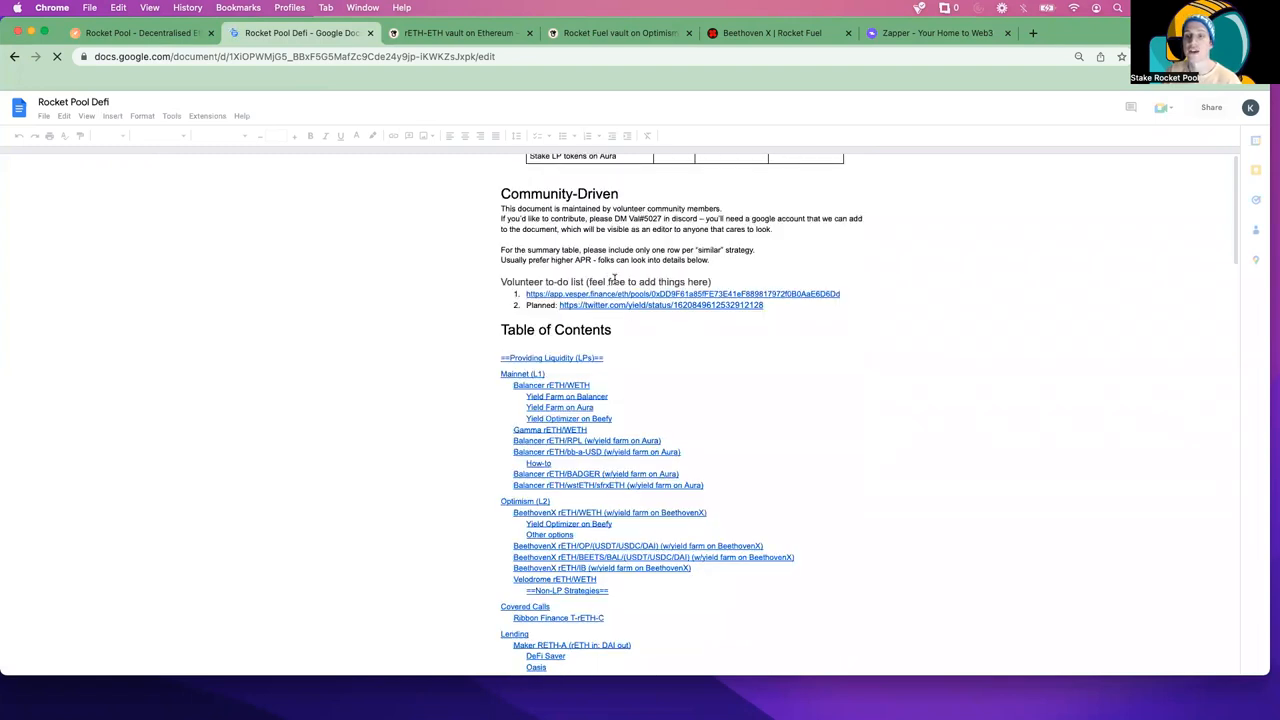
scroll(down, 3)
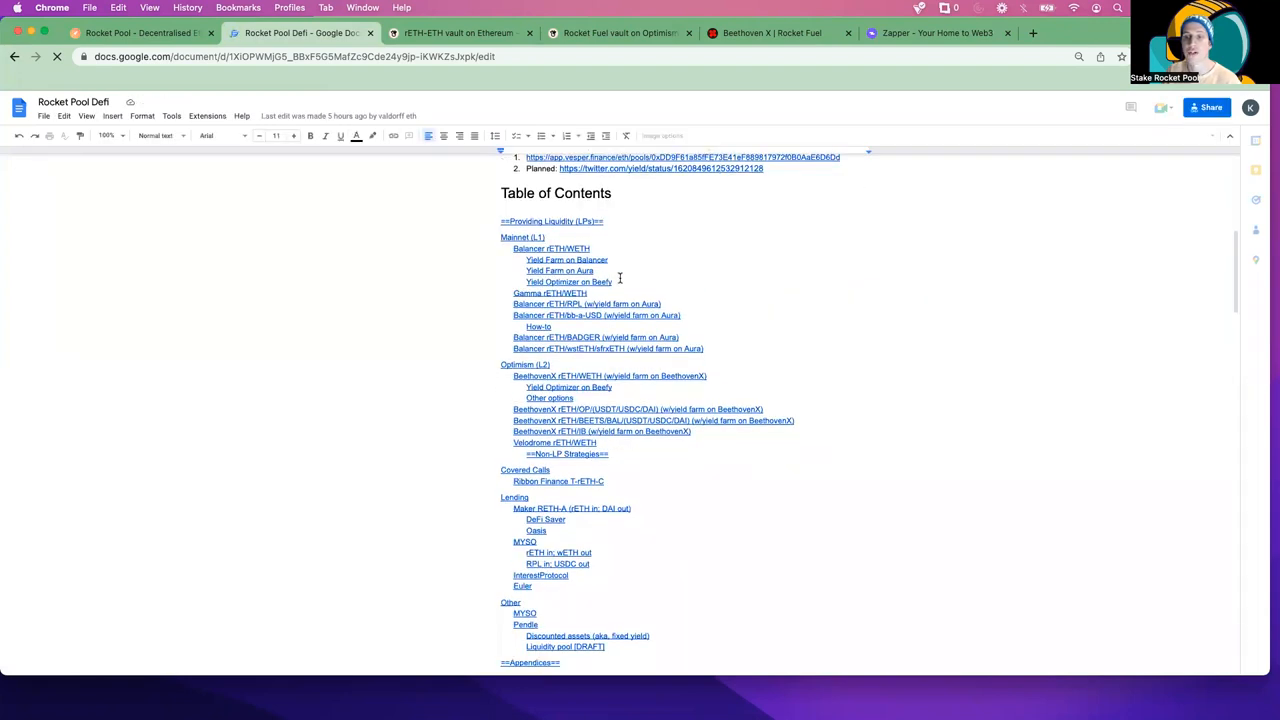
scroll(down, 3)
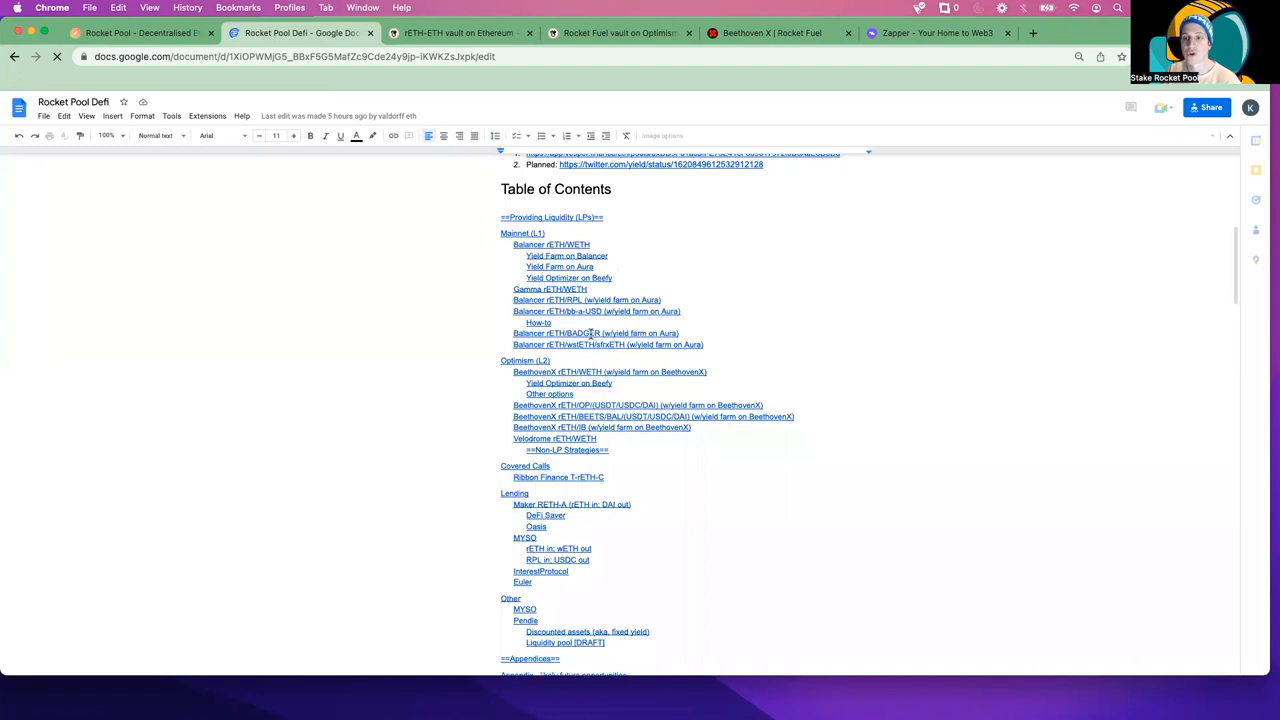
scroll(down, 3)
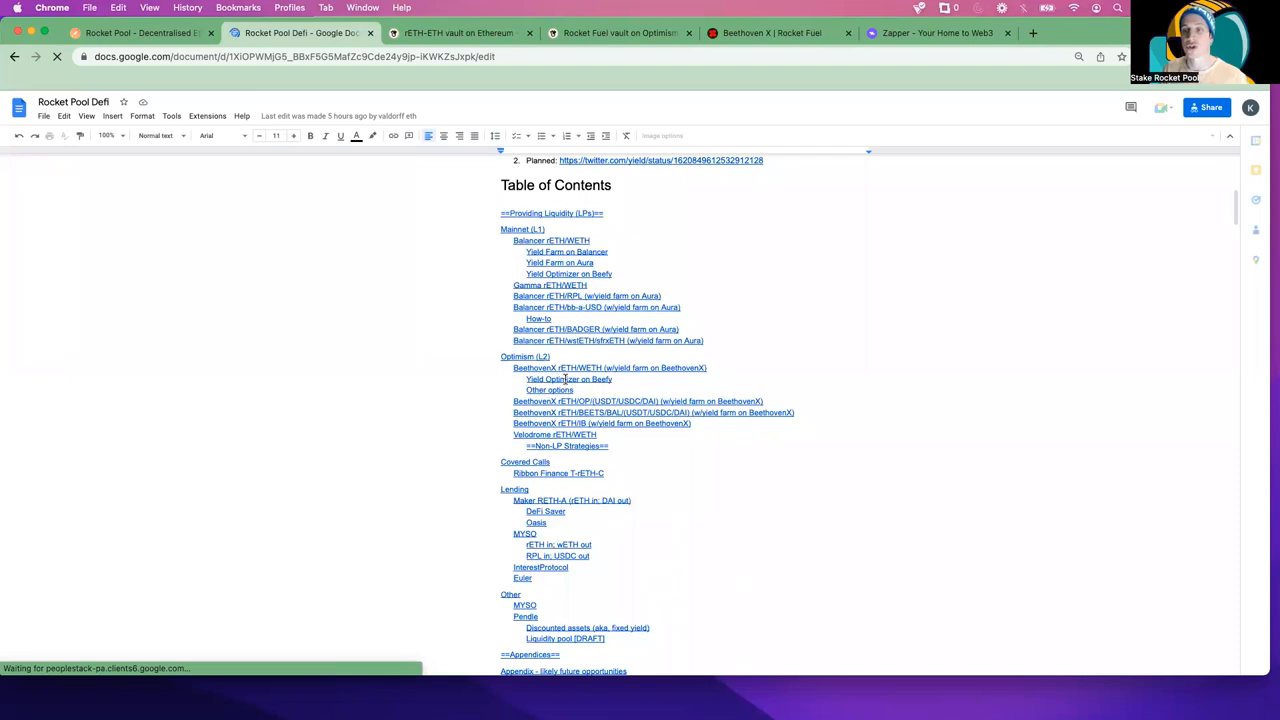
mouse_move(587, 381)
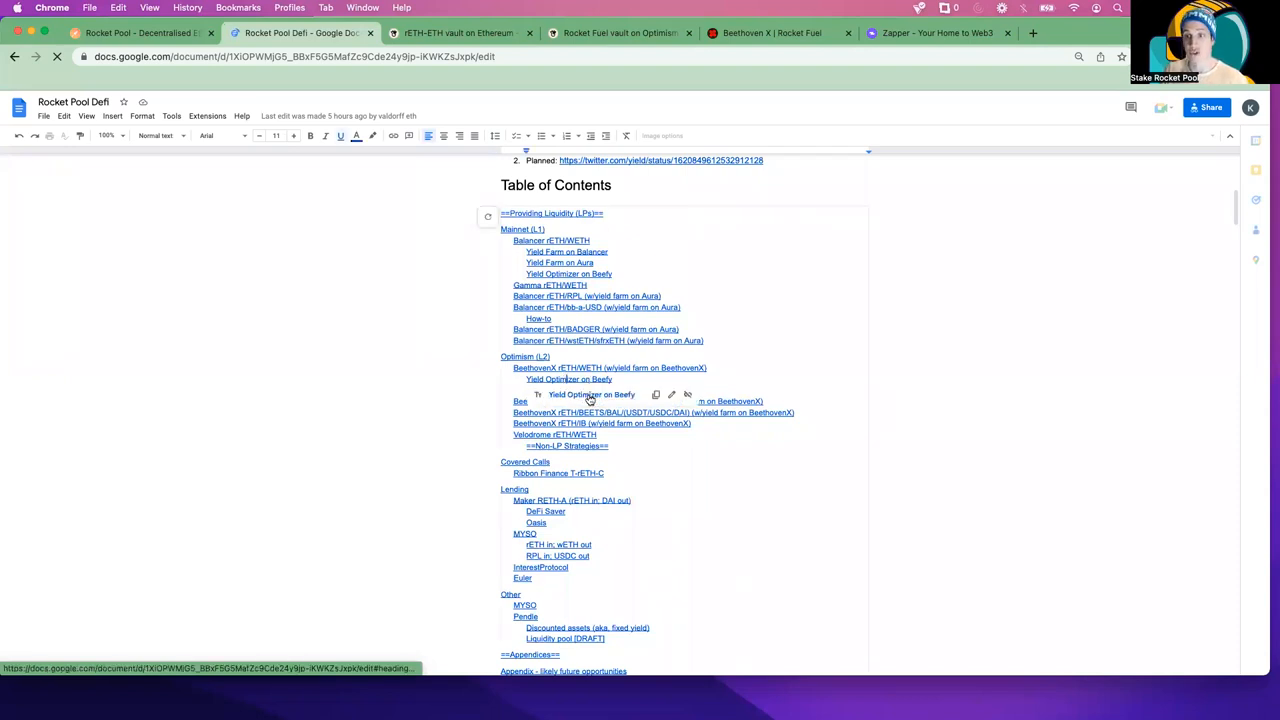
- Jump to the Yield Optimizer on Beefy section and open its app.beefy.finance vault link
click(568, 378)
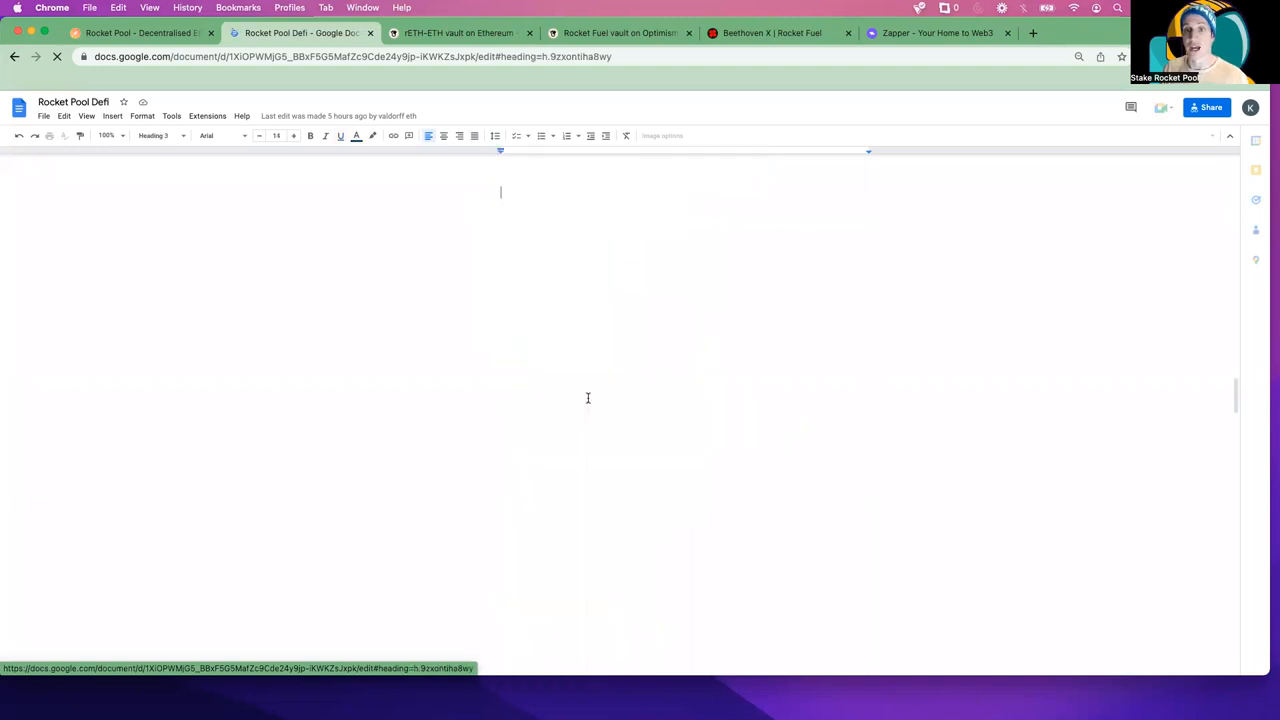
scroll(down, 3)
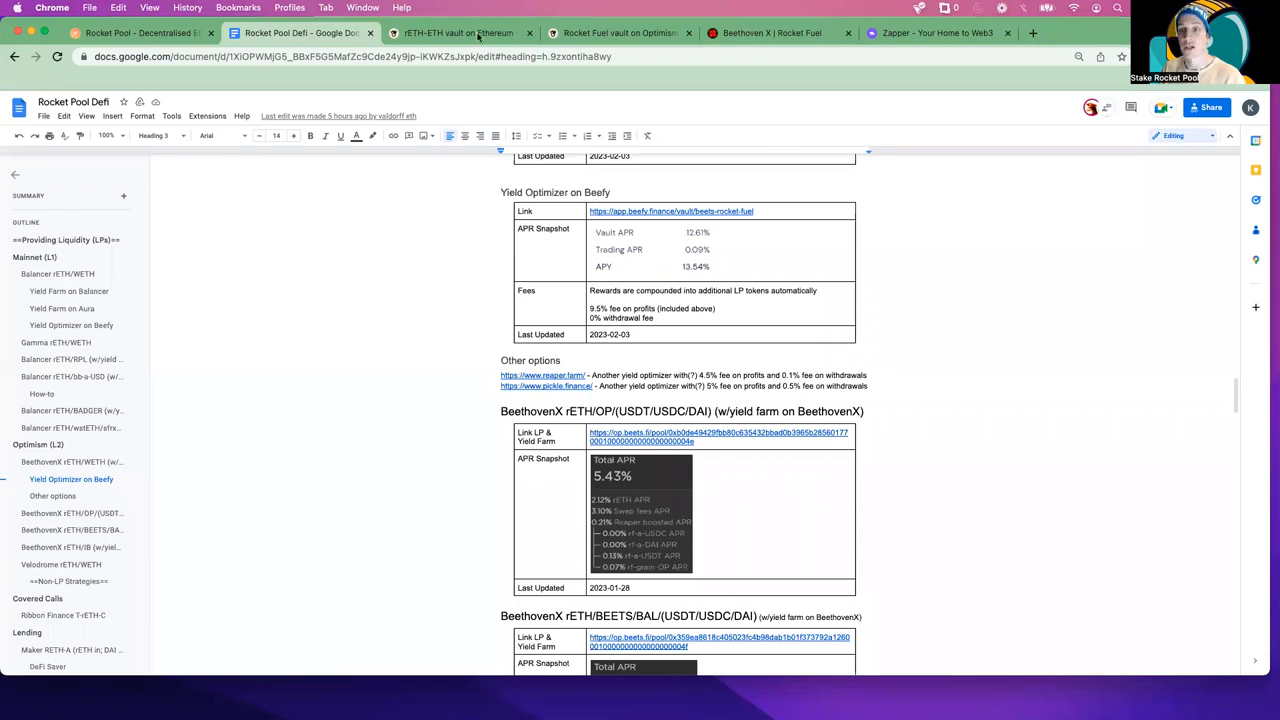
mouse_move(460, 33)
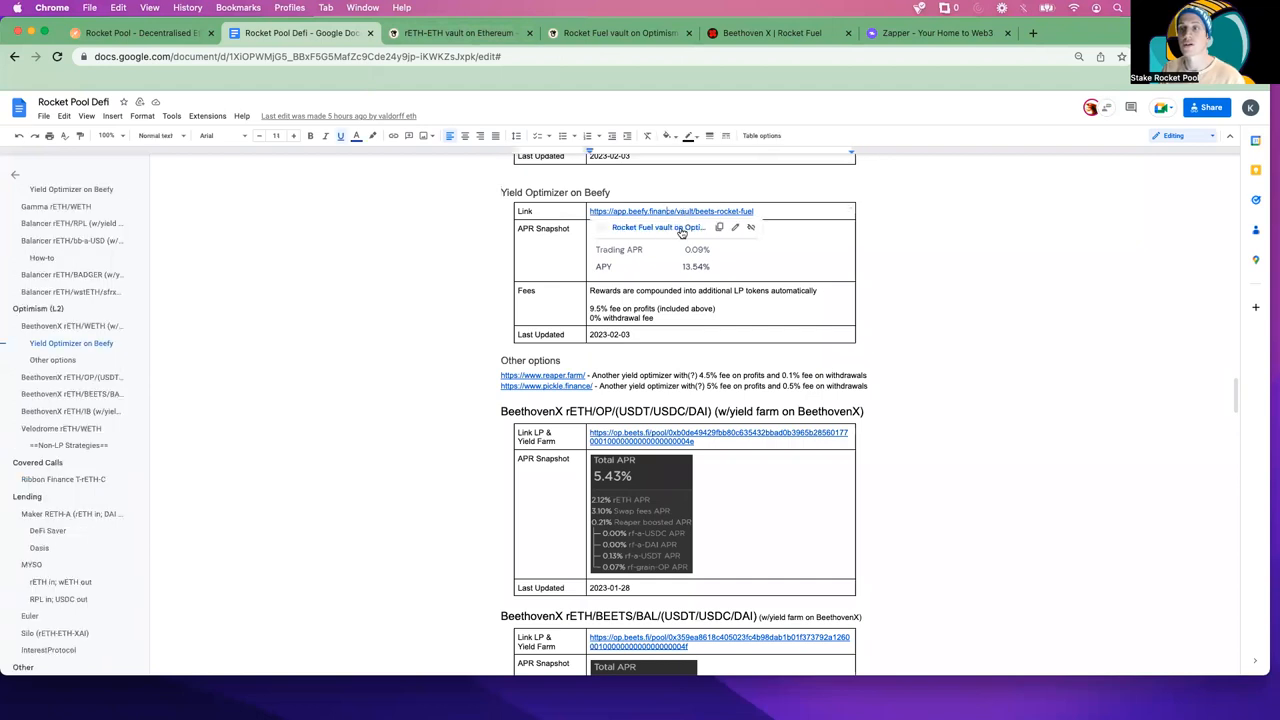
click(670, 211)
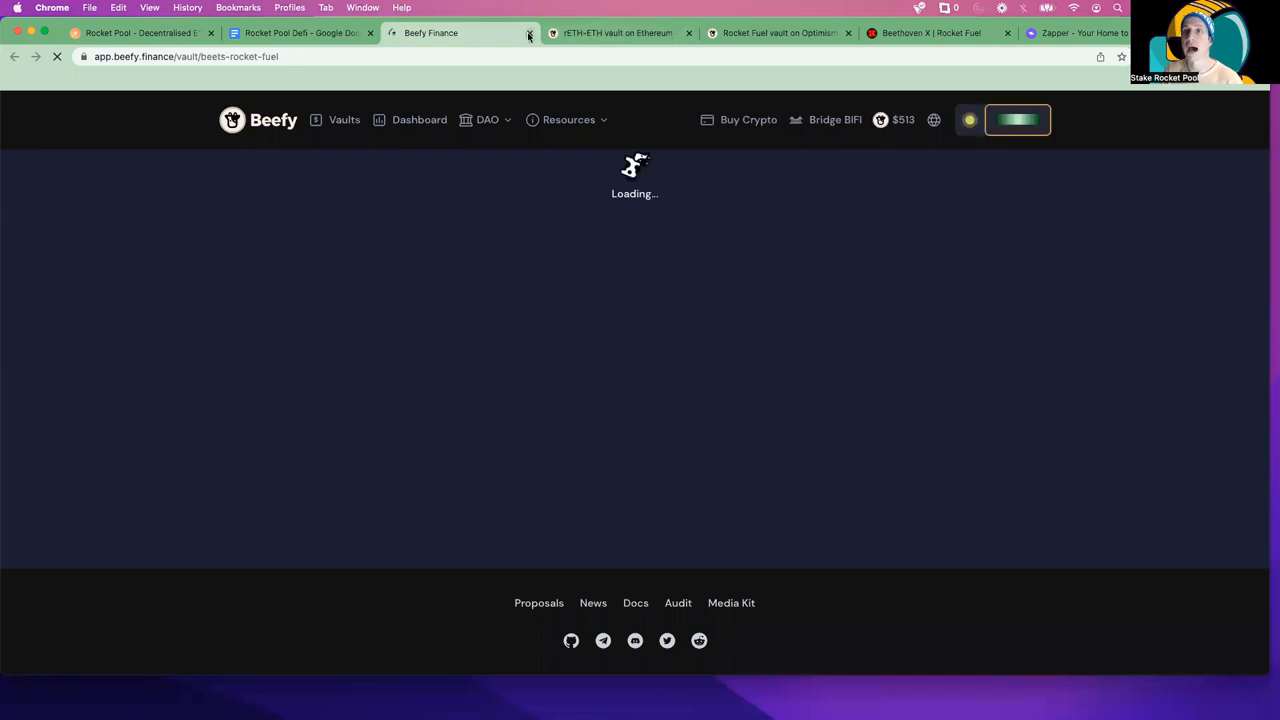
- Close the duplicate Beefy tab and review the rETH-ETH vault's rates, LP breakdown and 9.1 safety score
click(459, 32)
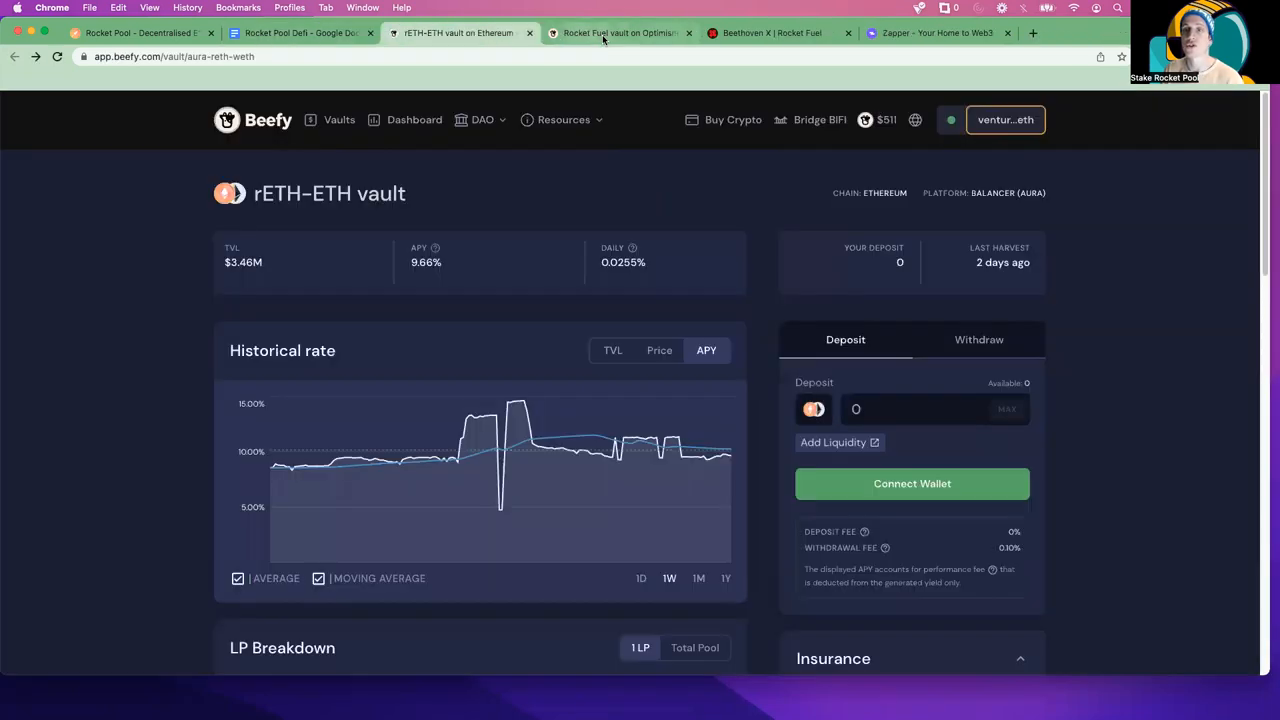
mouse_move(620, 33)
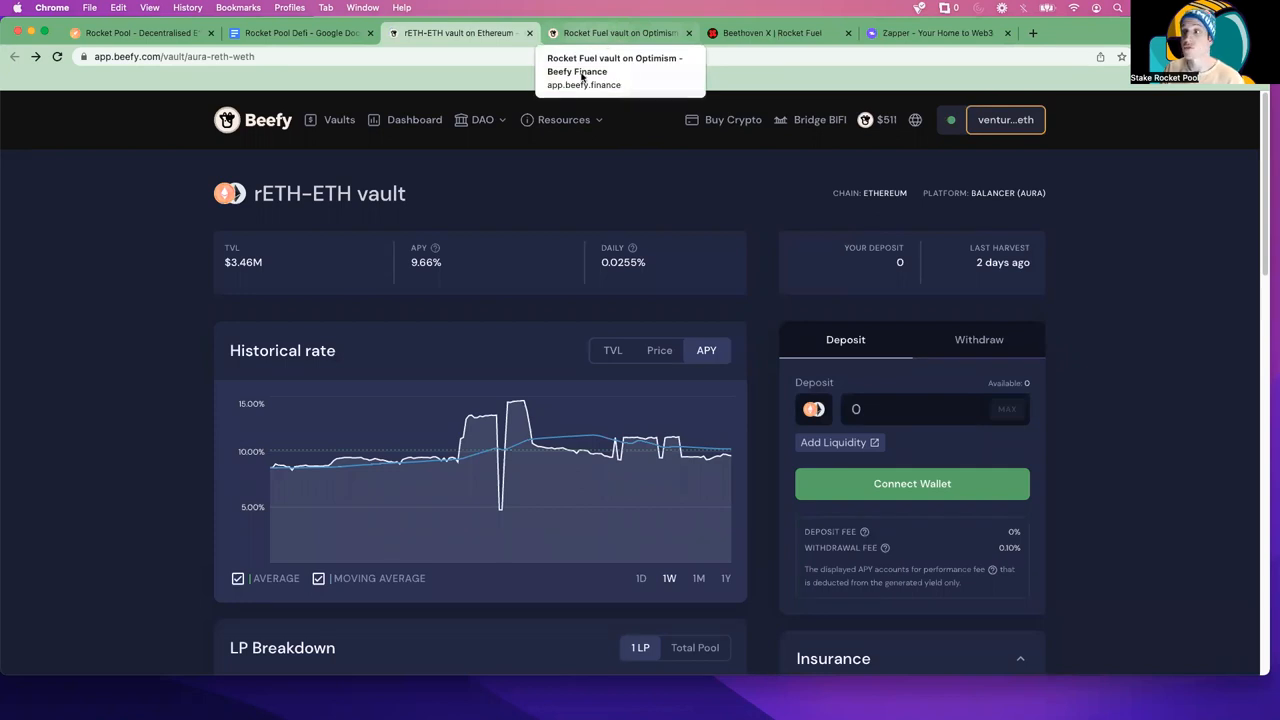
mouse_move(563, 155)
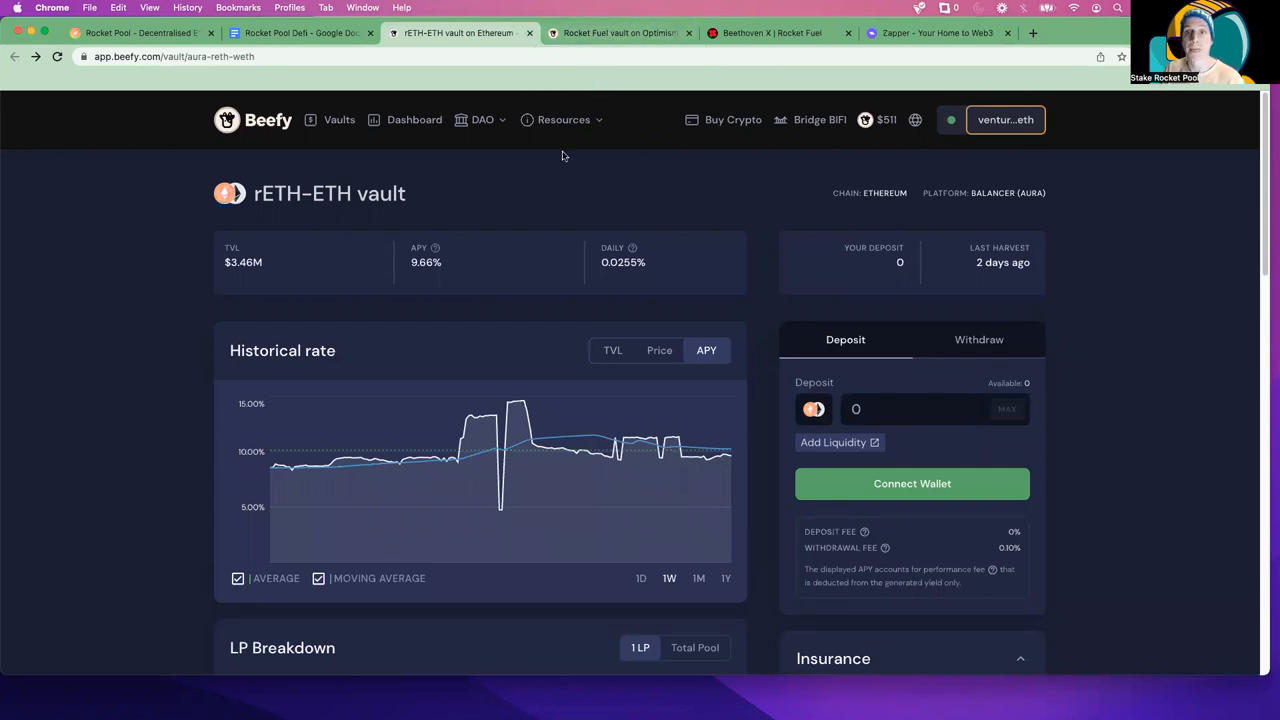
mouse_move(265, 204)
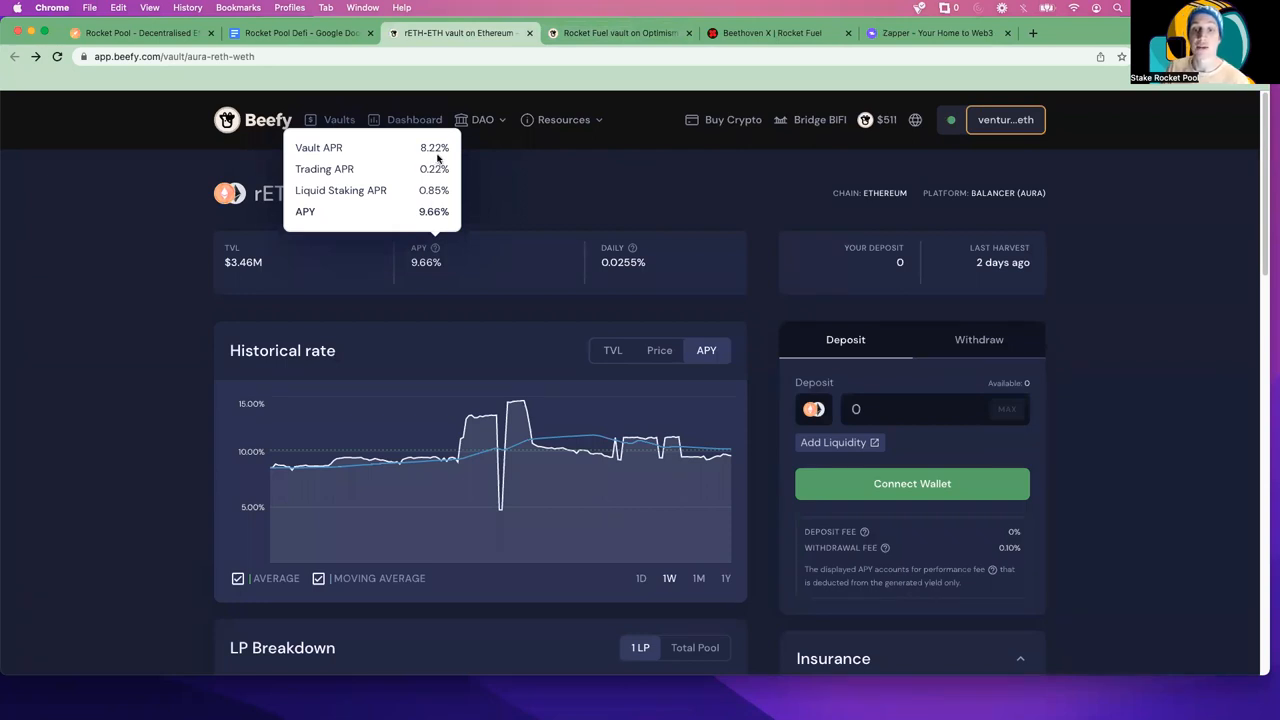
mouse_move(435, 205)
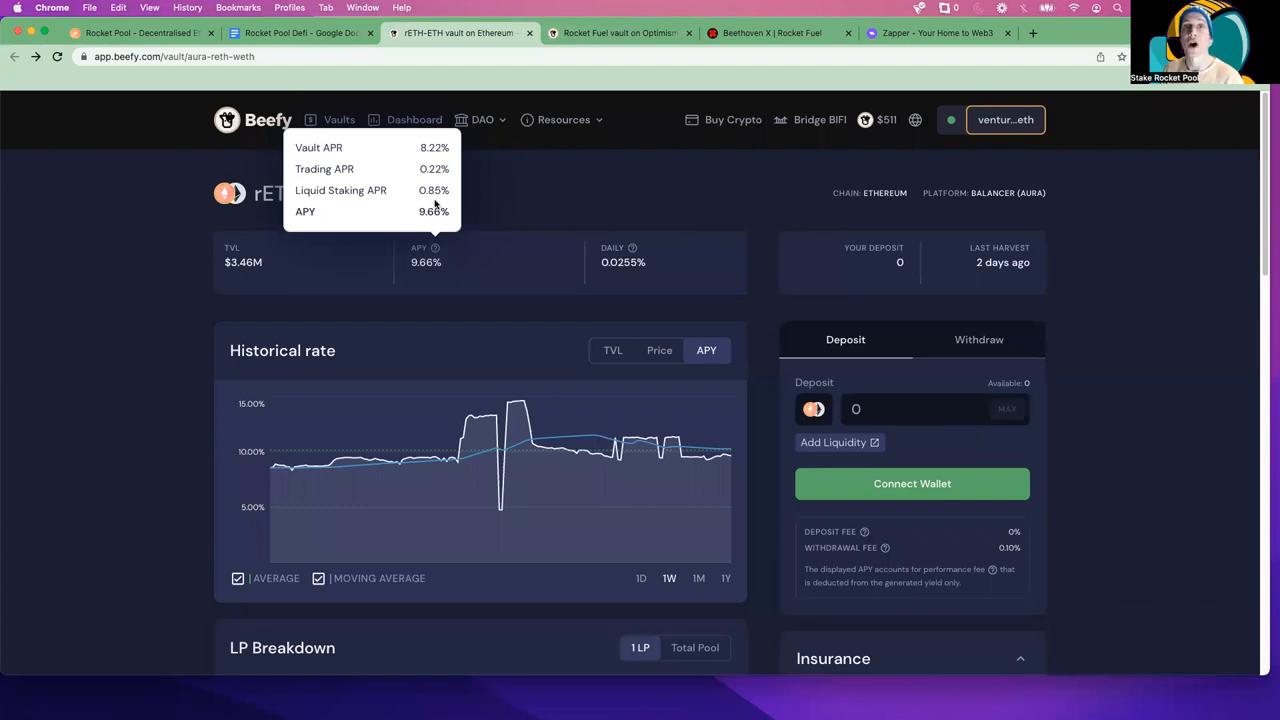
mouse_move(603, 304)
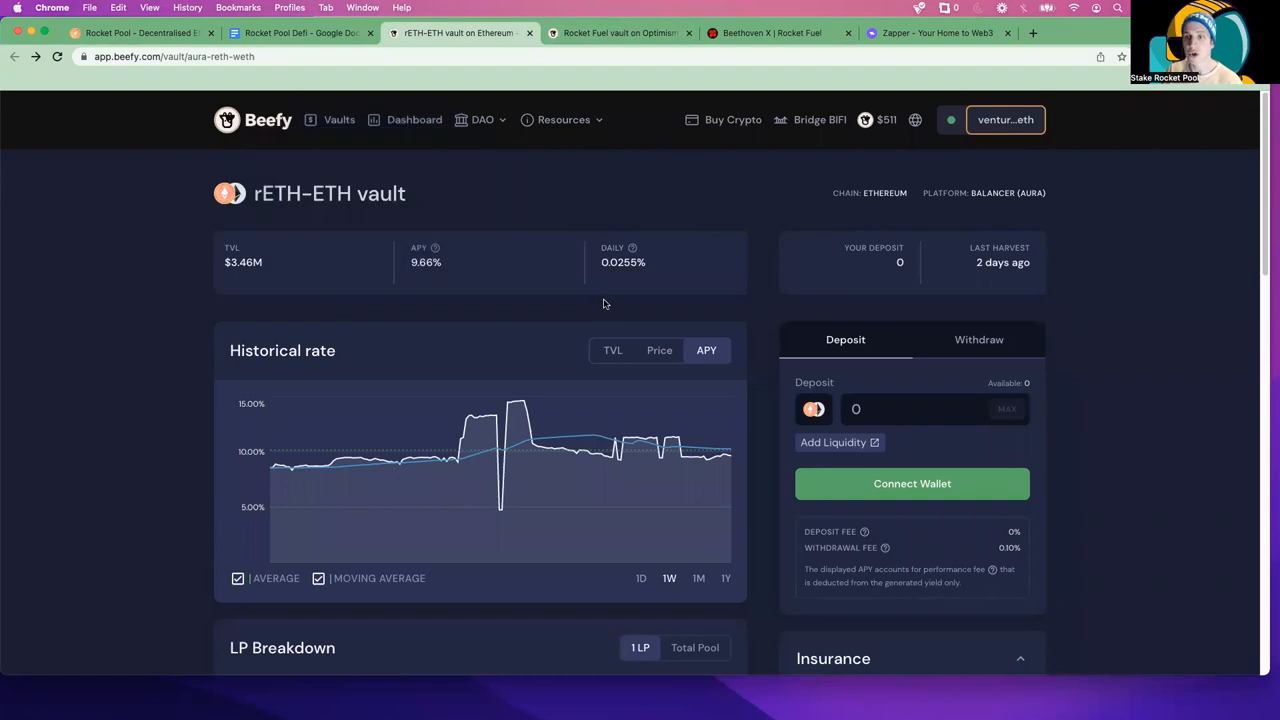
scroll(down, 3)
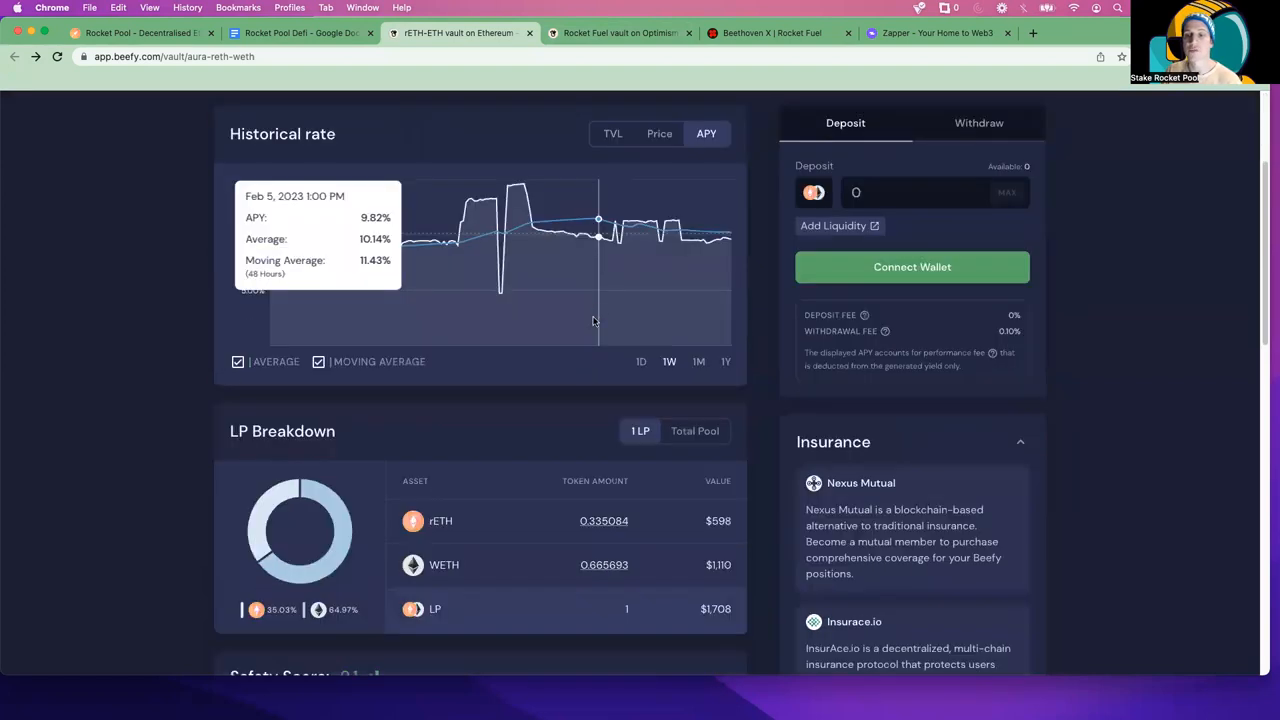
scroll(down, 3)
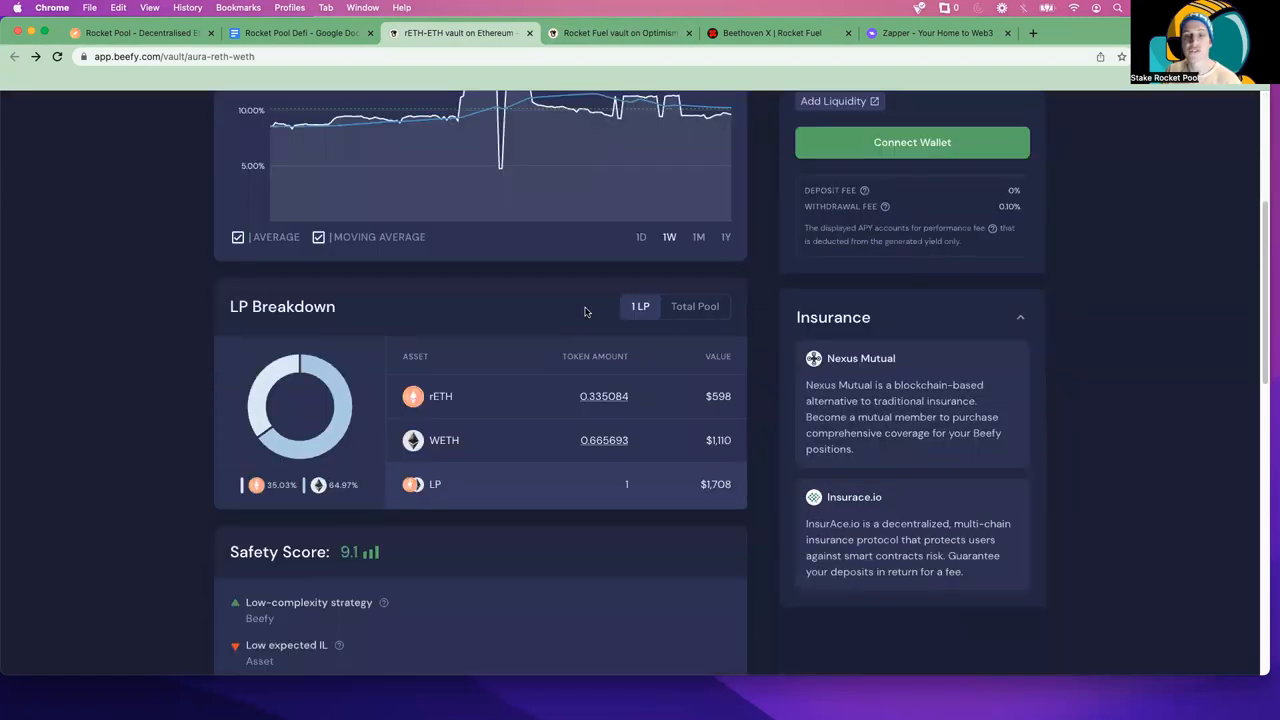
scroll(down, 3)
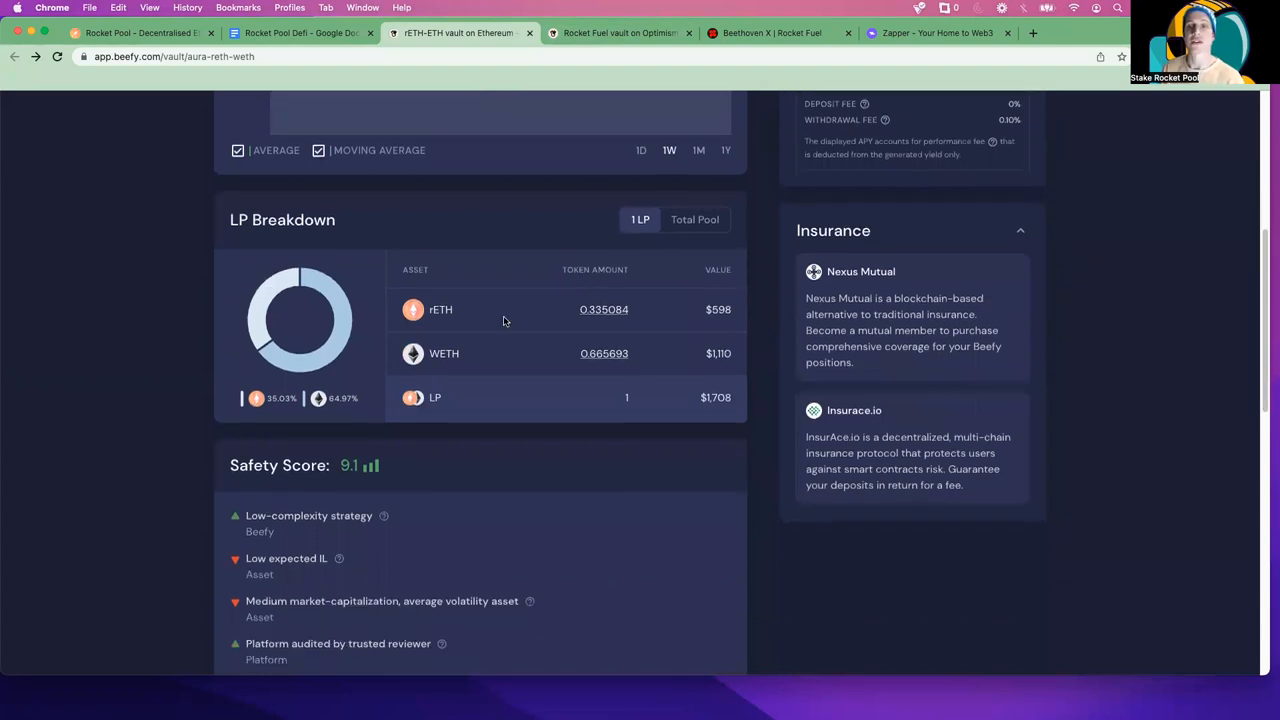
scroll(down, 3)
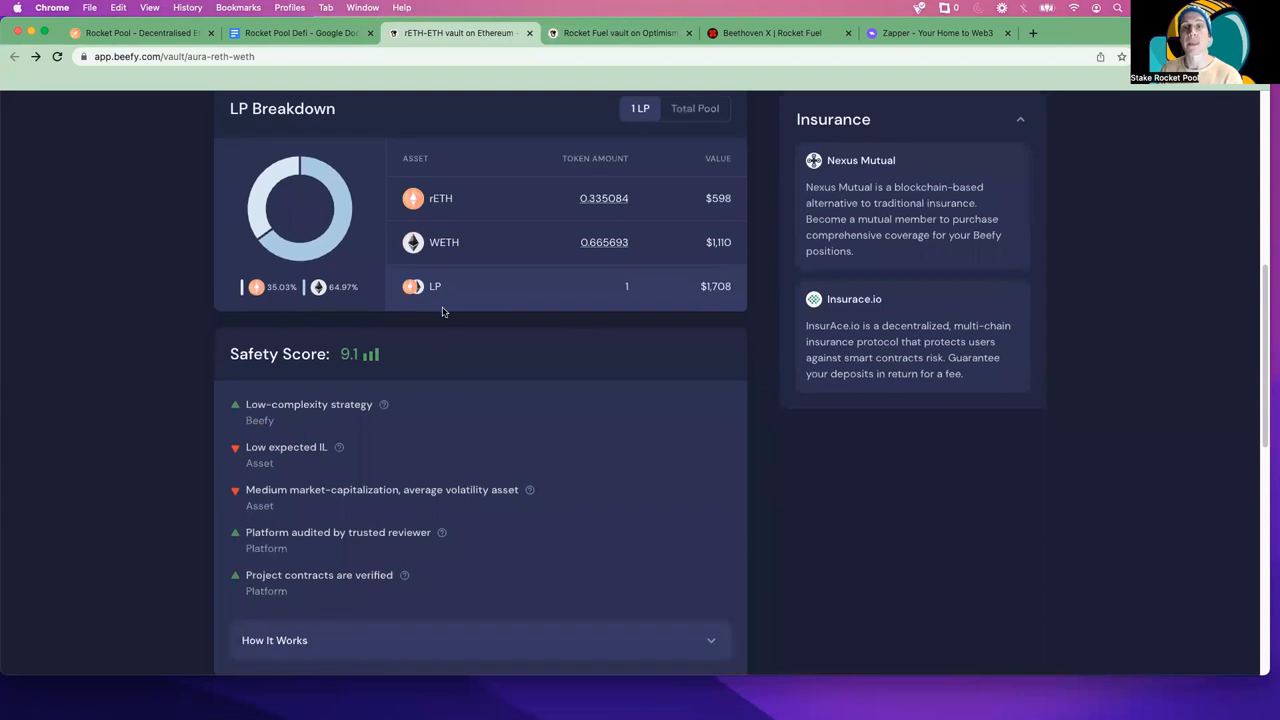
scroll(down, 3)
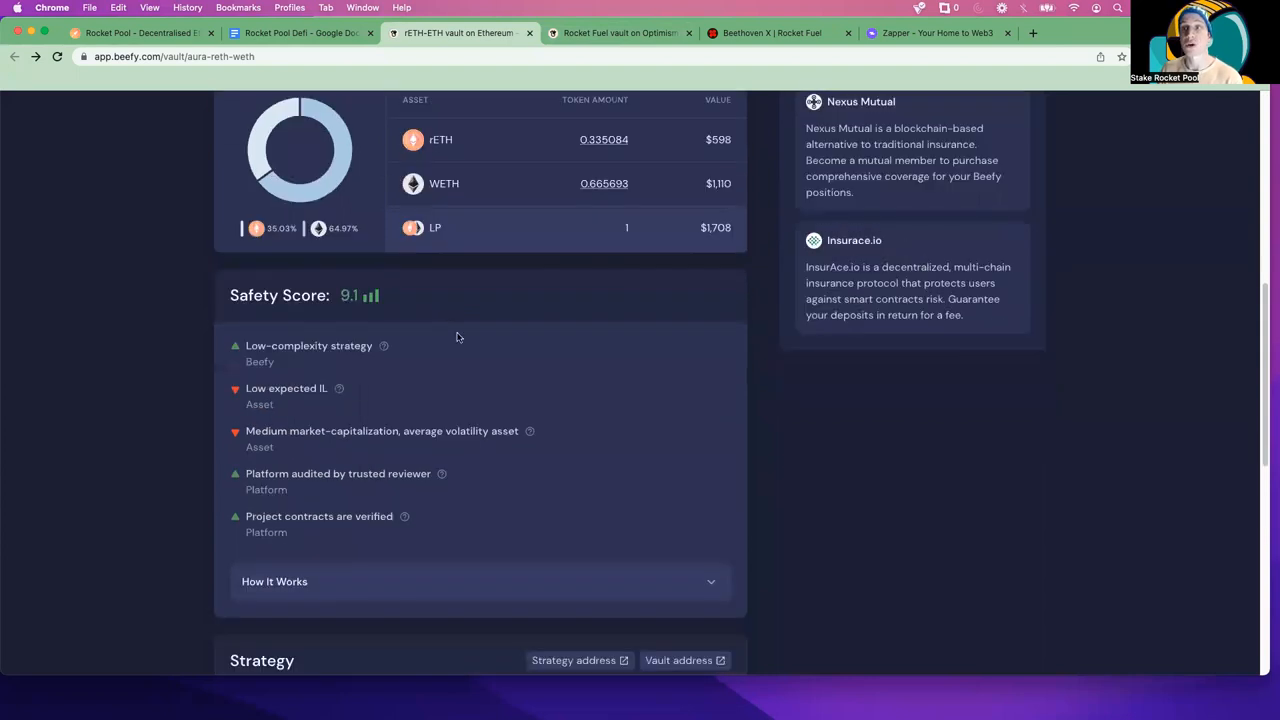
click(620, 33)
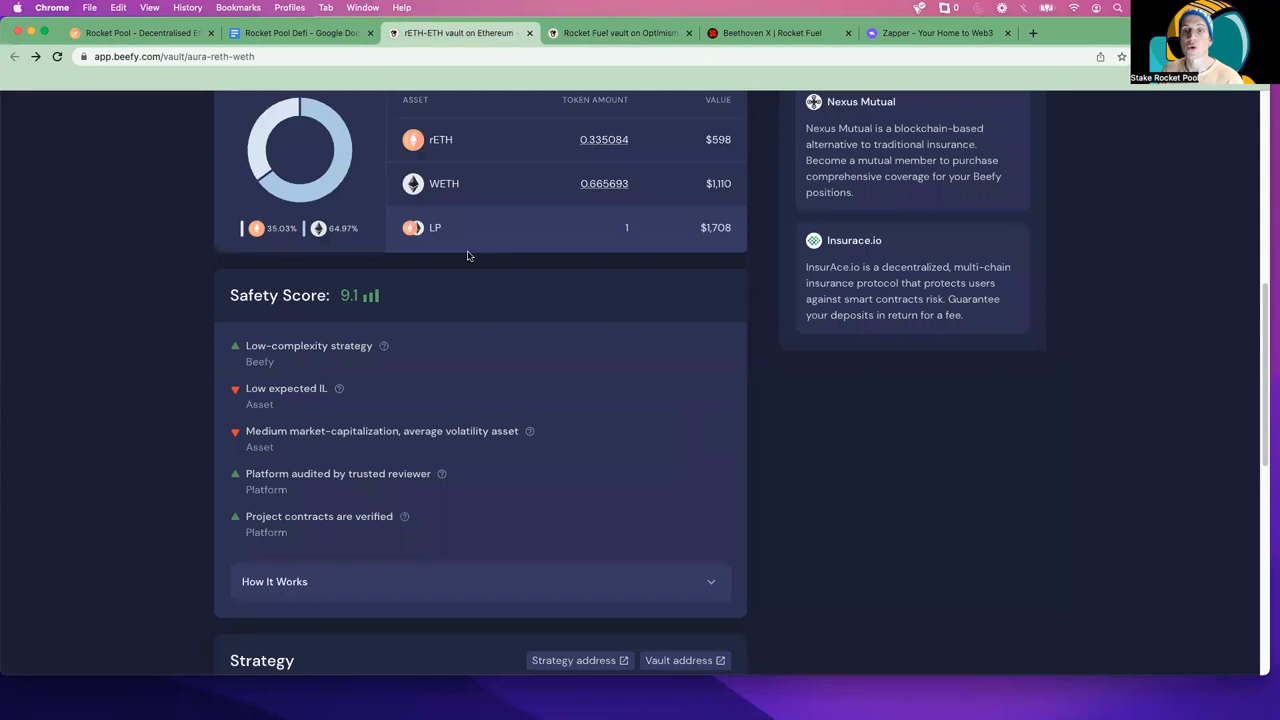
scroll(up, 3)
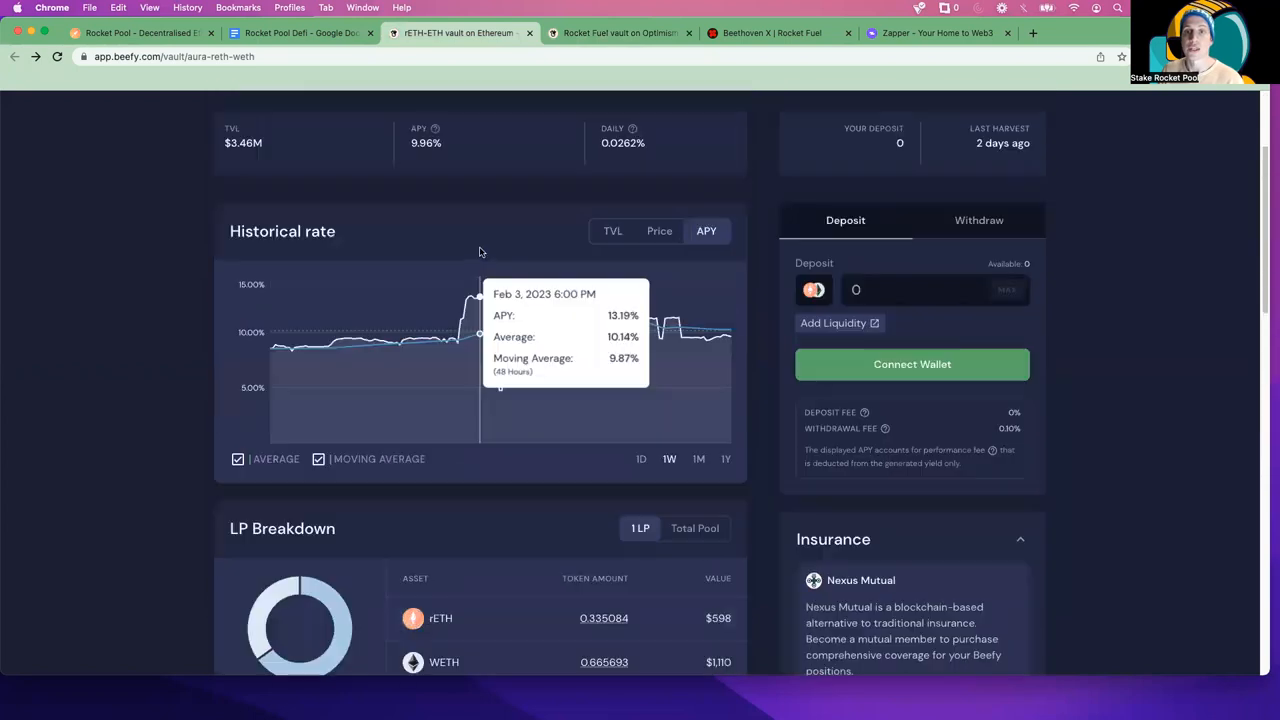
scroll(up, 3)
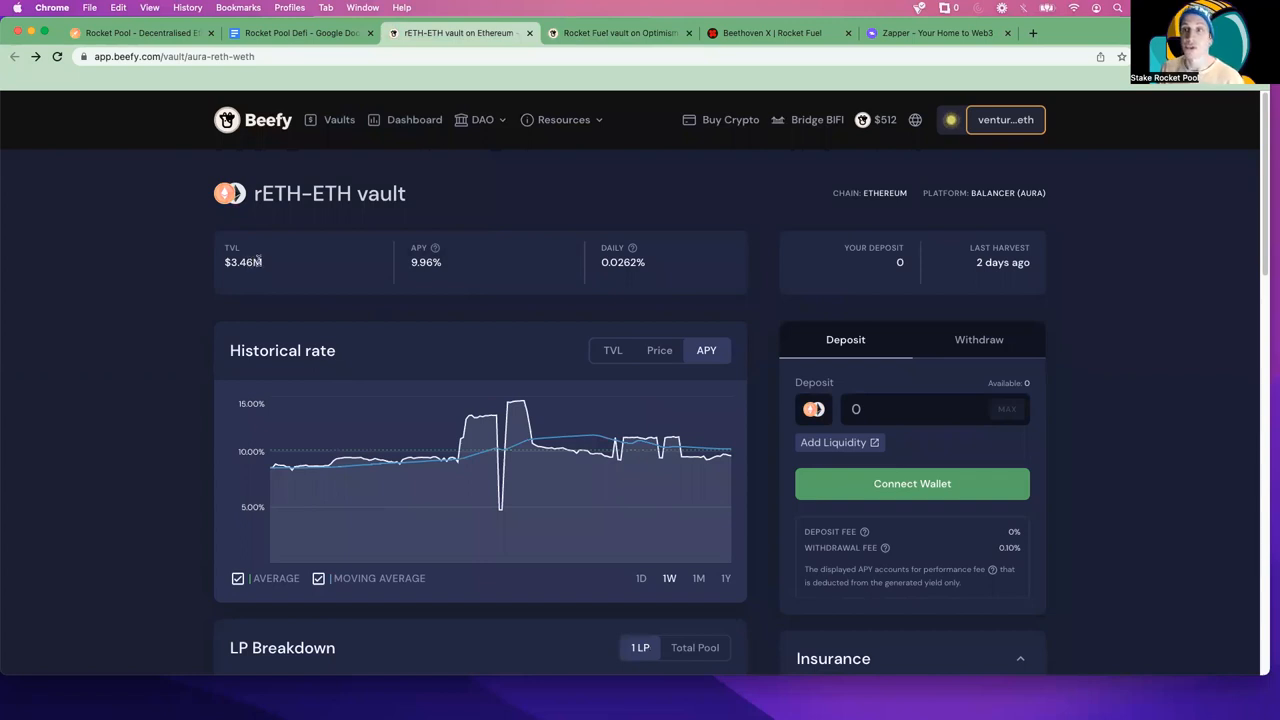
- Switch to the Rocket Fuel vault on Optimism and review its 16.75% APY and LP breakdown
click(618, 32)
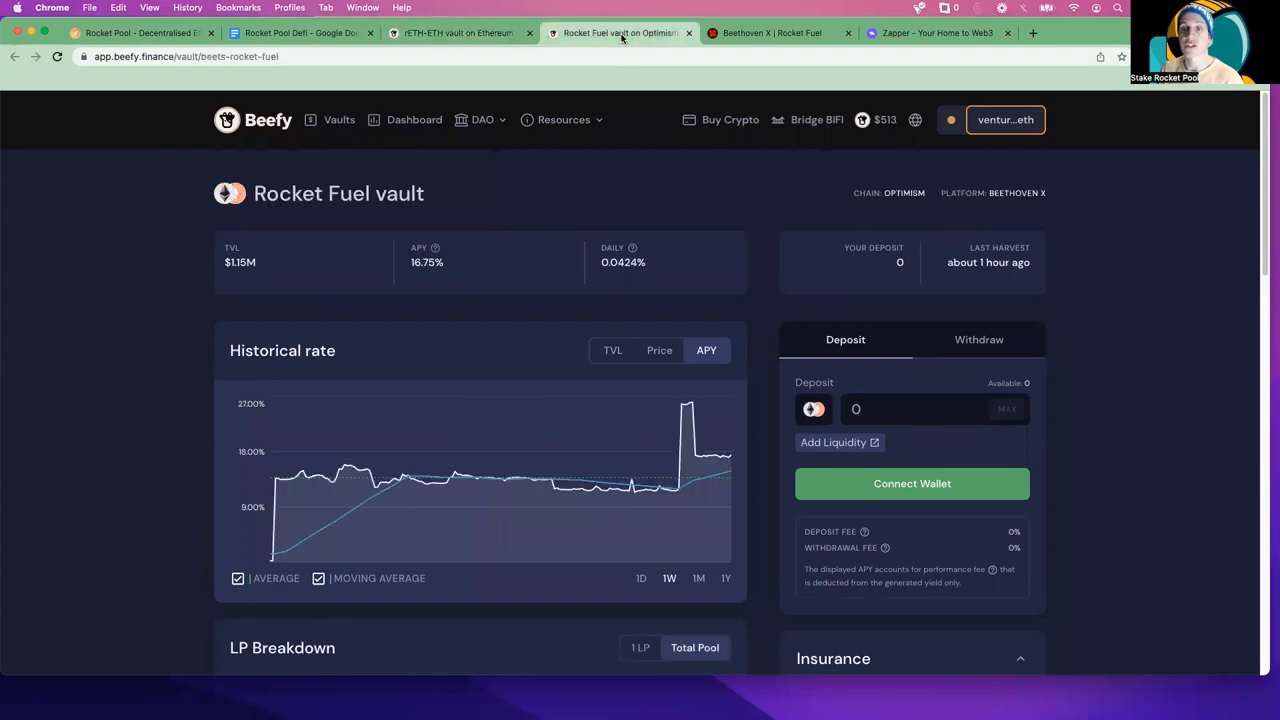
scroll(down, 3)
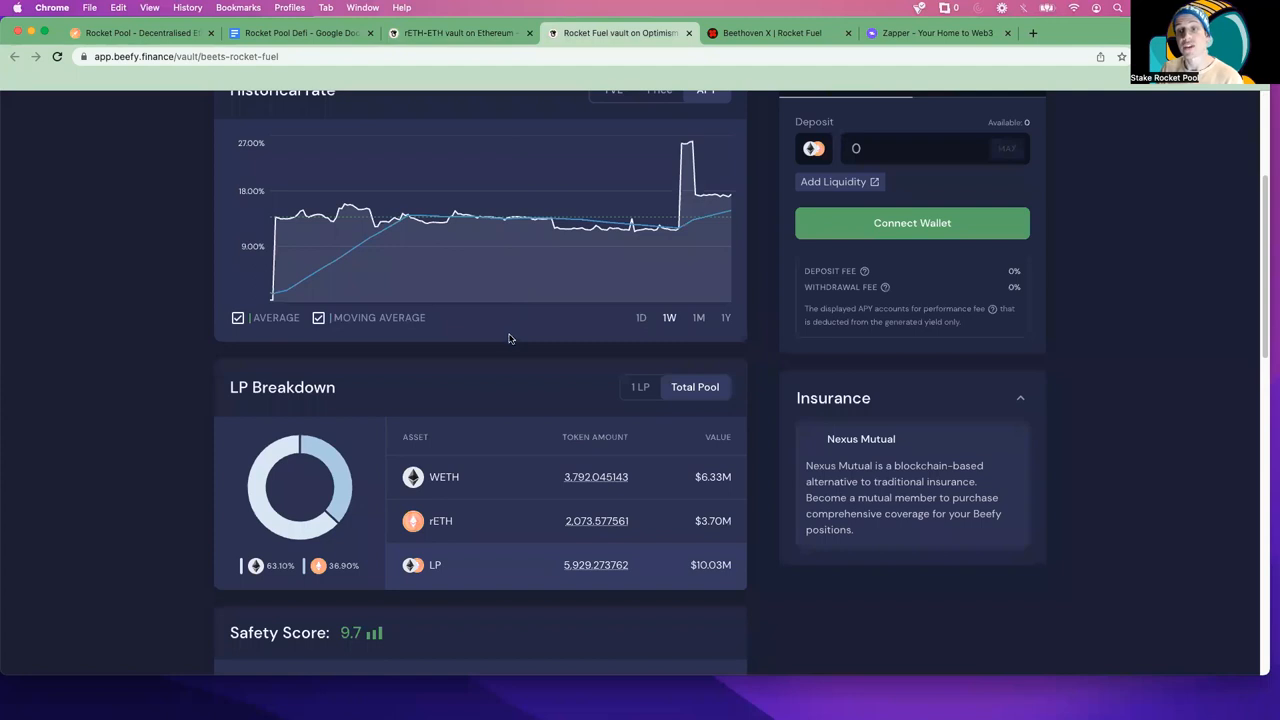
mouse_move(514, 347)
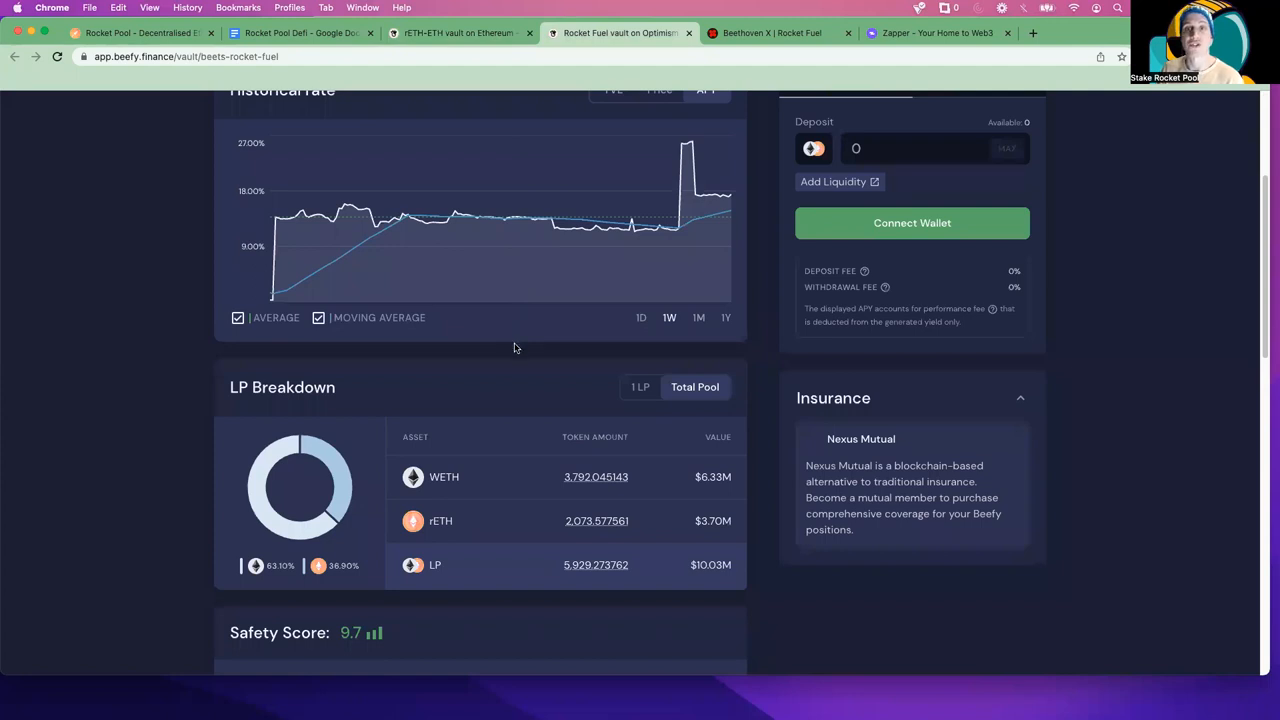
scroll(up, 3)
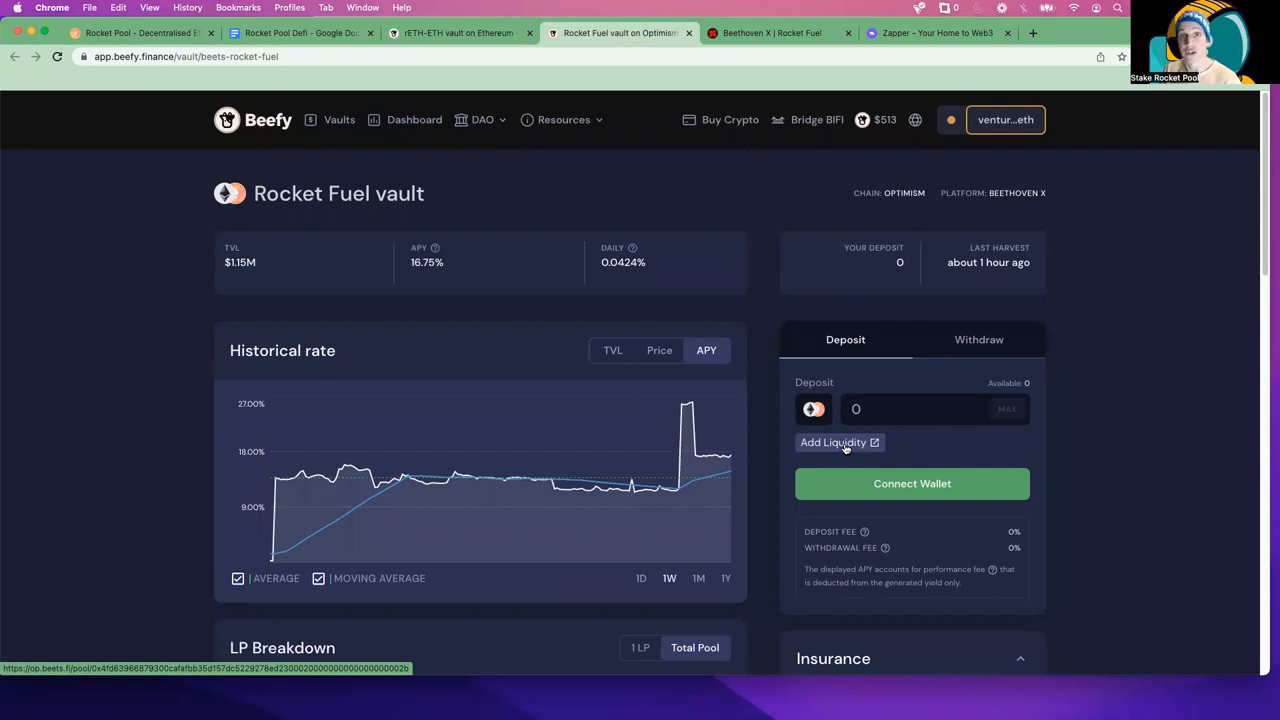
click(834, 442)
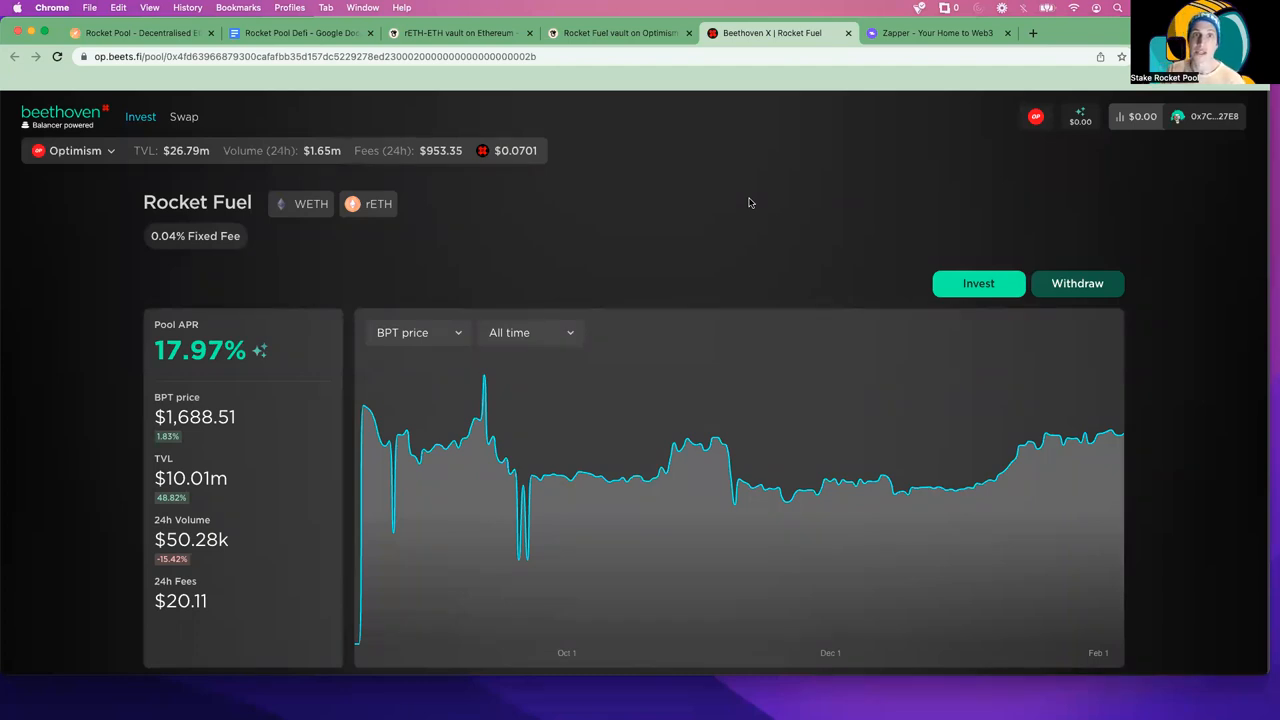
mouse_move(755, 201)
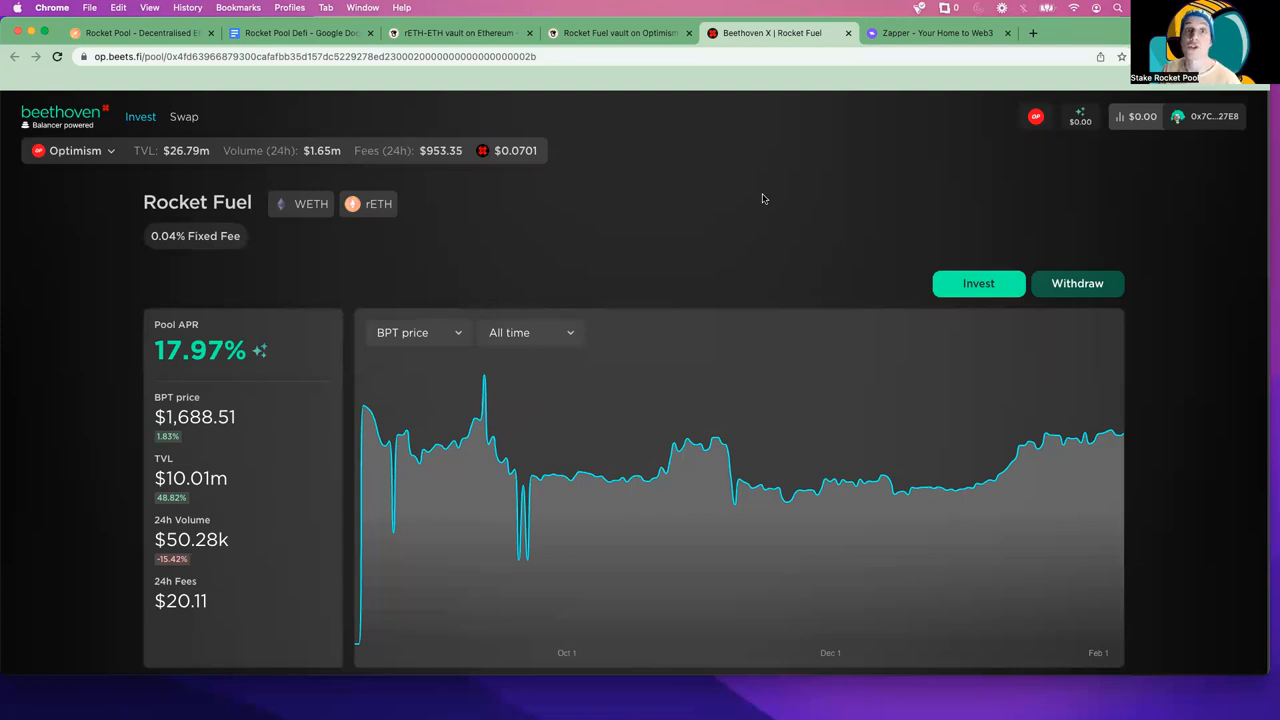
mouse_move(846, 196)
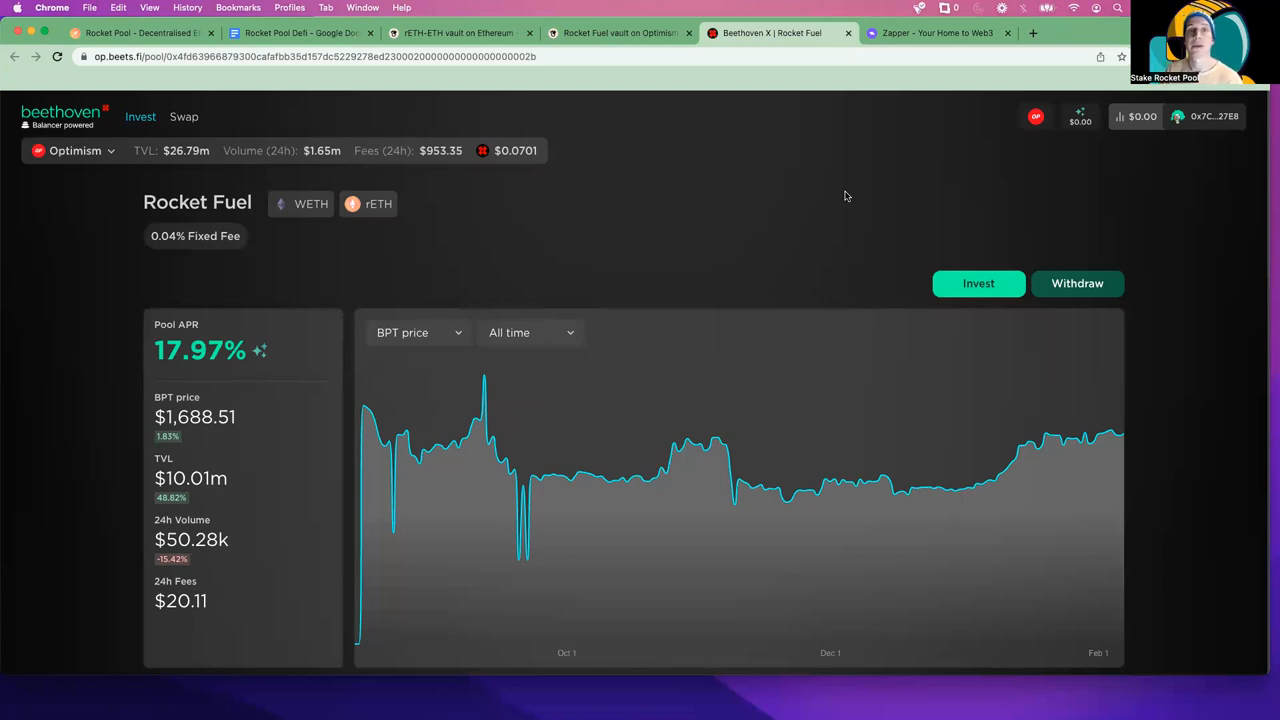
mouse_move(1021, 126)
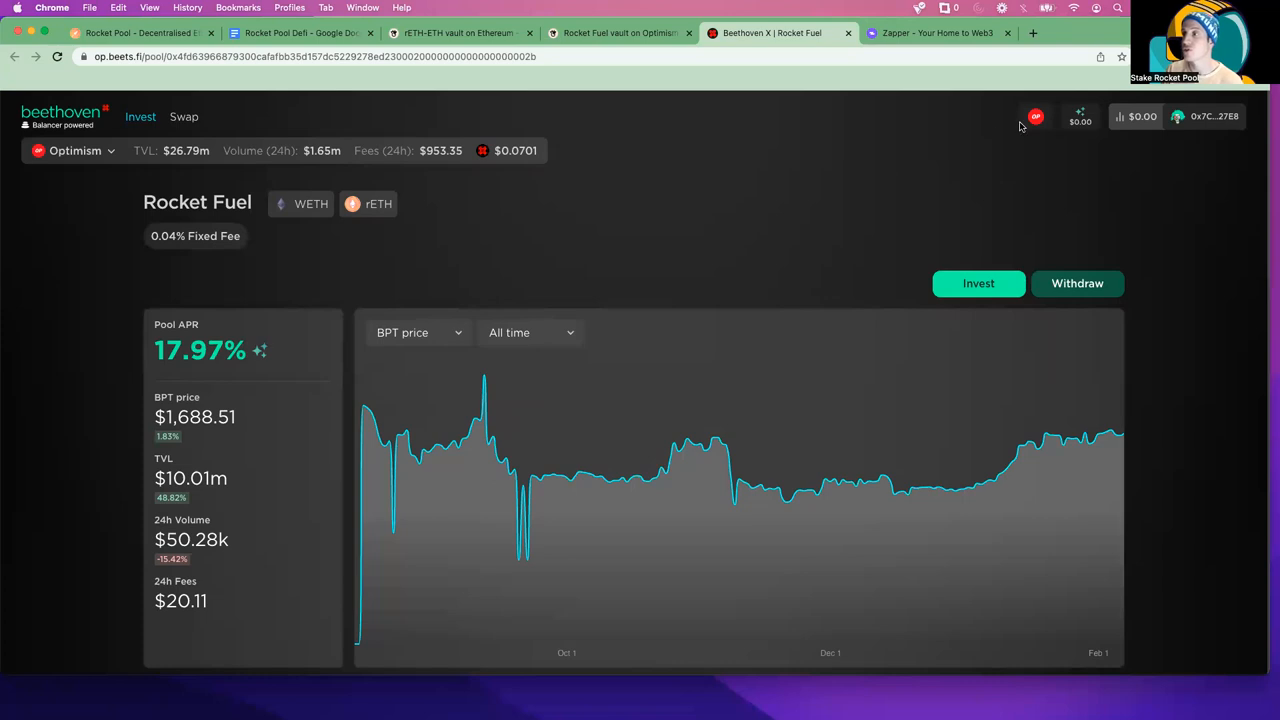
click(1035, 116)
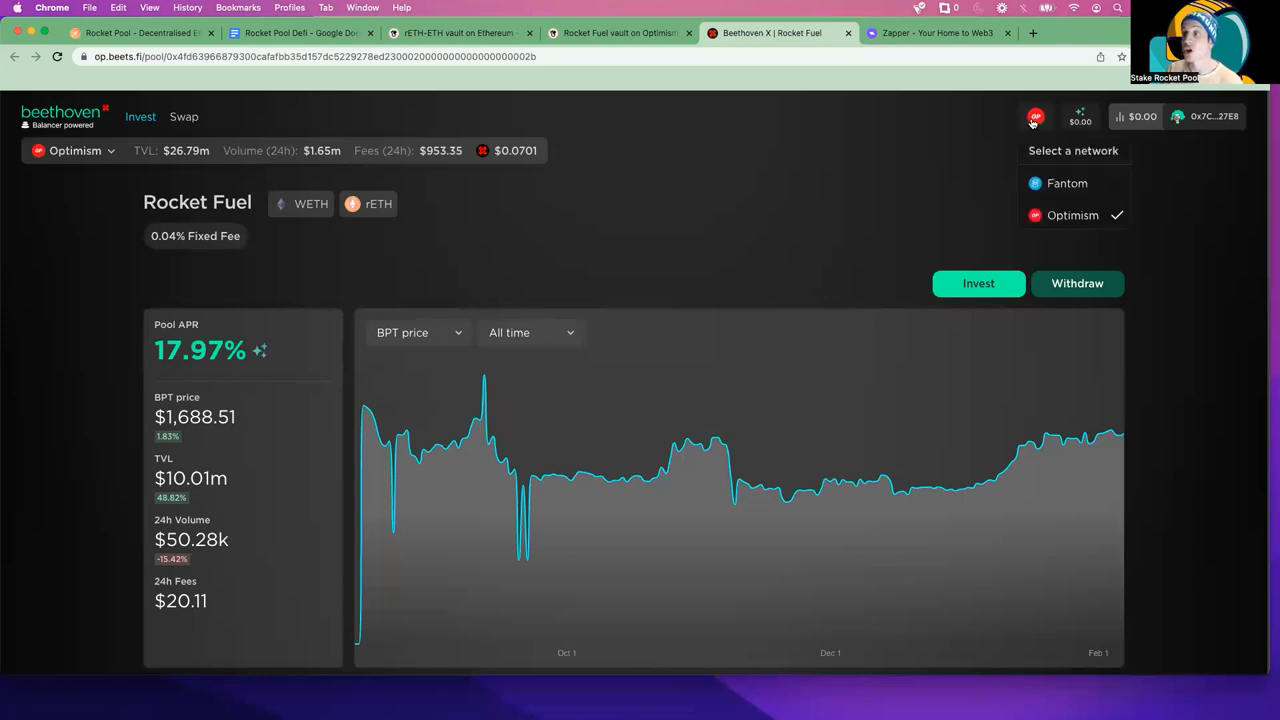
click(885, 176)
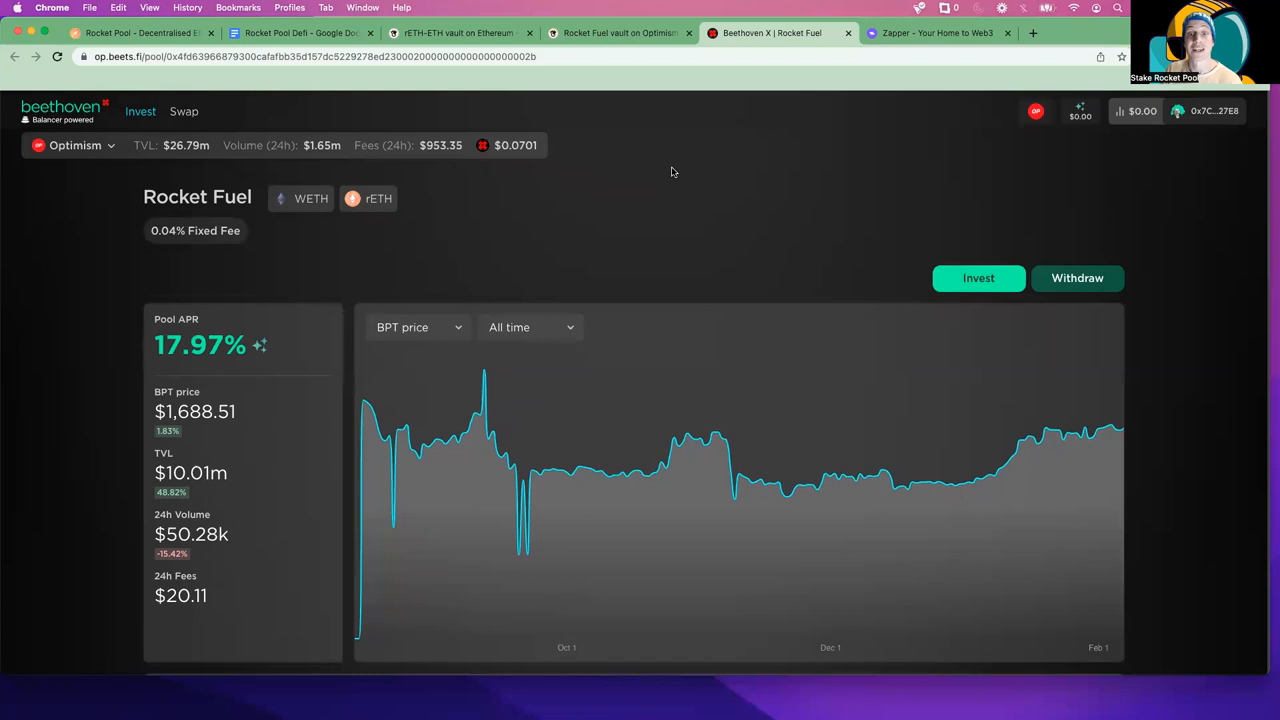
mouse_move(259, 345)
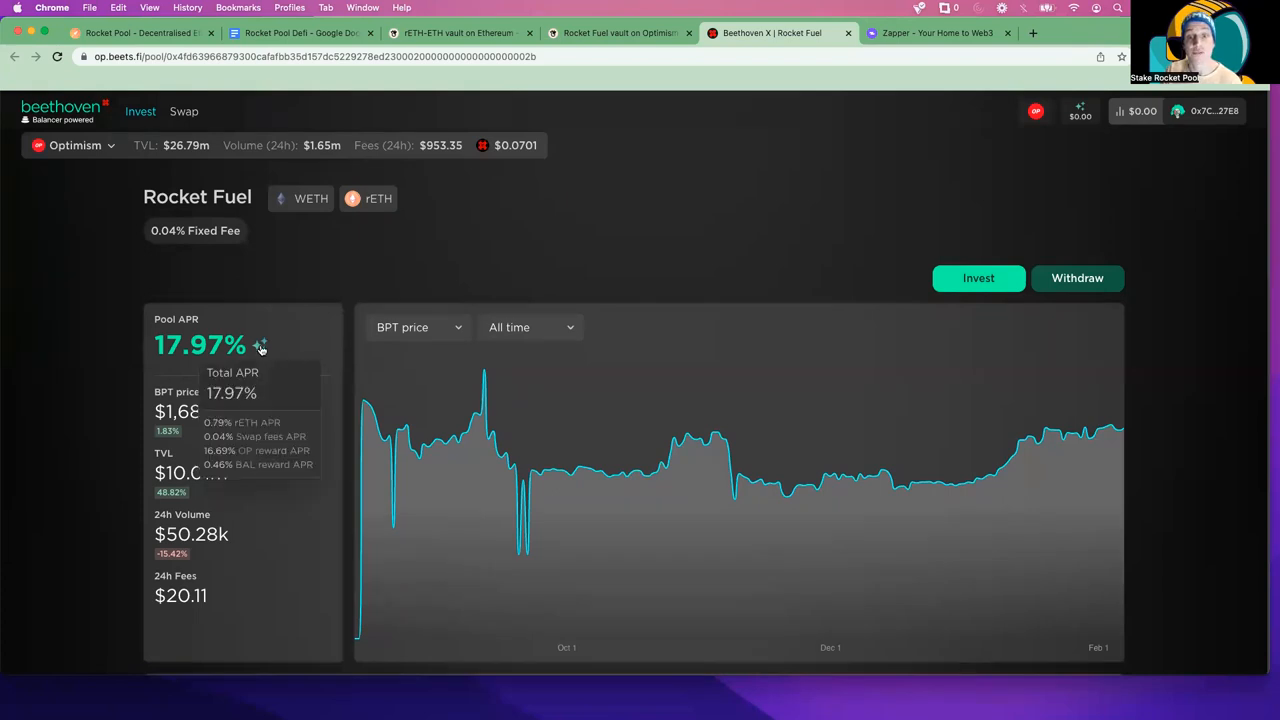
mouse_move(273, 426)
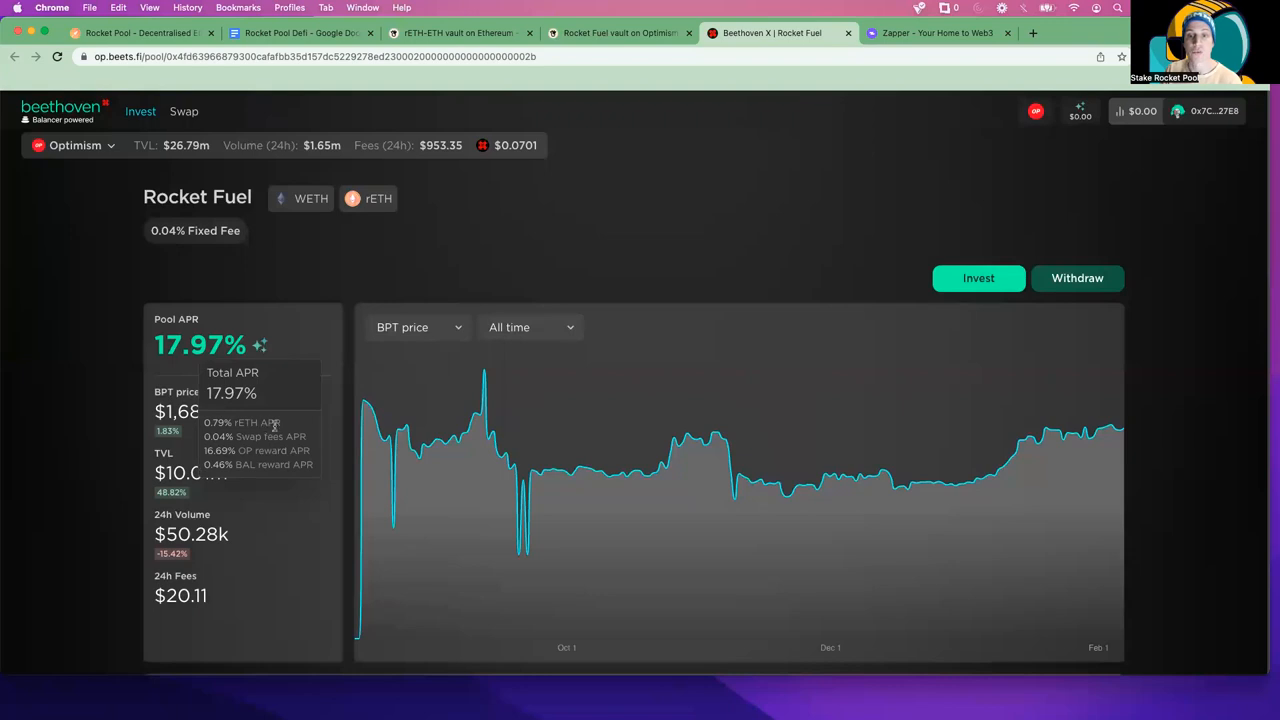
mouse_move(276, 423)
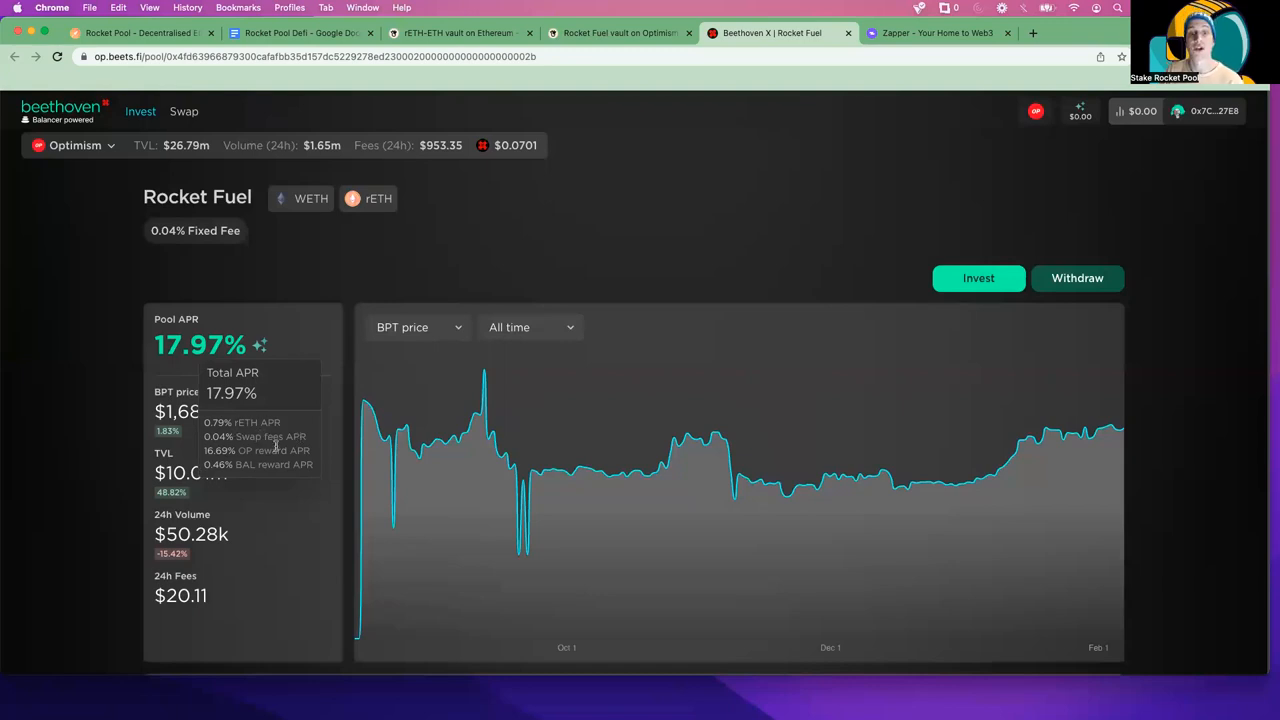
mouse_move(291, 453)
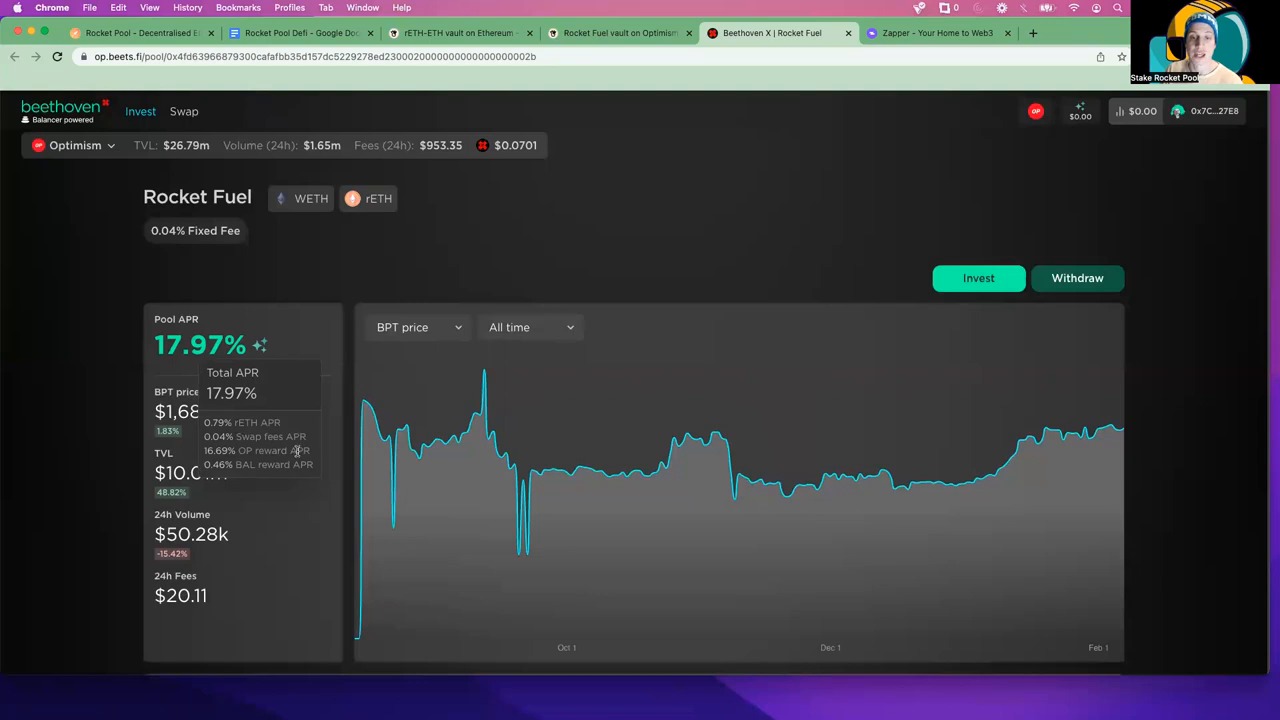
mouse_move(280, 468)
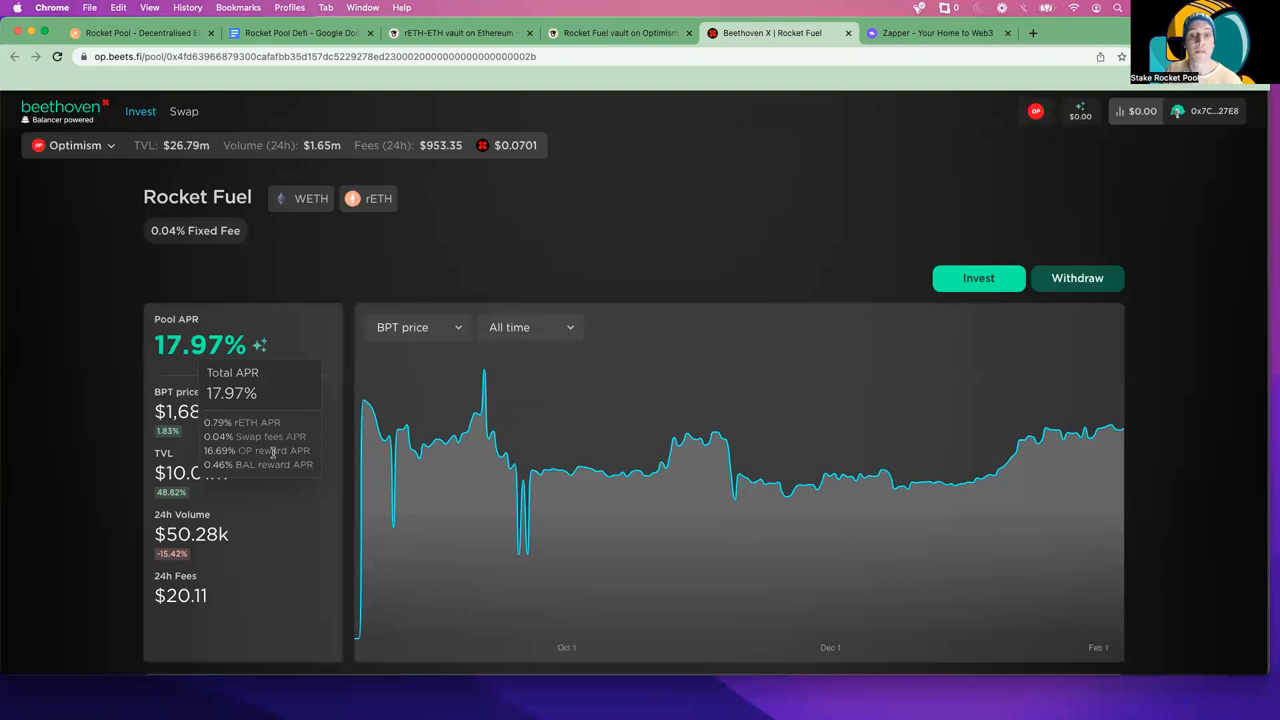
mouse_move(326, 286)
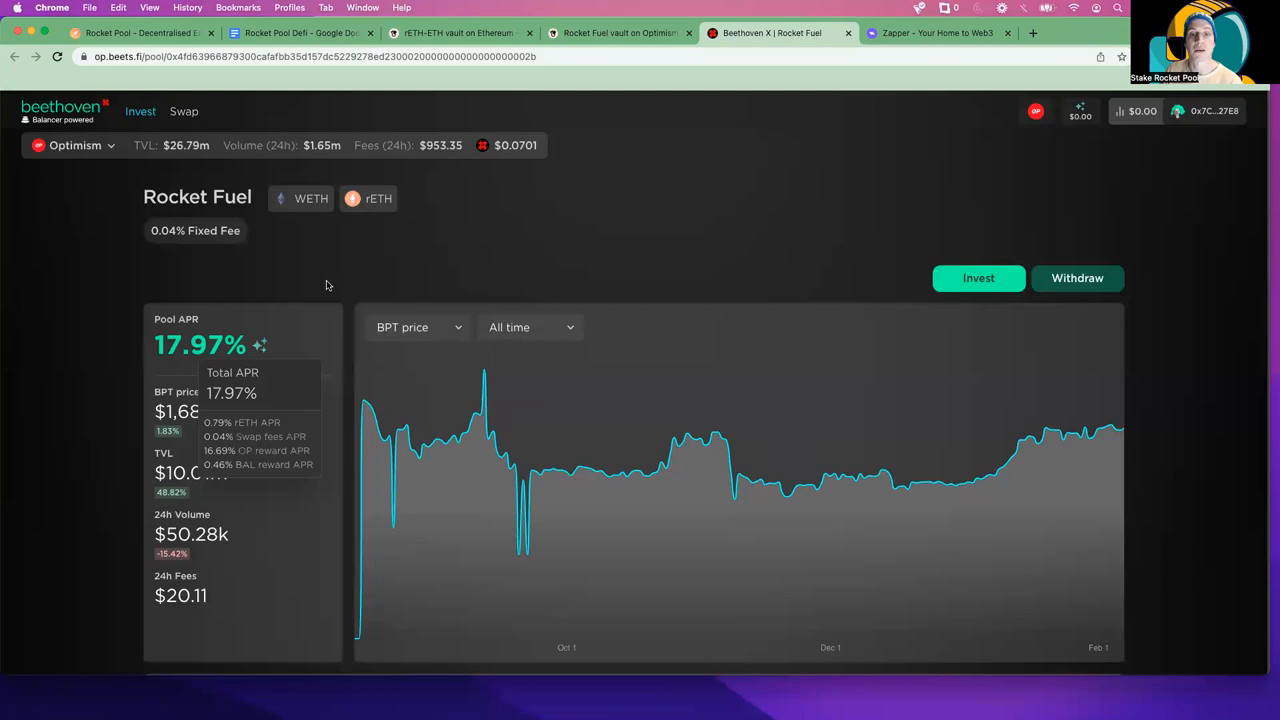
mouse_move(330, 271)
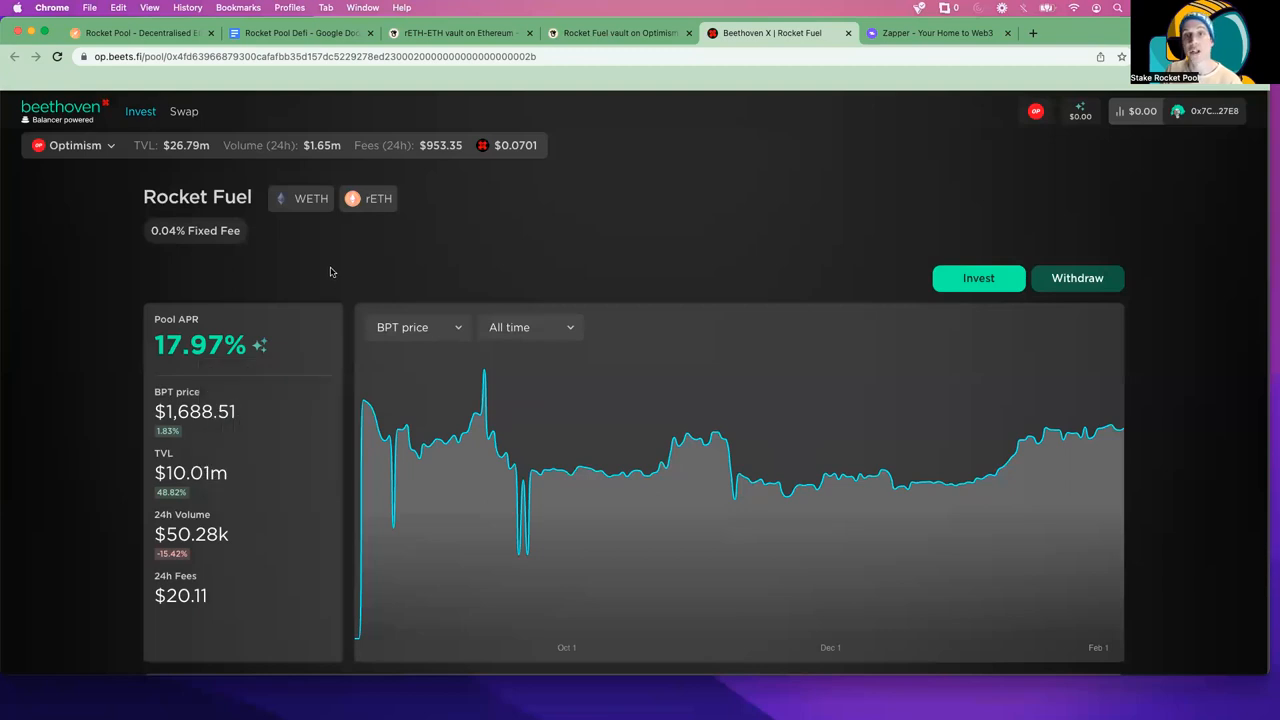
mouse_move(220, 358)
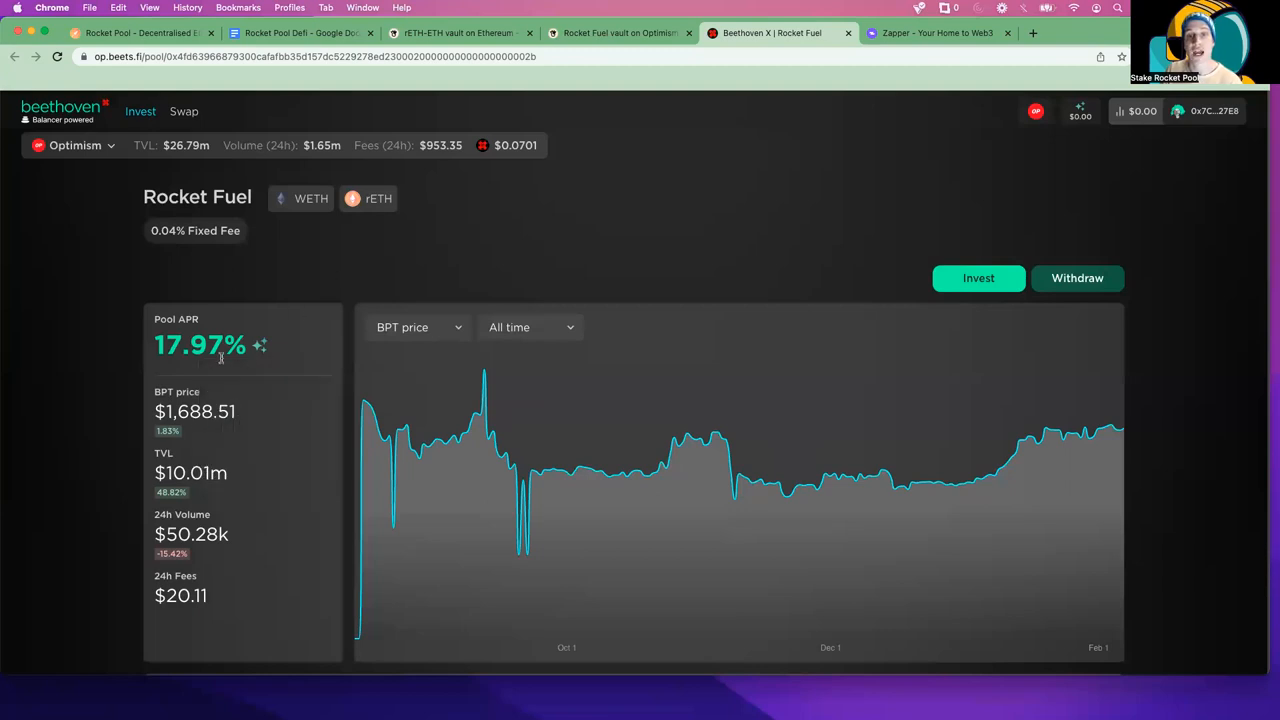
mouse_move(205, 490)
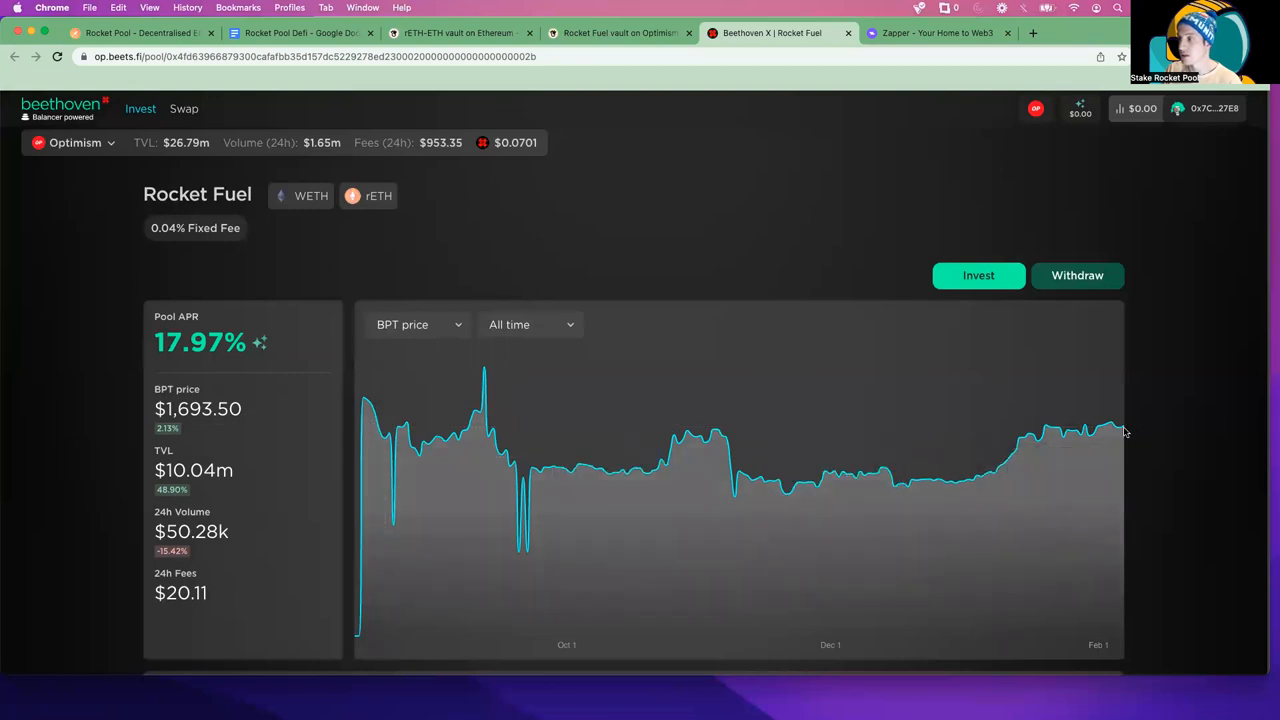
mouse_move(1097, 432)
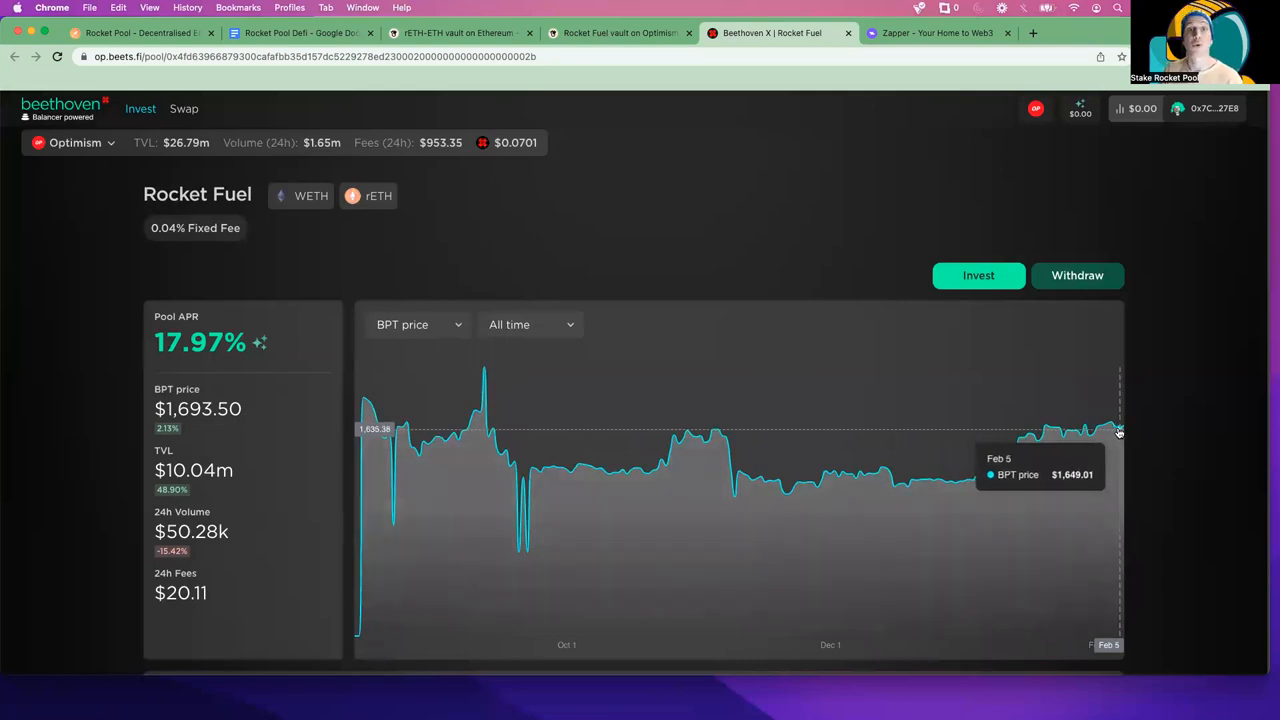
mouse_move(775, 293)
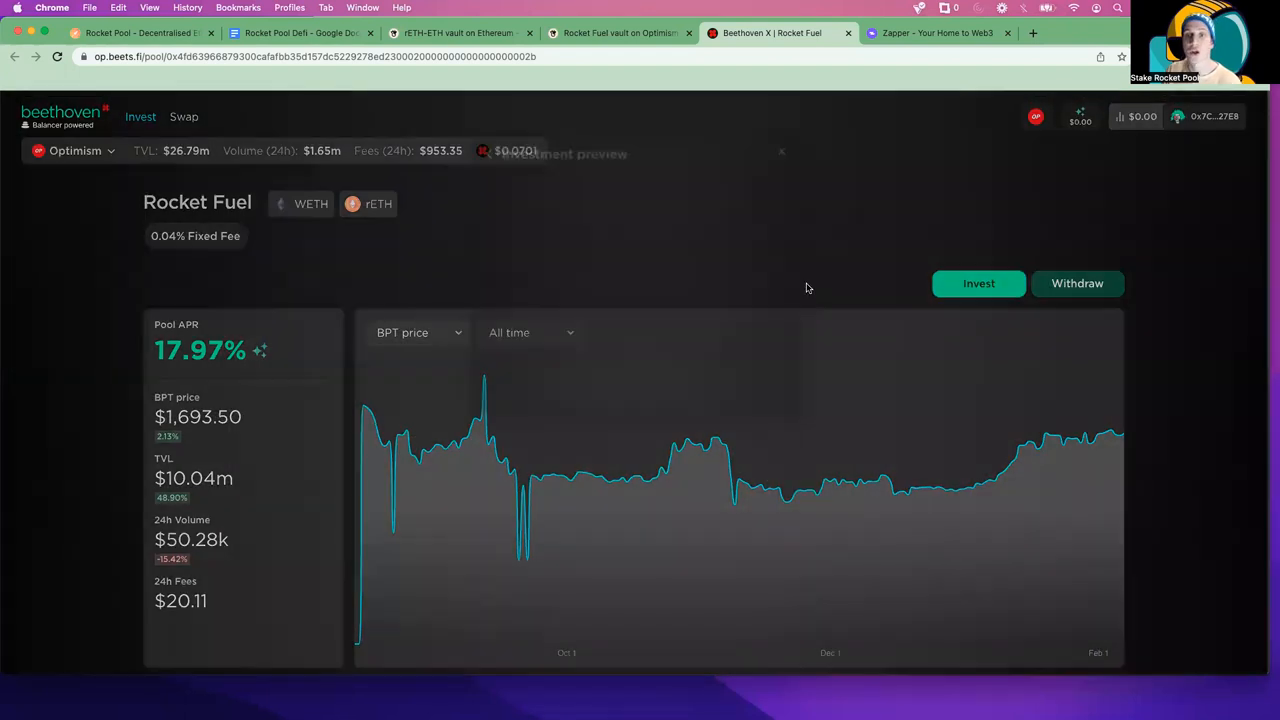
click(978, 283)
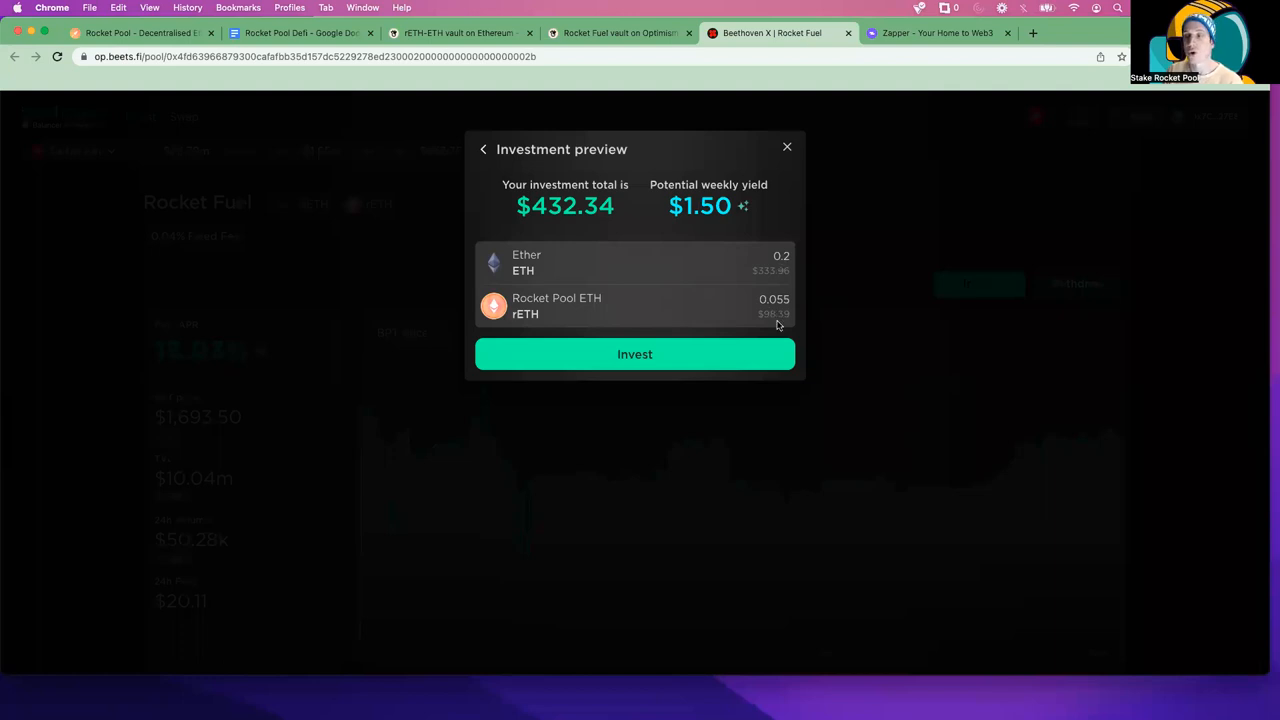
mouse_move(795, 312)
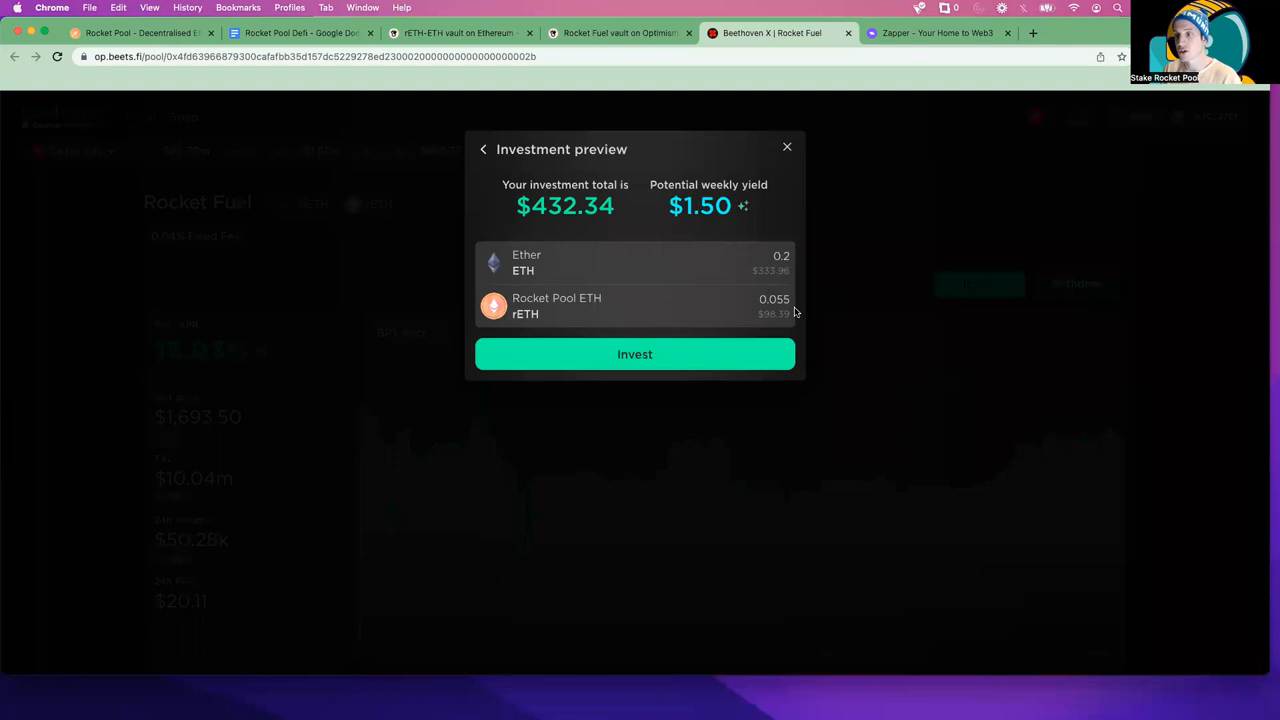
mouse_move(787, 308)
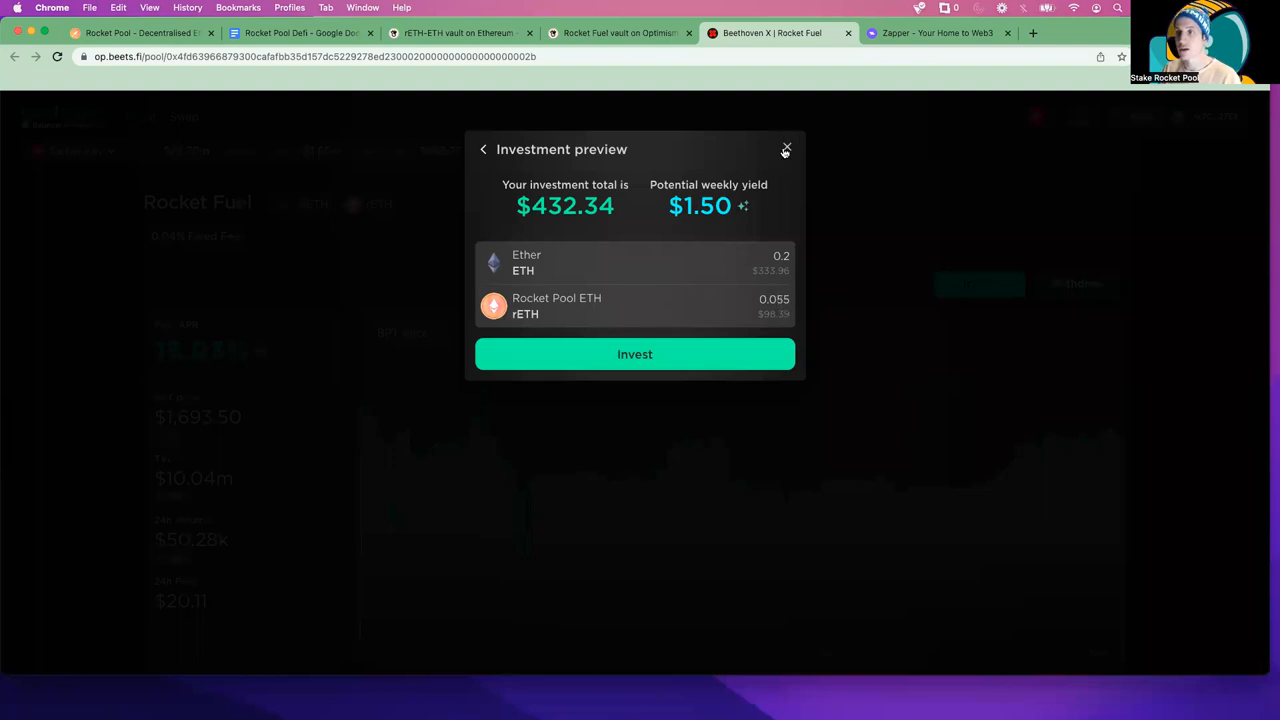
click(786, 149)
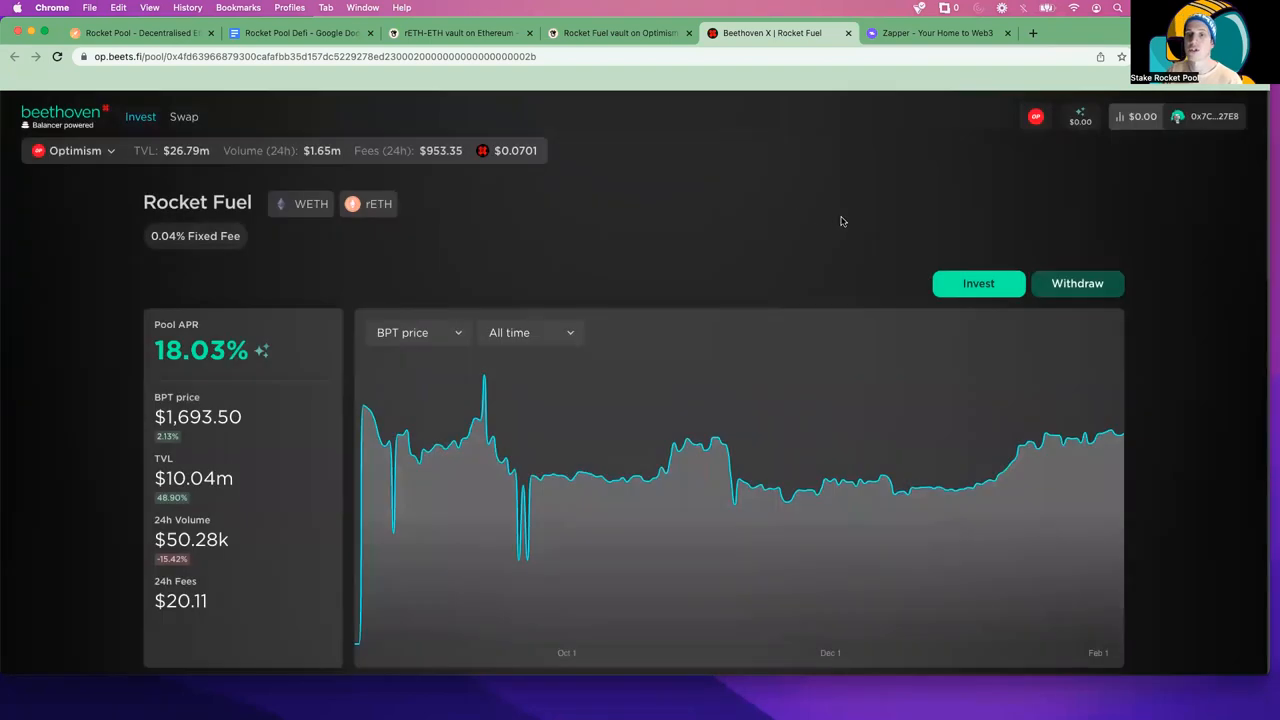
scroll(down, 3)
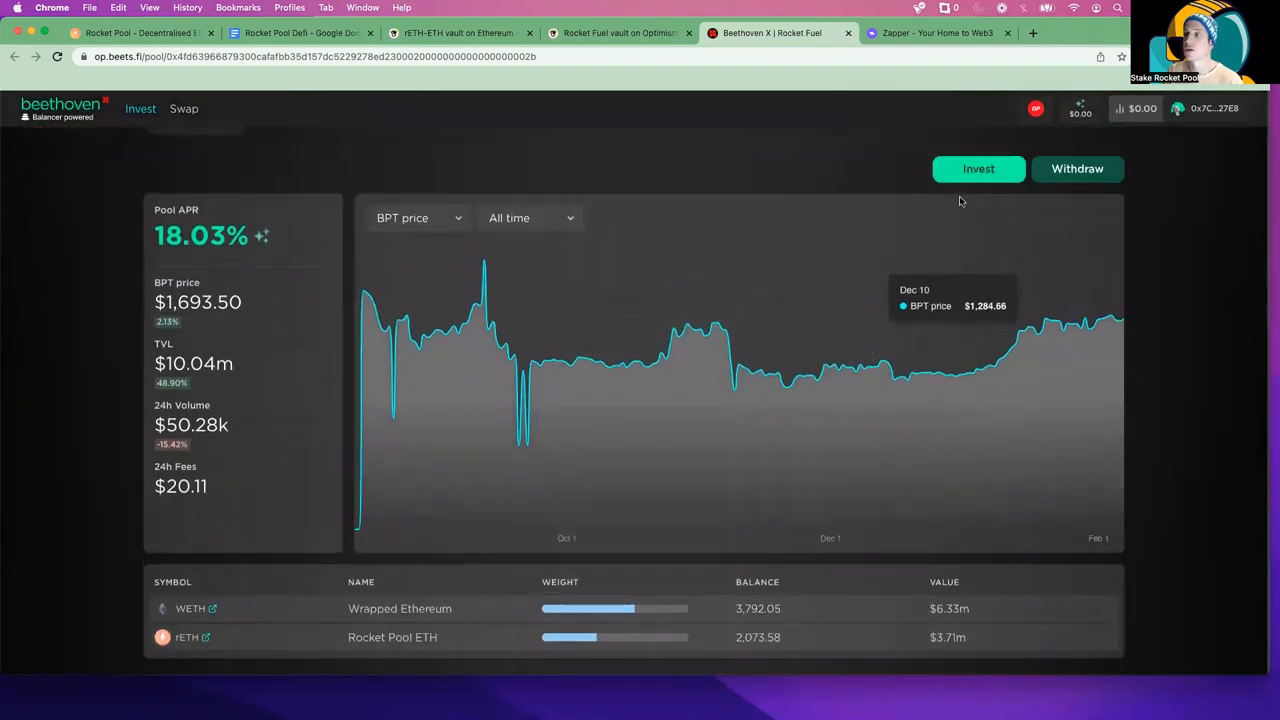
click(978, 168)
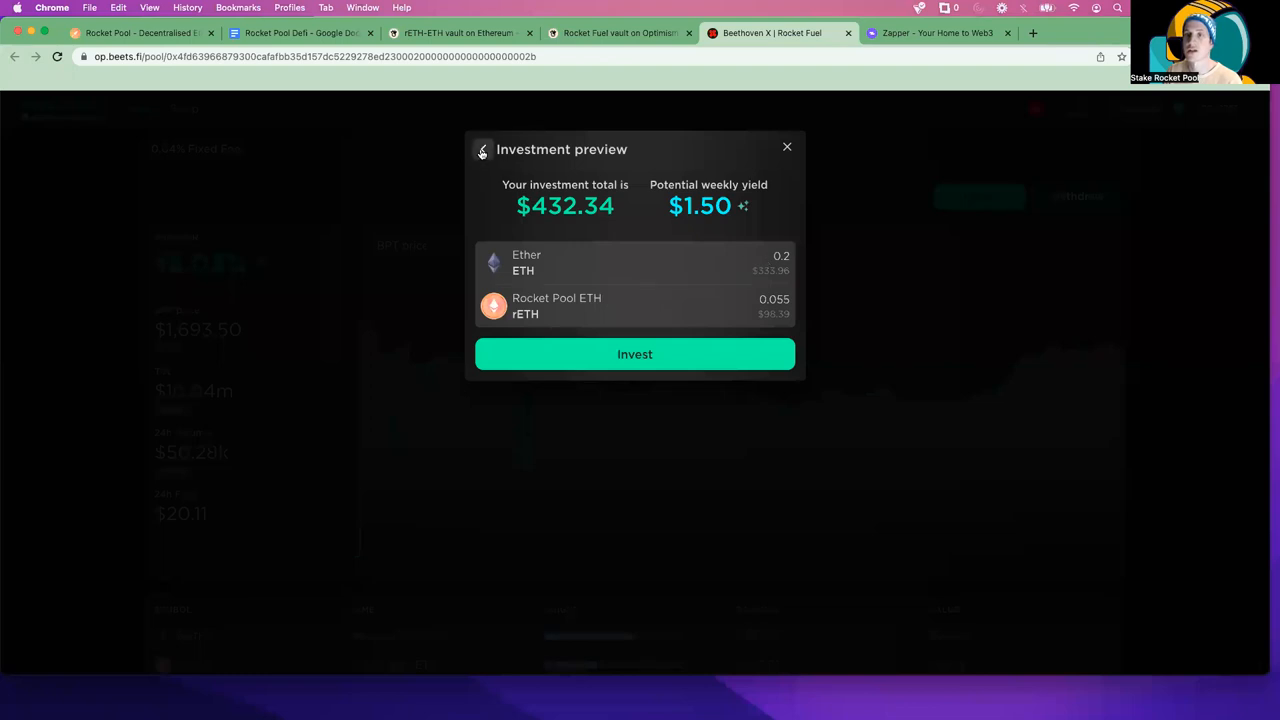
- Return to the amounts and slide rETH from the full balance down to about half
click(482, 149)
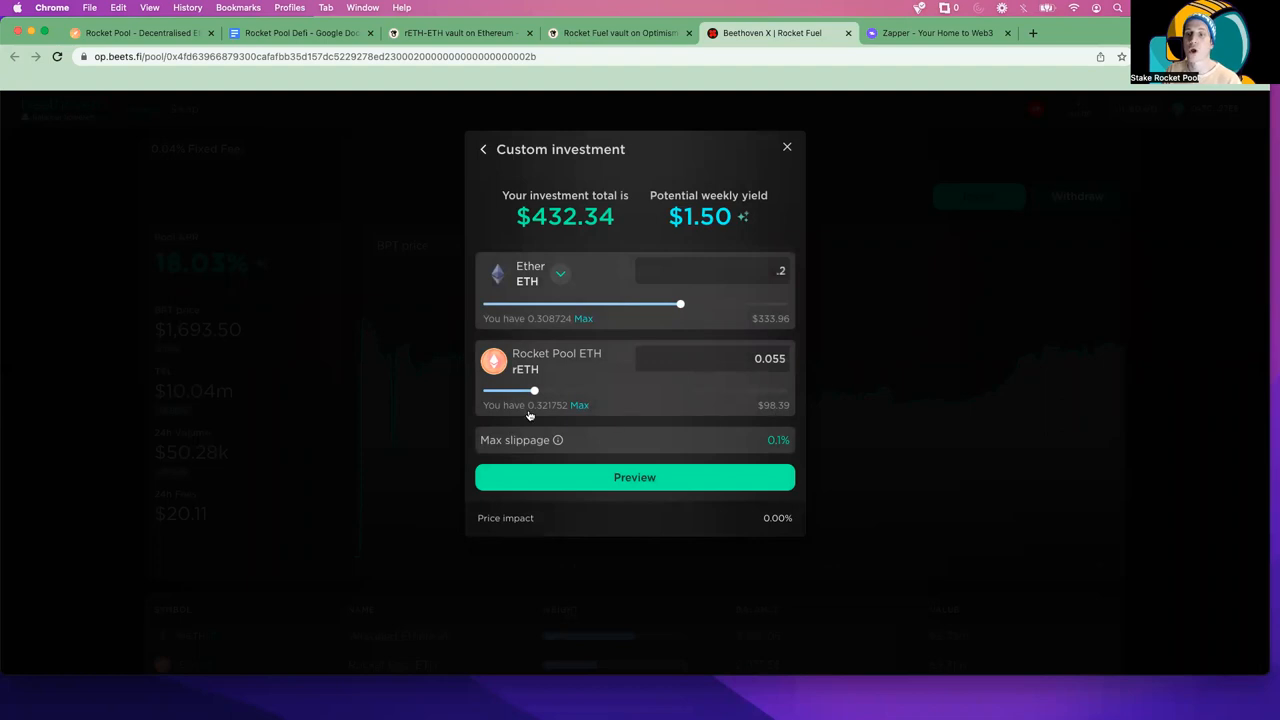
drag(535, 390, 787, 390)
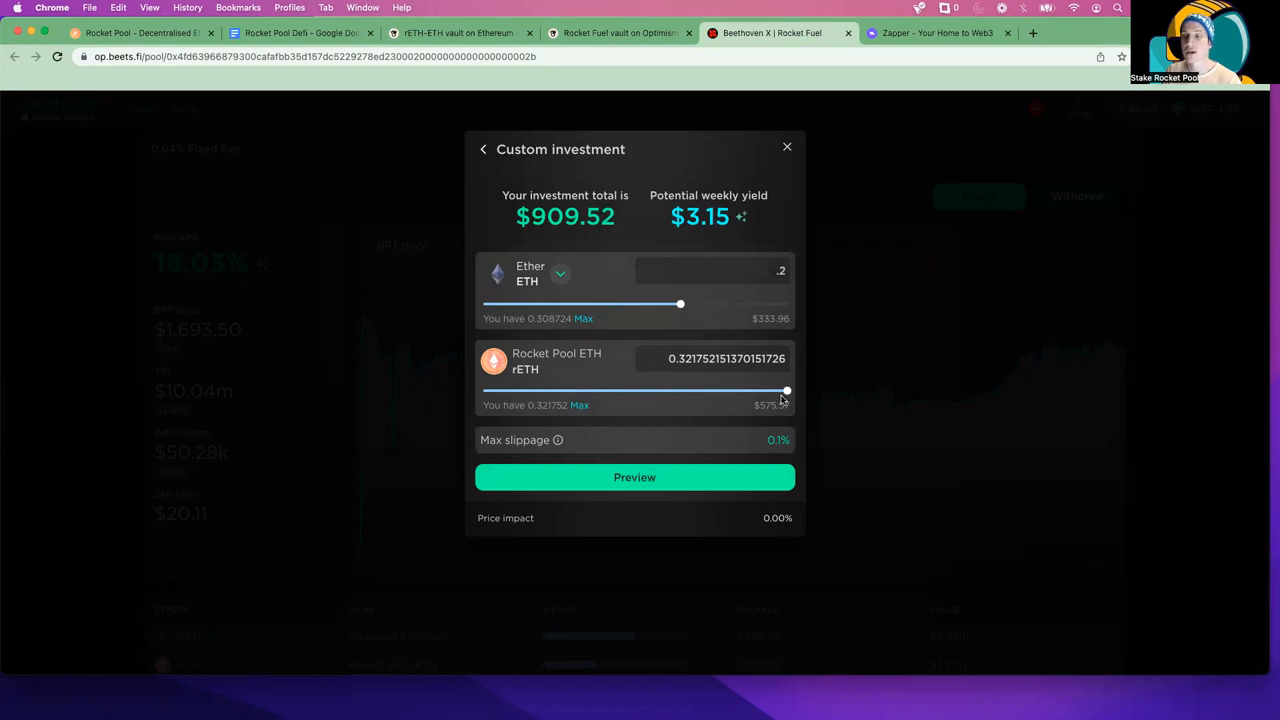
drag(787, 390, 750, 390)
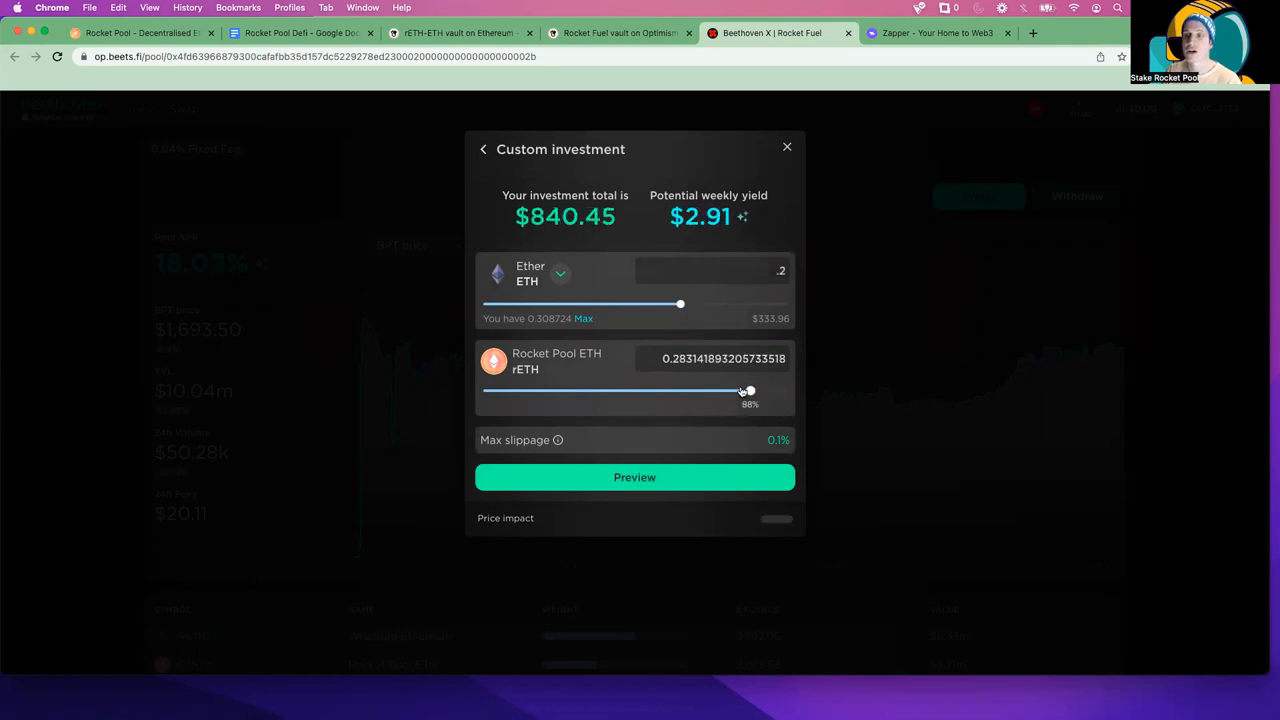
drag(750, 390, 685, 390)
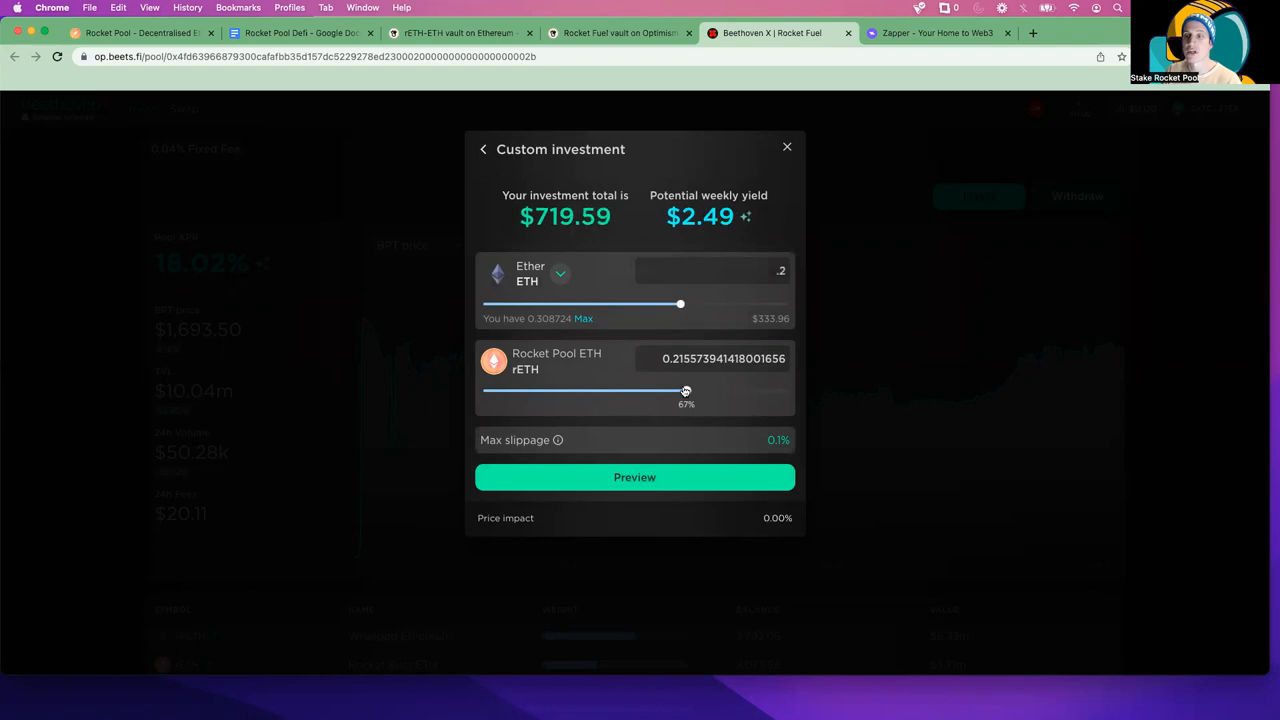
drag(685, 390, 677, 390)
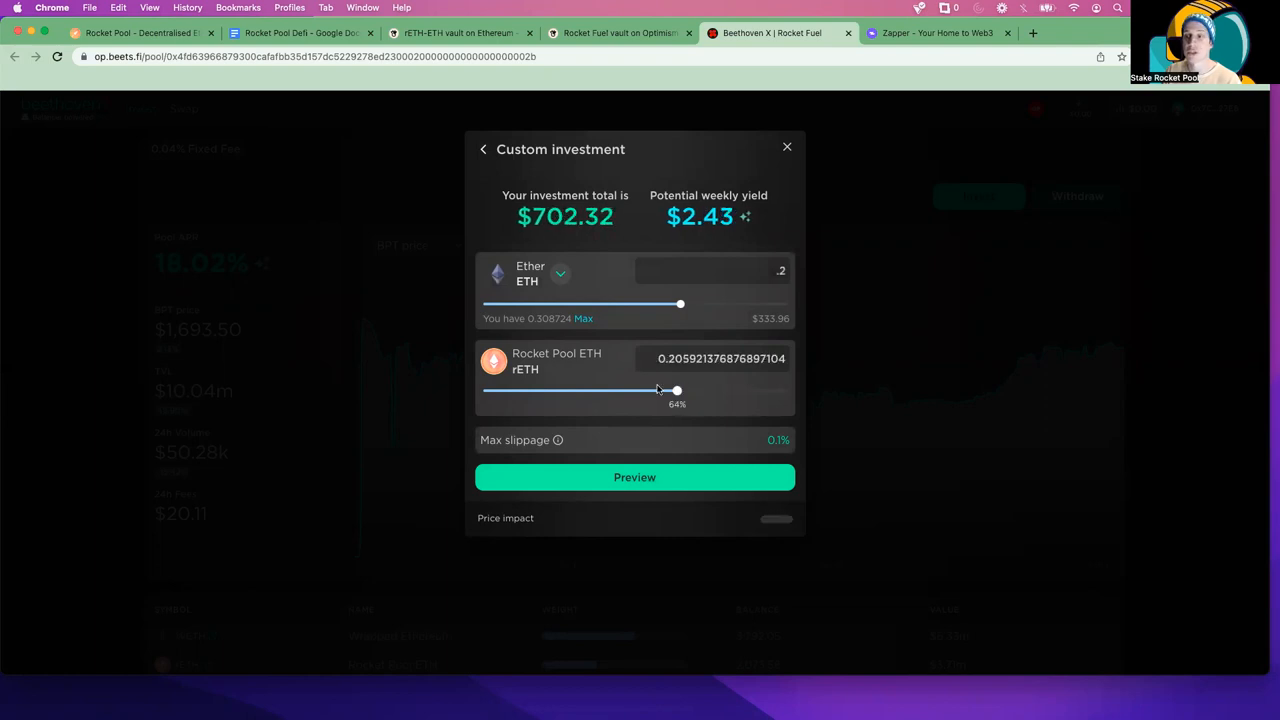
drag(677, 390, 640, 390)
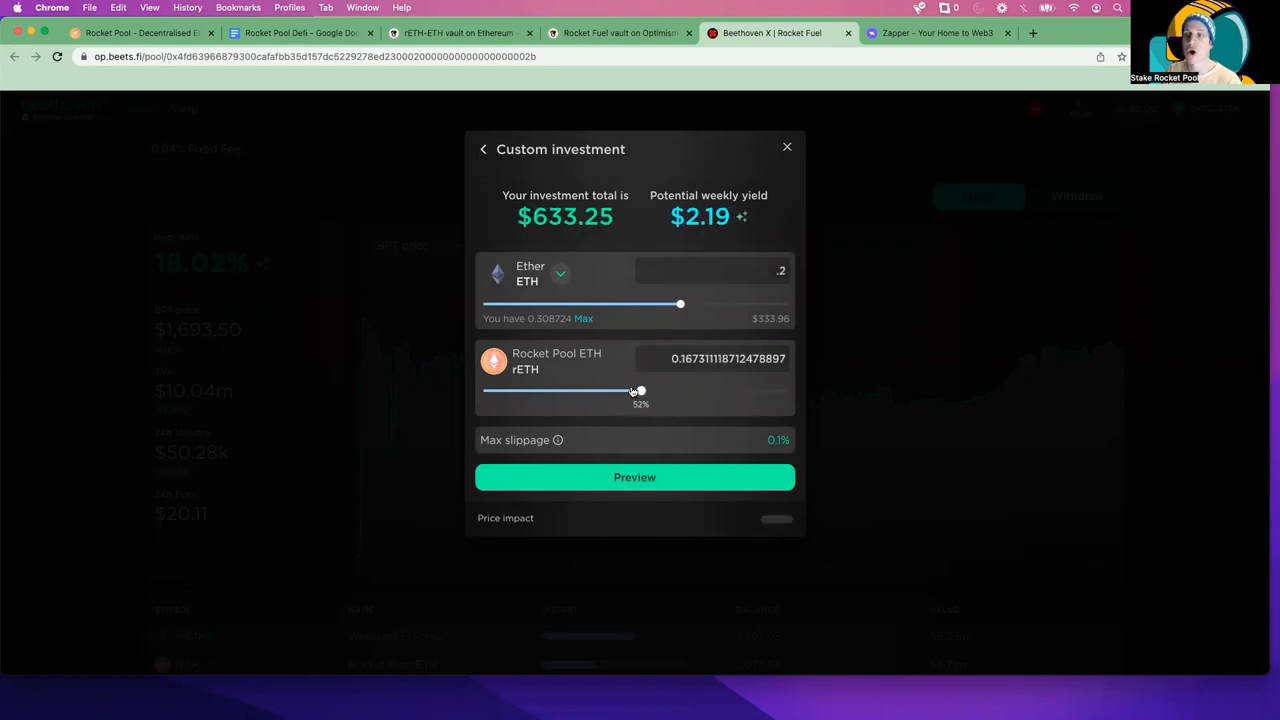
drag(640, 390, 637, 390)
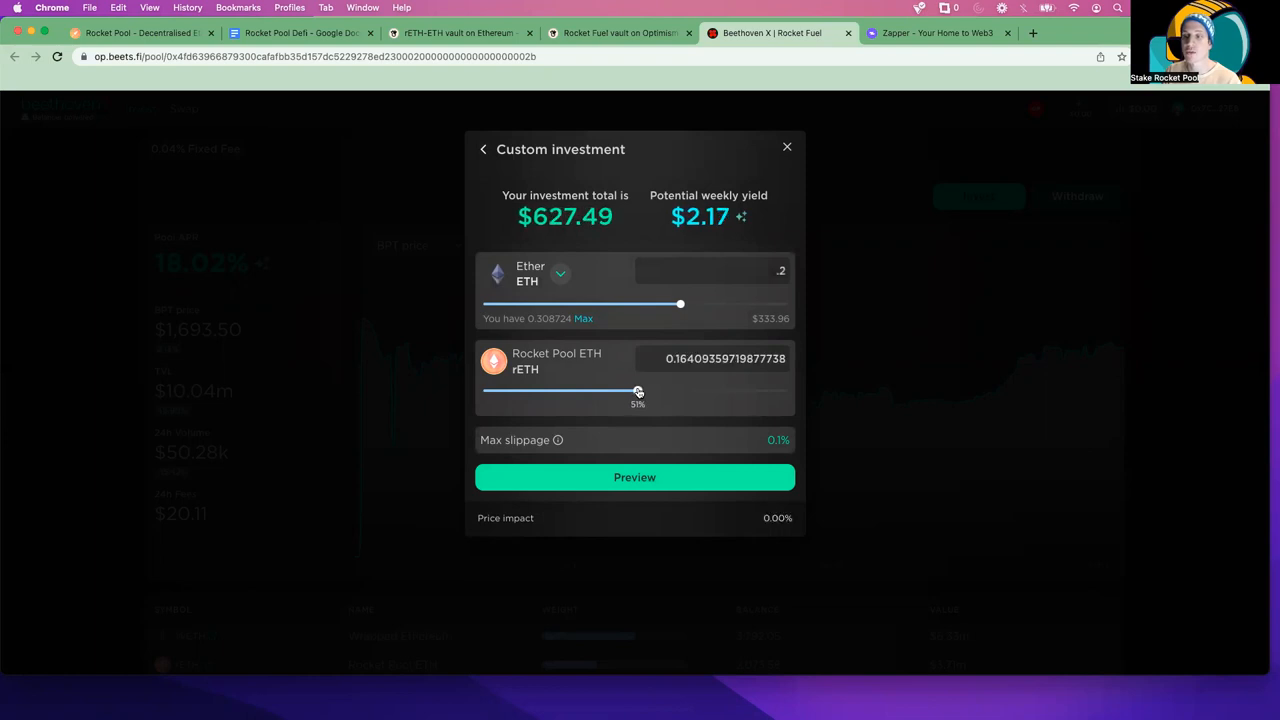
drag(638, 390, 634, 390)
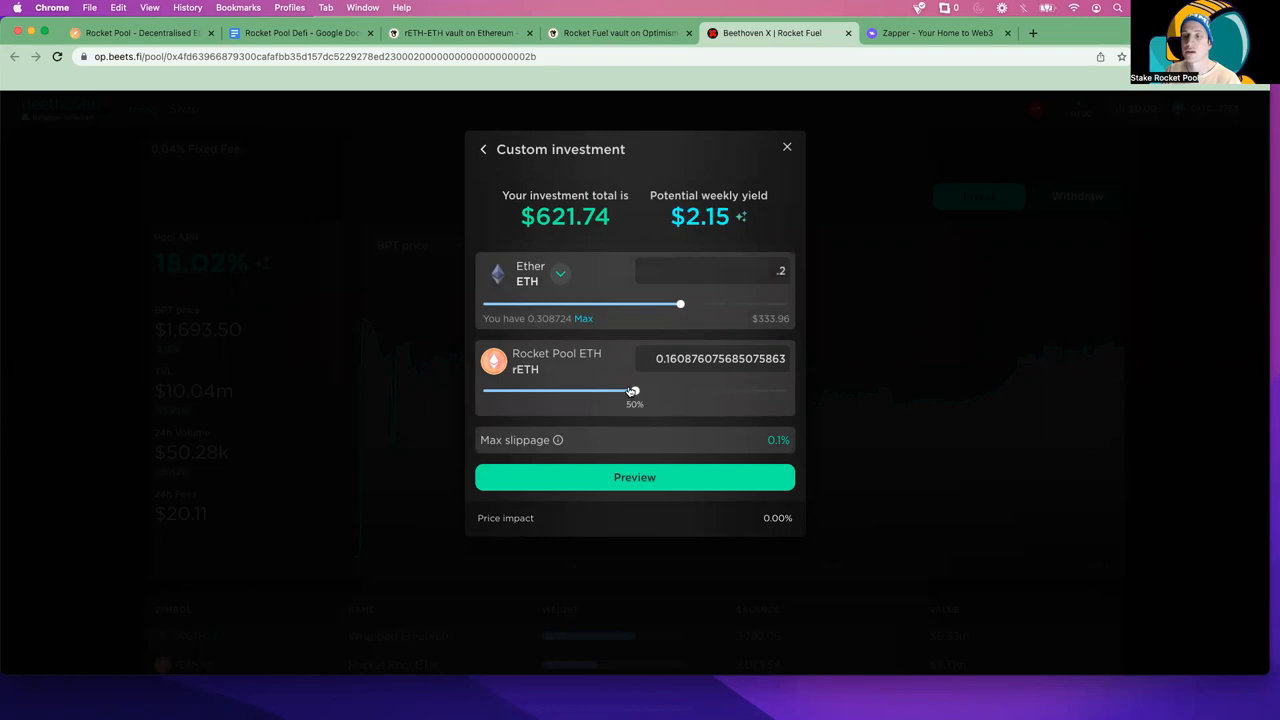
- Fine-tune rETH up to about 0.219 alongside roughly 0.204 ETH, totalling $731.62
drag(631, 390, 591, 390)
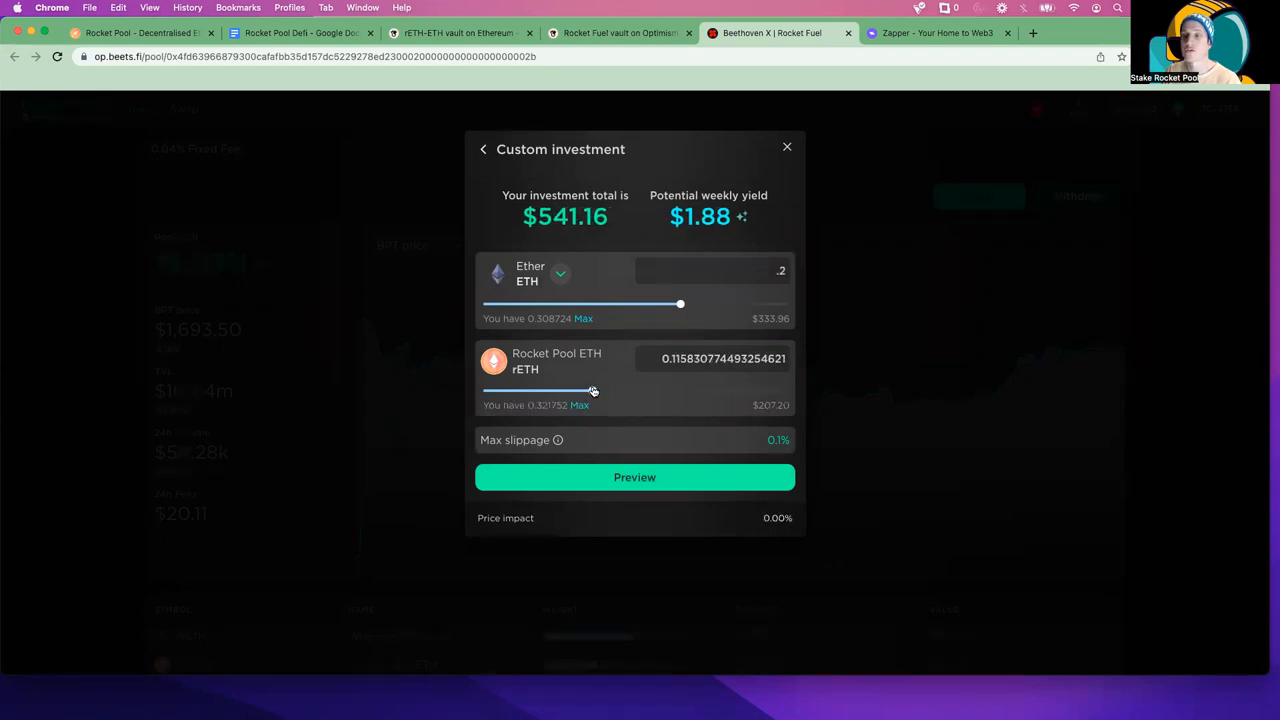
drag(593, 390, 577, 390)
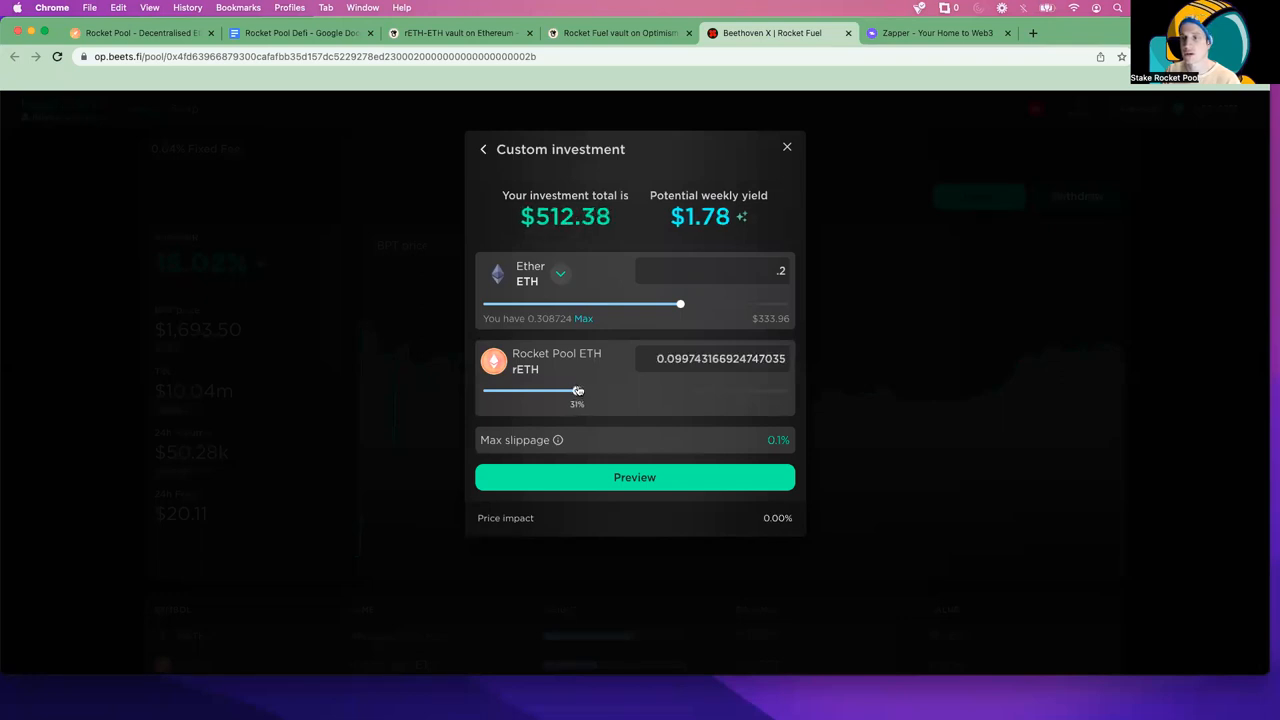
drag(577, 390, 616, 390)
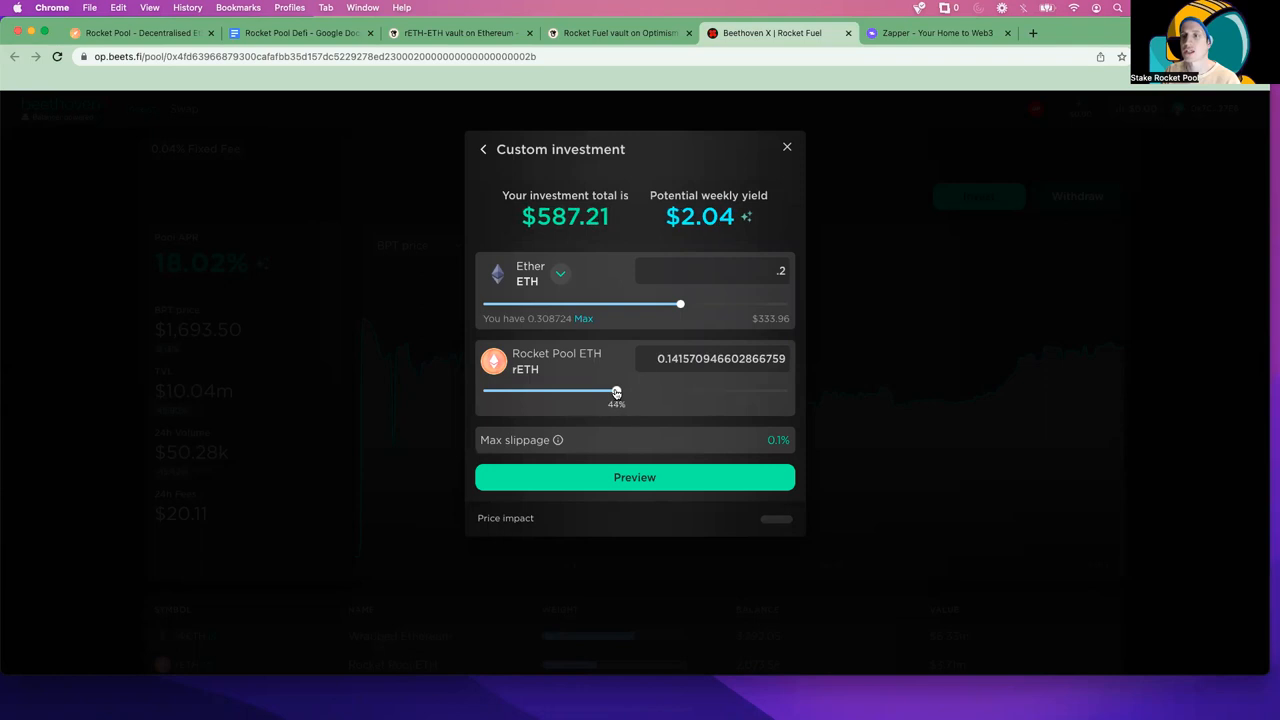
drag(616, 391, 653, 391)
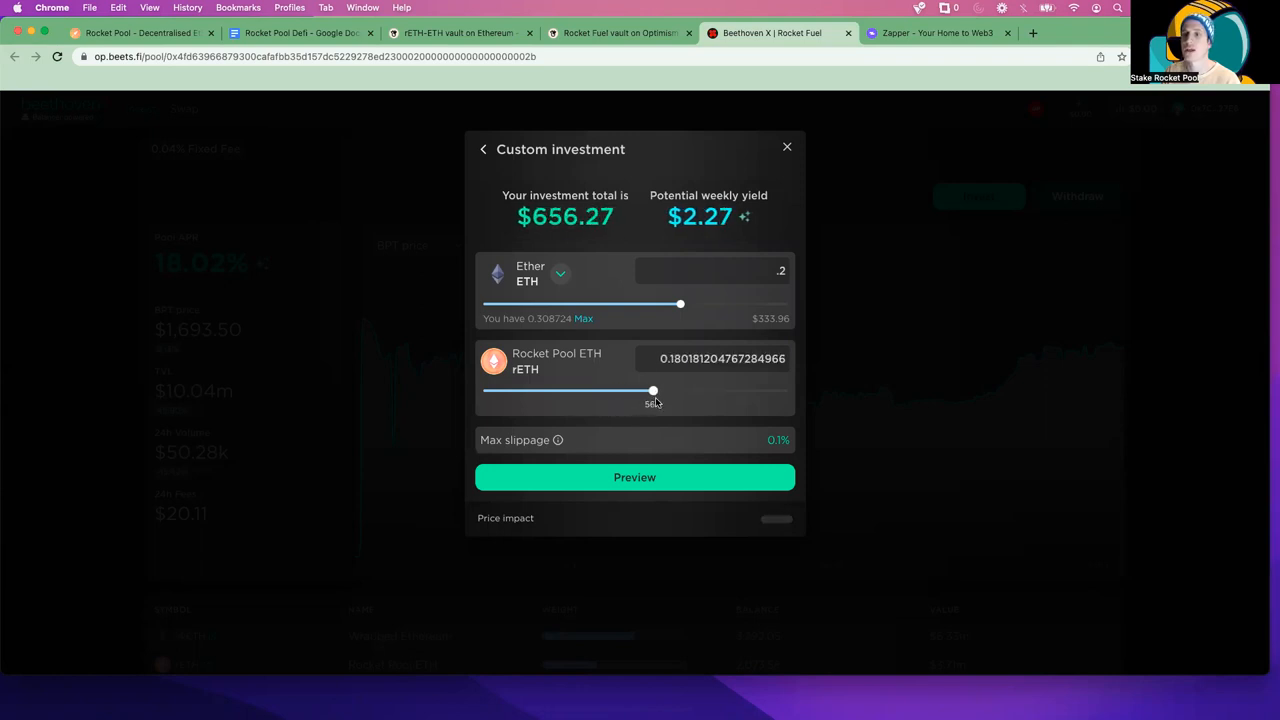
drag(653, 391, 671, 391)
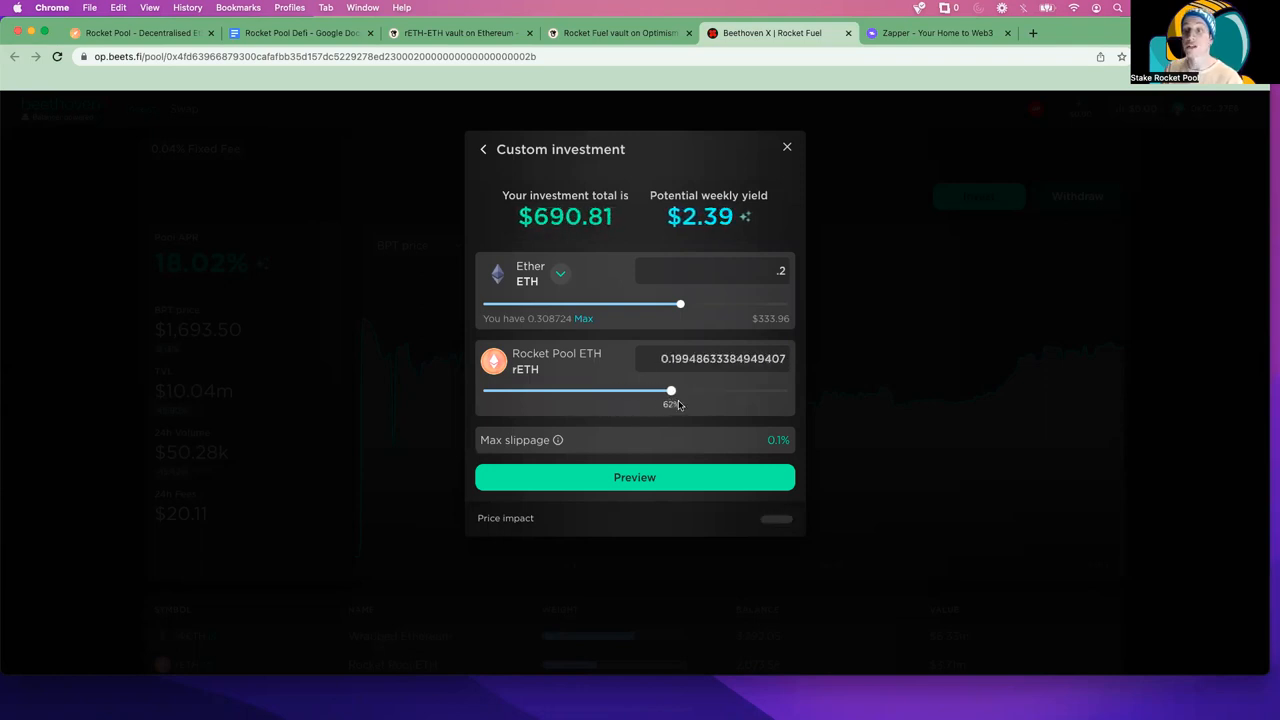
drag(671, 390, 681, 390)
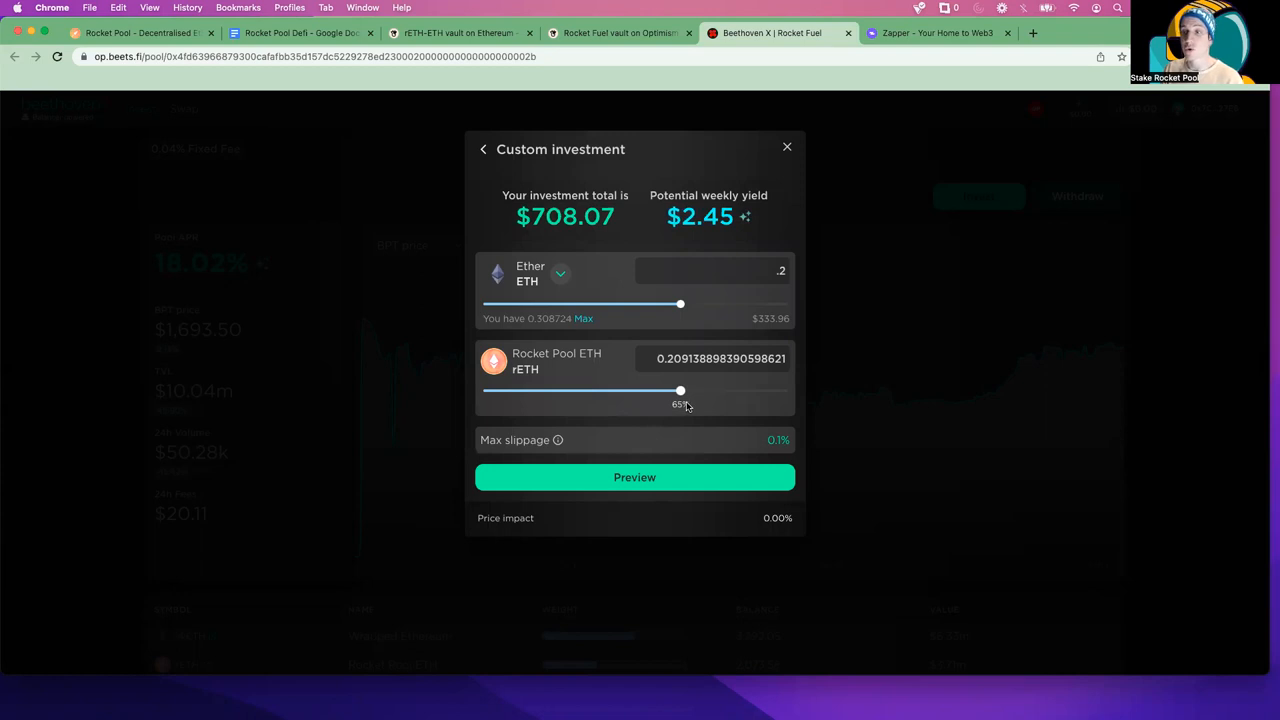
drag(680, 304, 683, 304)
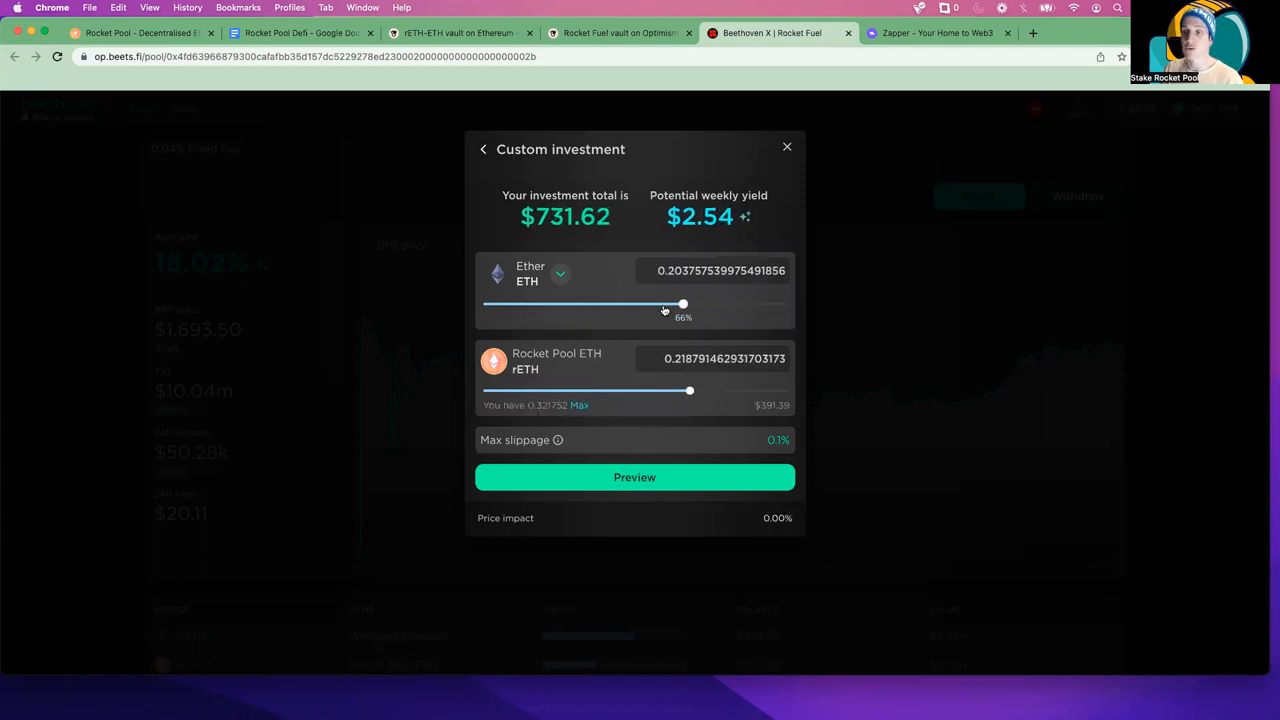
- Lower ETH to about 0.093 and nudge rETH to about 0.222, totalling $551.88
drag(683, 304, 649, 304)
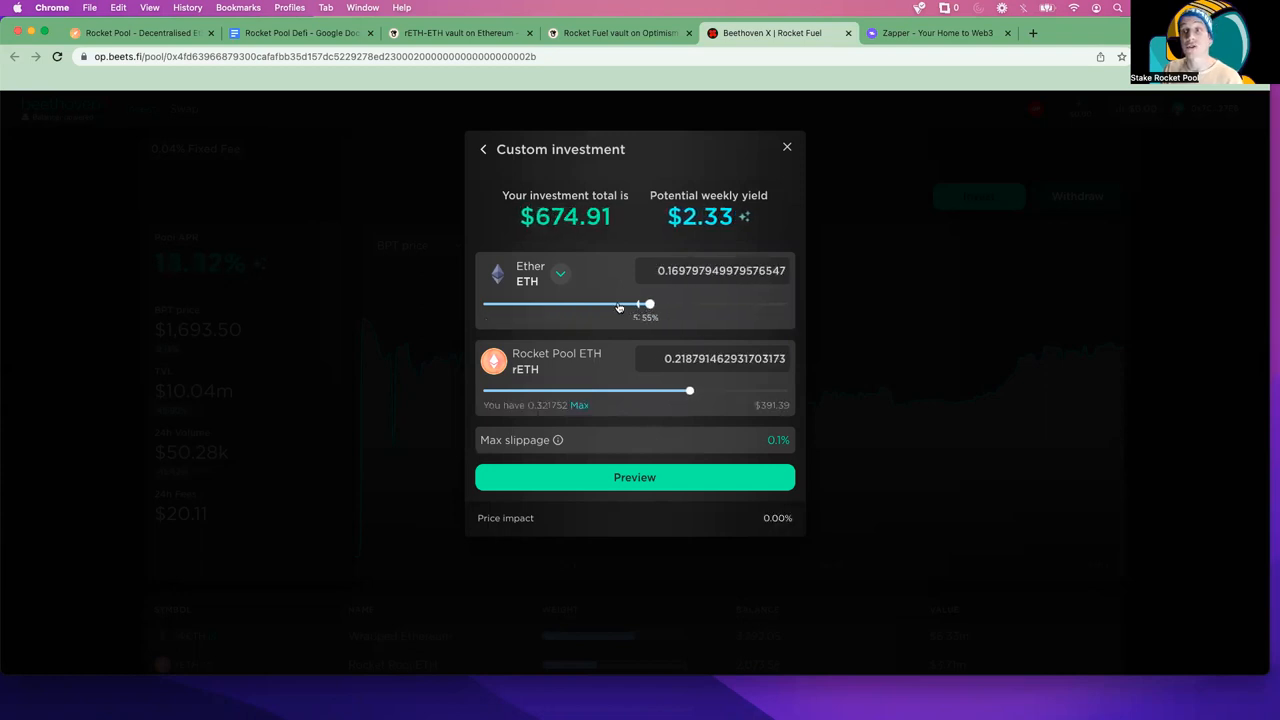
drag(650, 304, 591, 304)
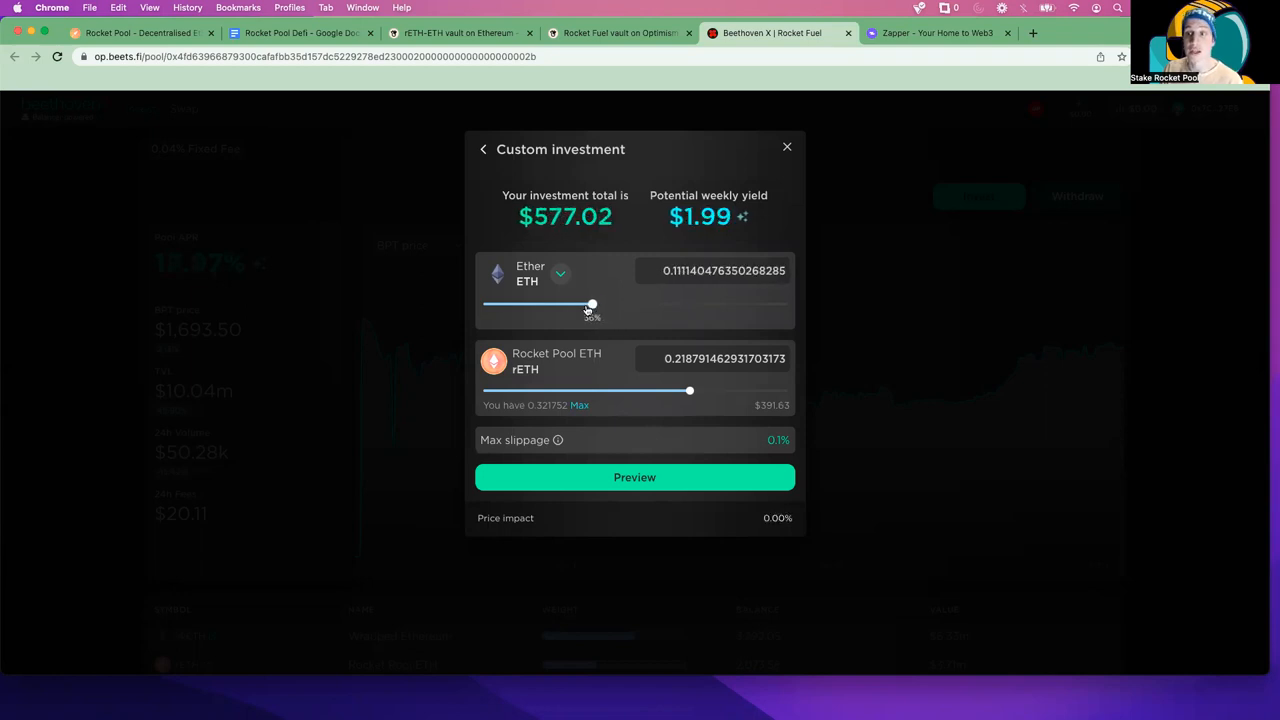
drag(592, 304, 583, 305)
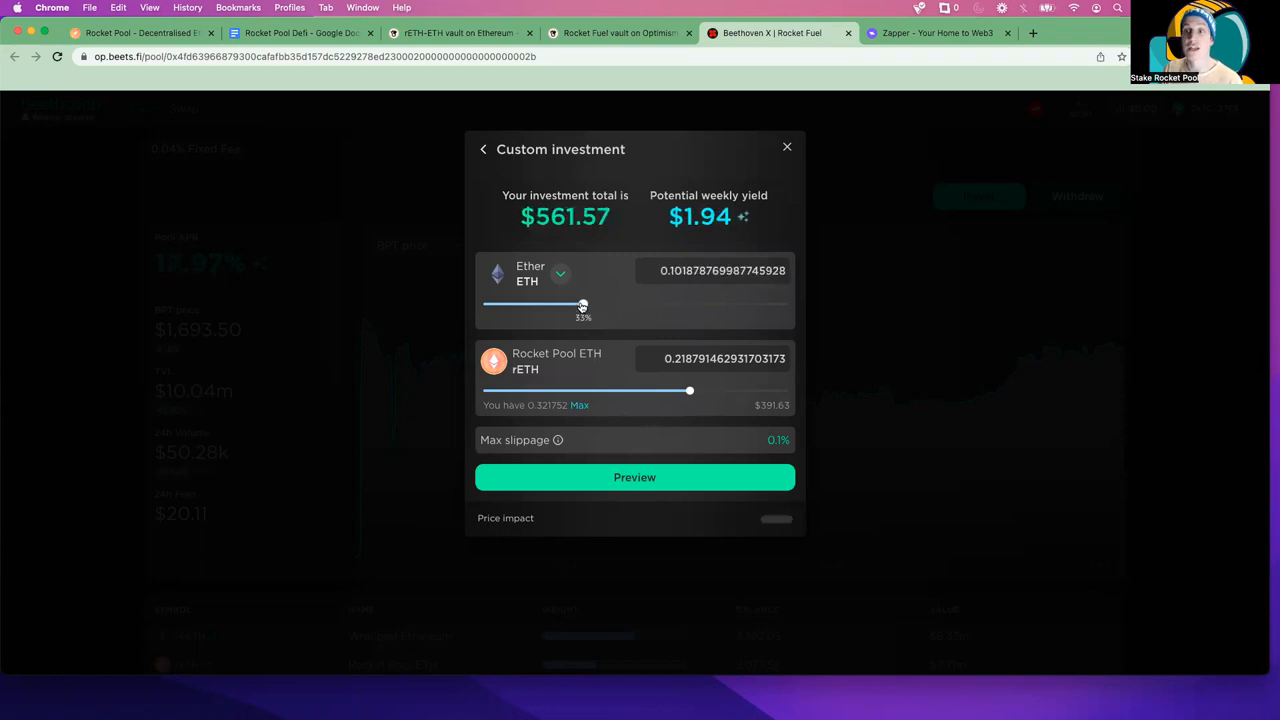
drag(583, 303, 577, 303)
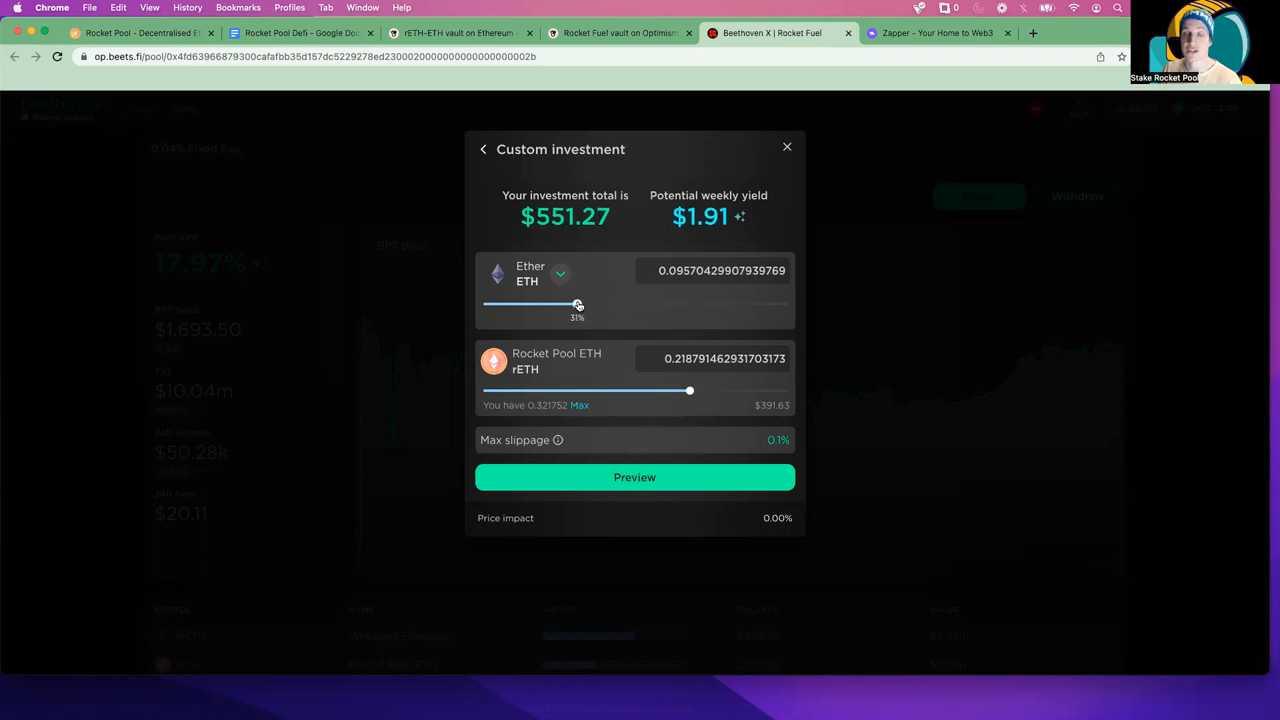
drag(578, 303, 573, 303)
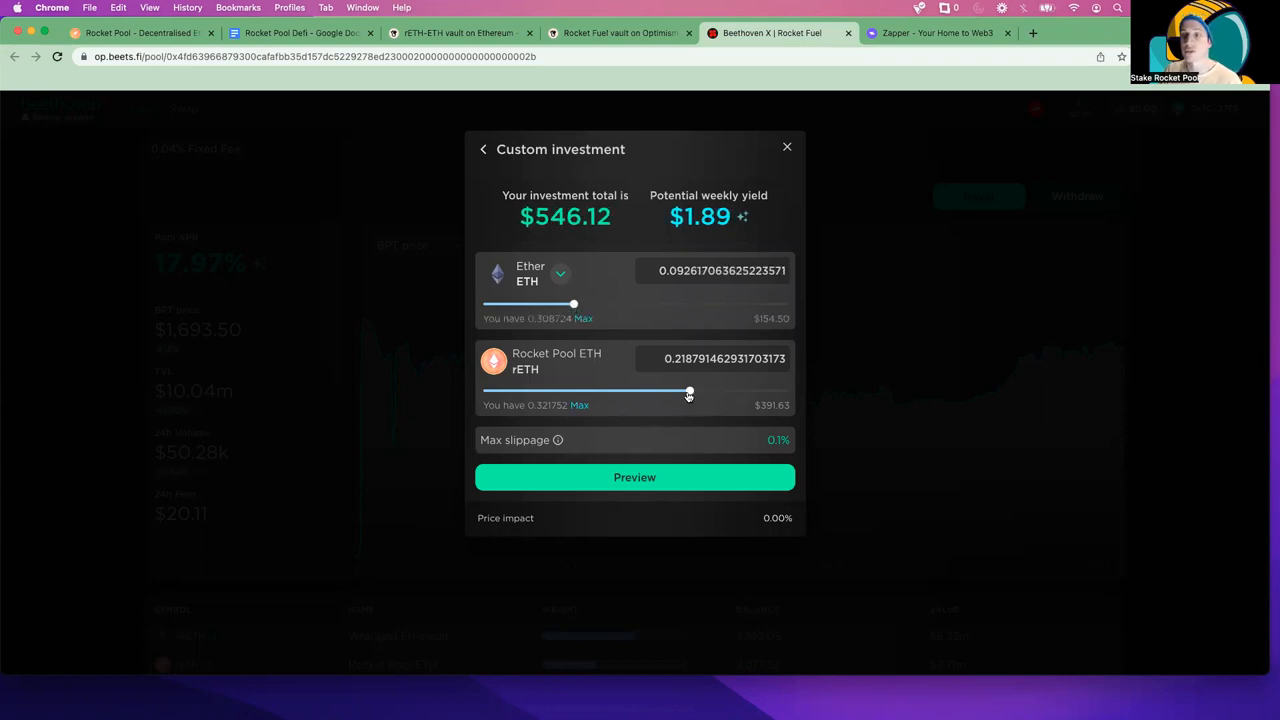
drag(689, 391, 686, 391)
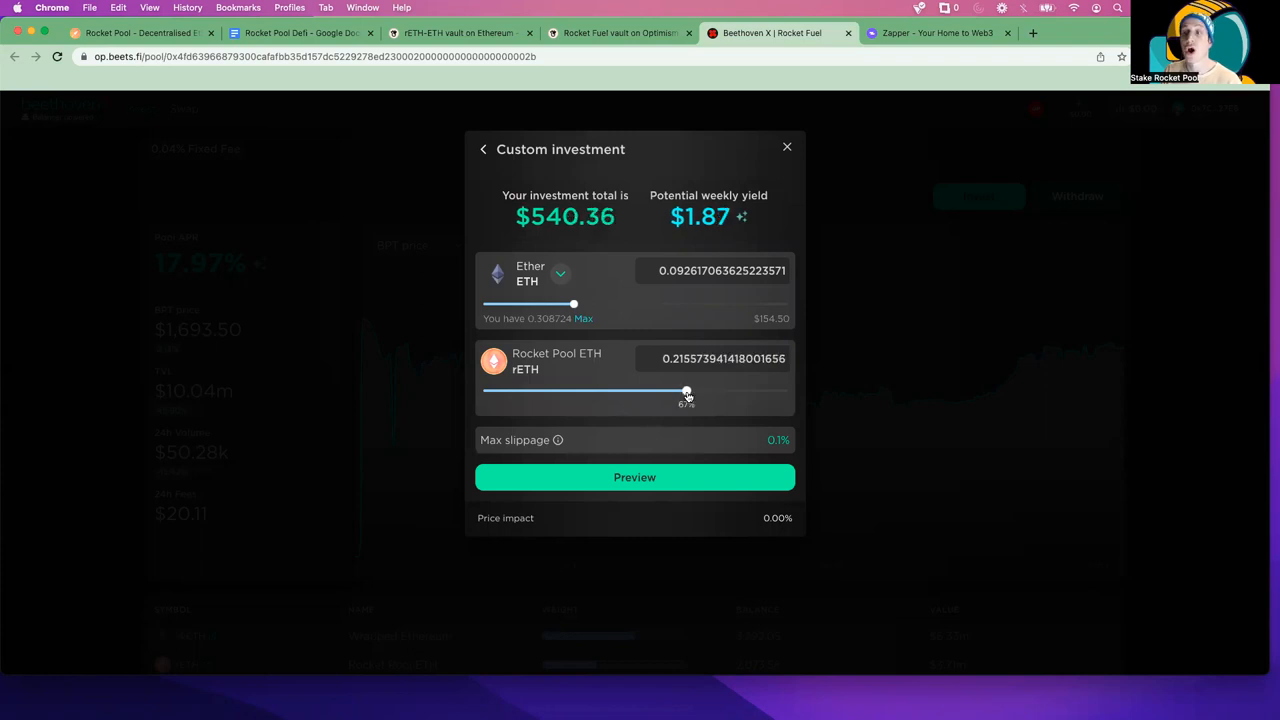
mouse_move(687, 395)
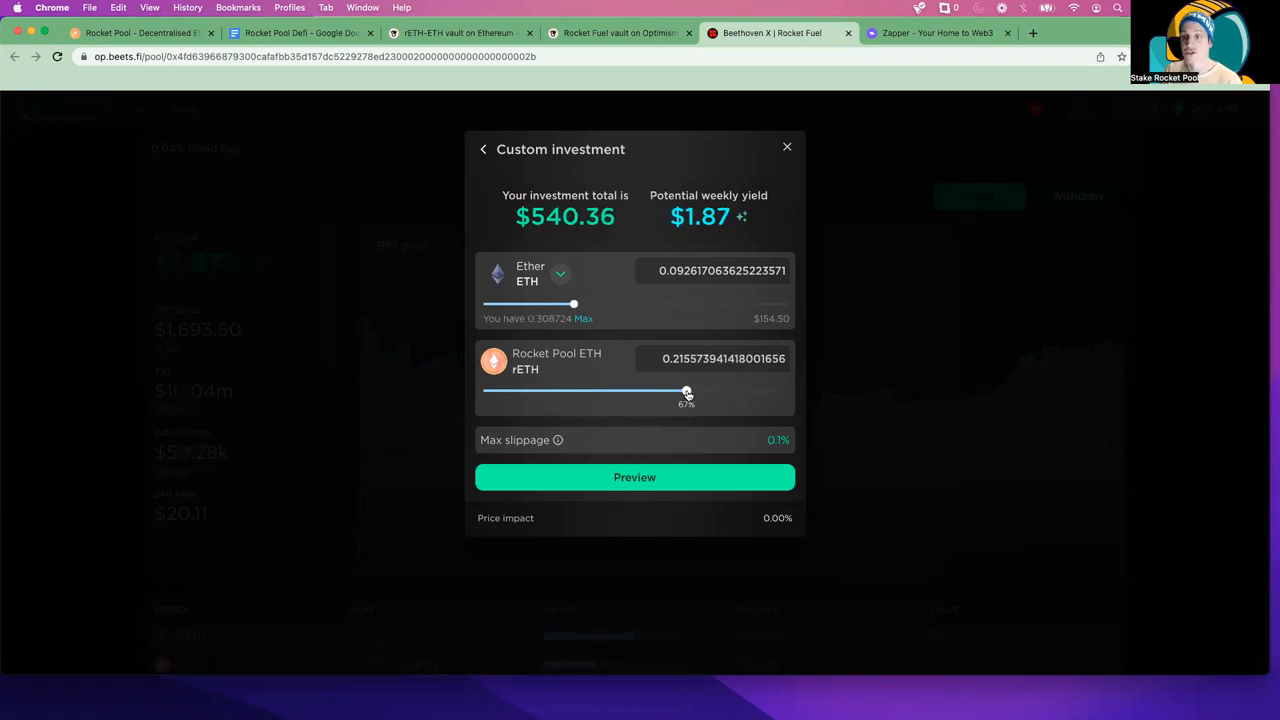
drag(686, 391, 691, 391)
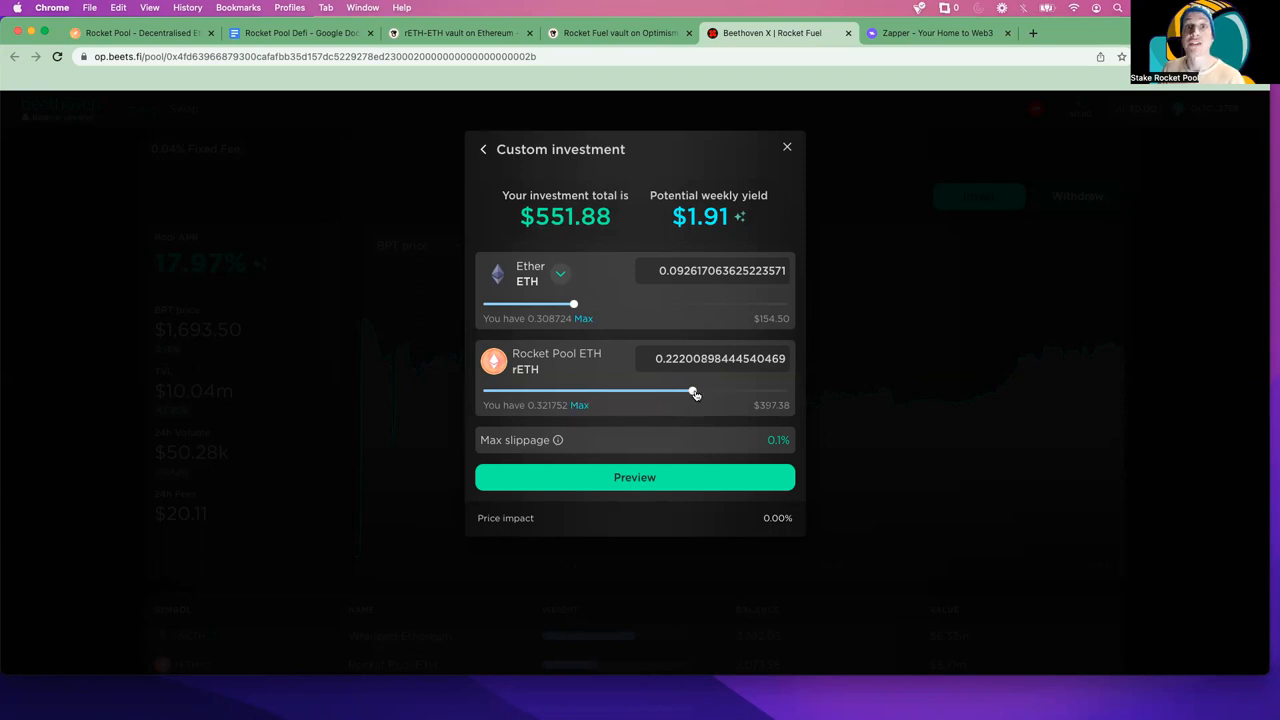
mouse_move(692, 392)
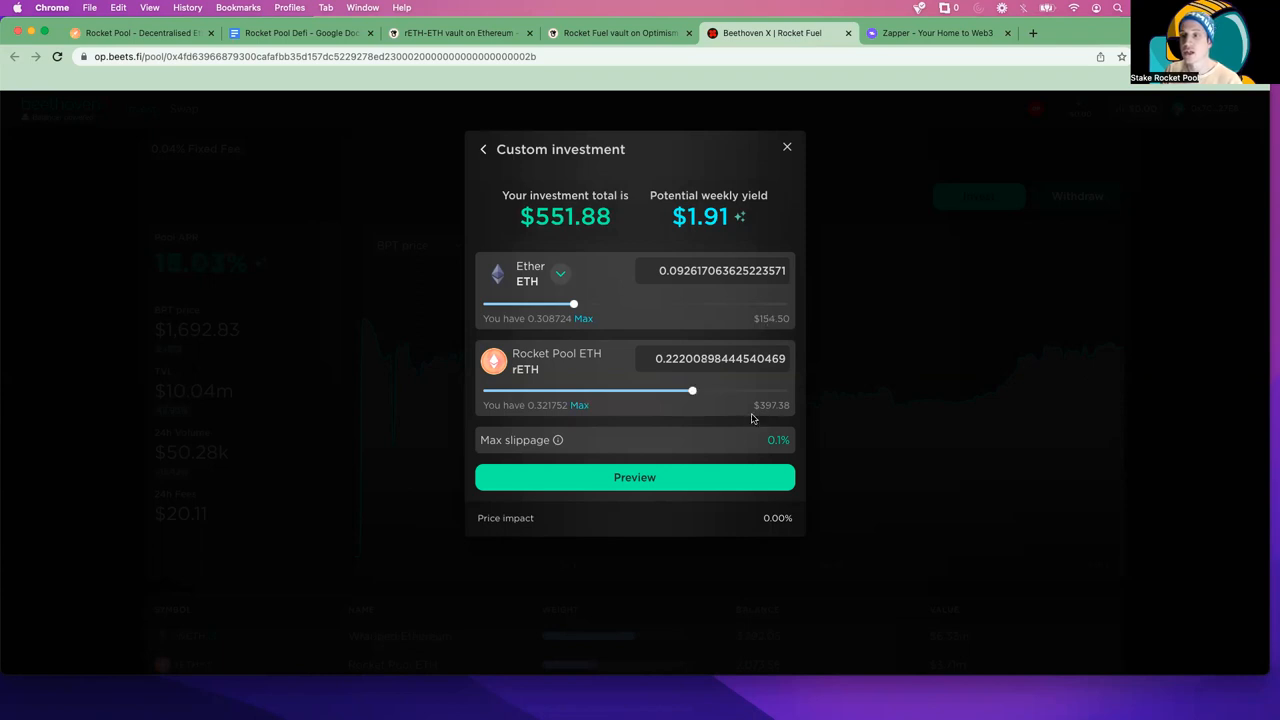
mouse_move(778, 333)
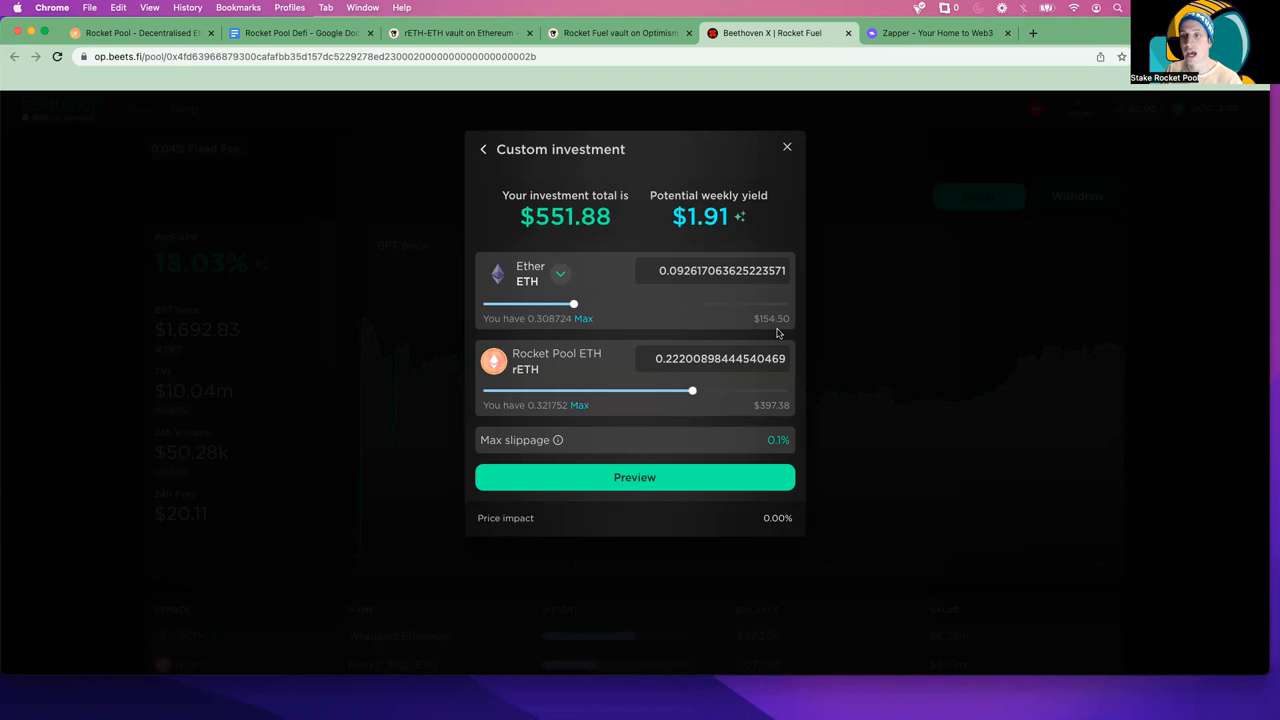
mouse_move(769, 416)
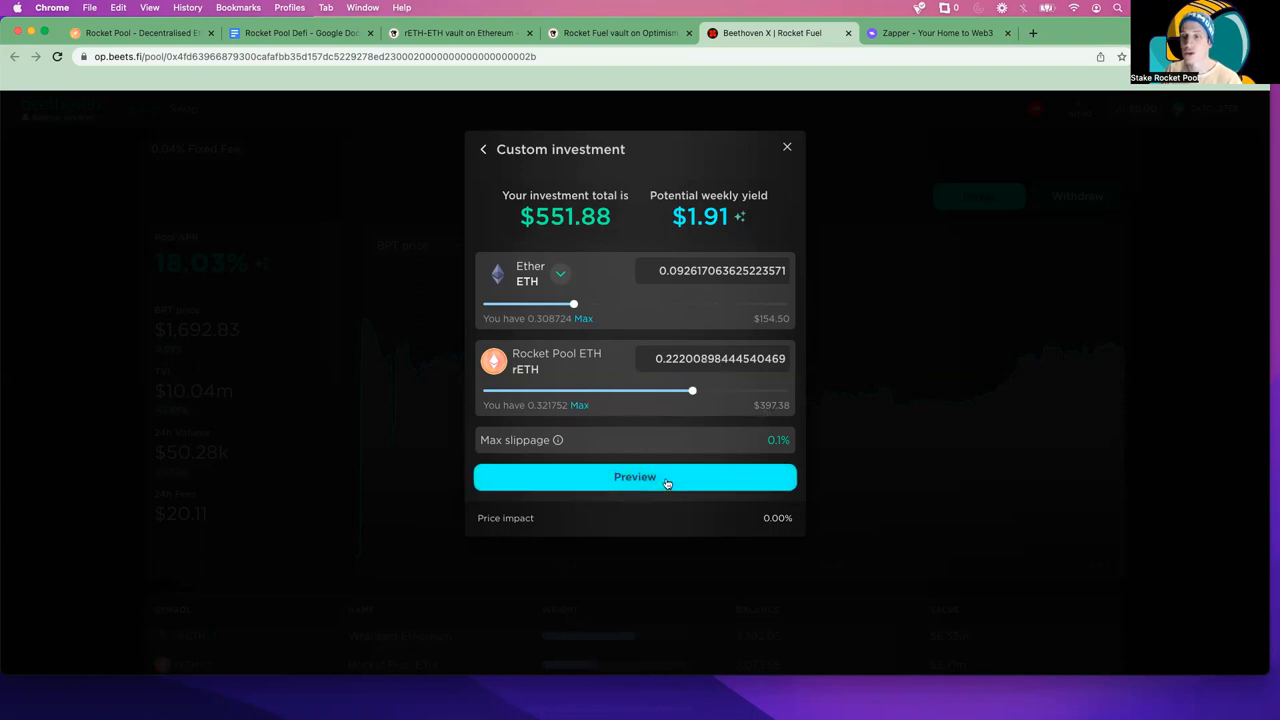
click(778, 440)
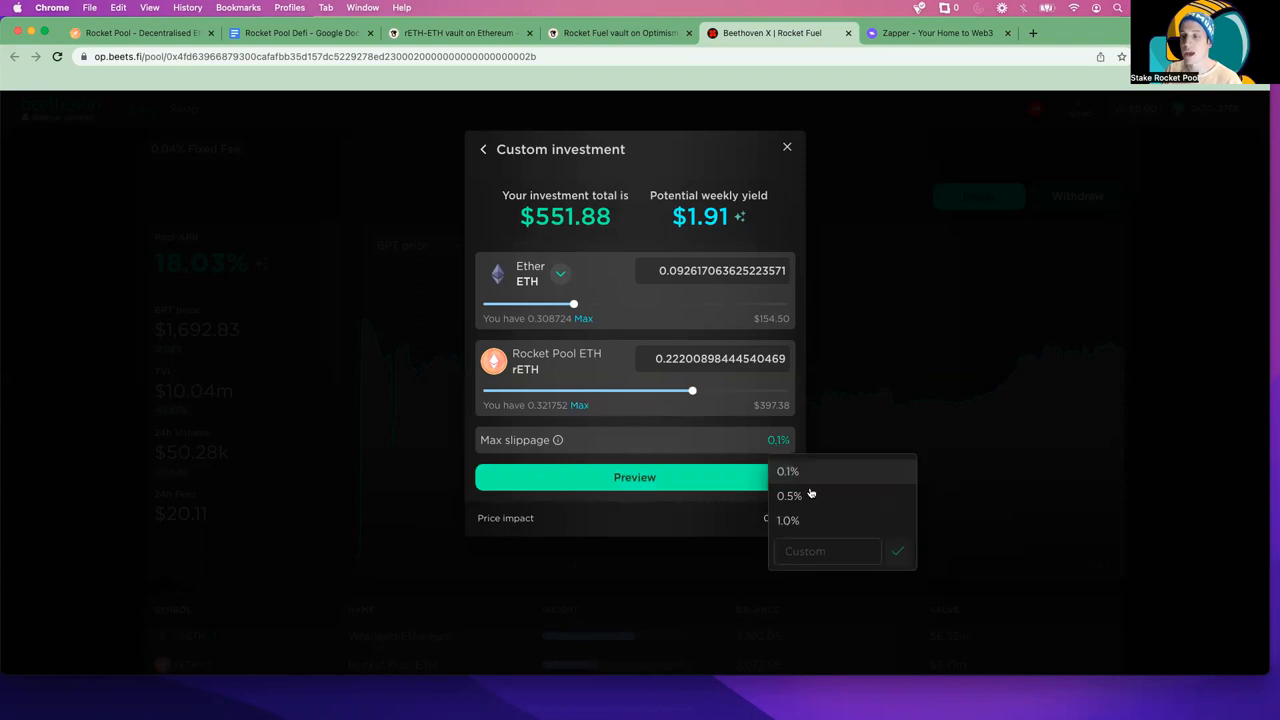
click(789, 495)
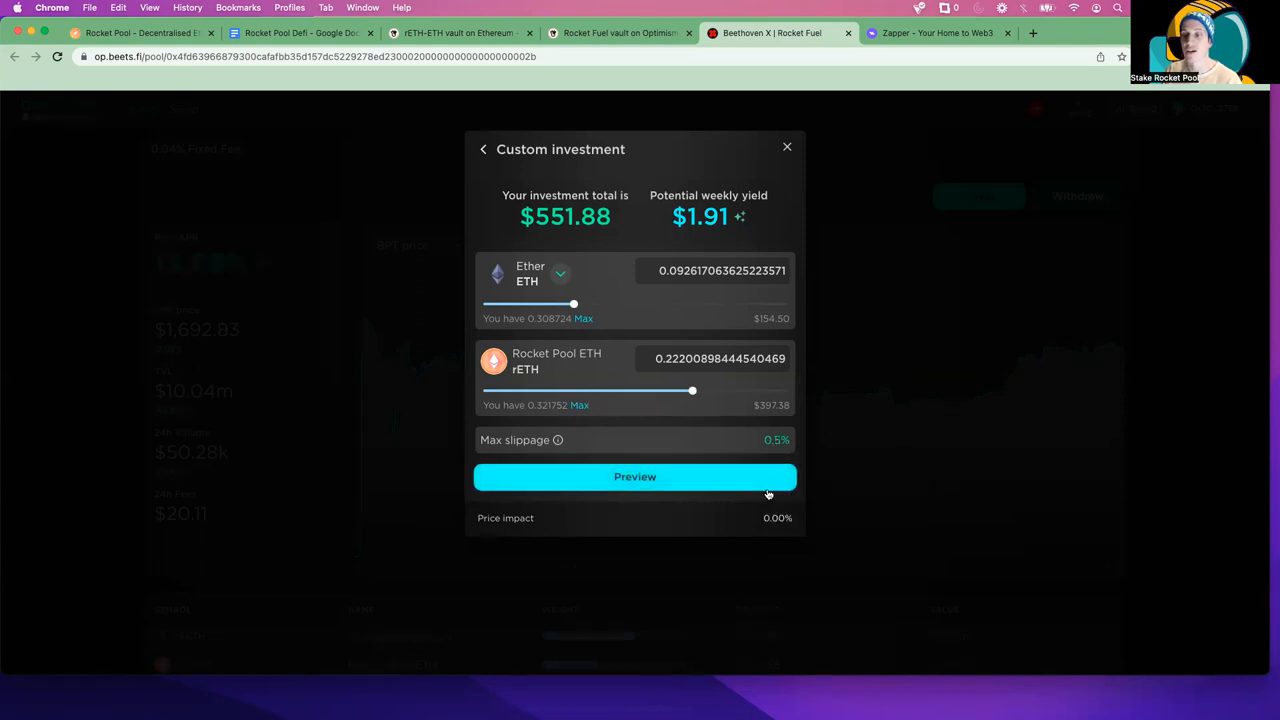
click(777, 440)
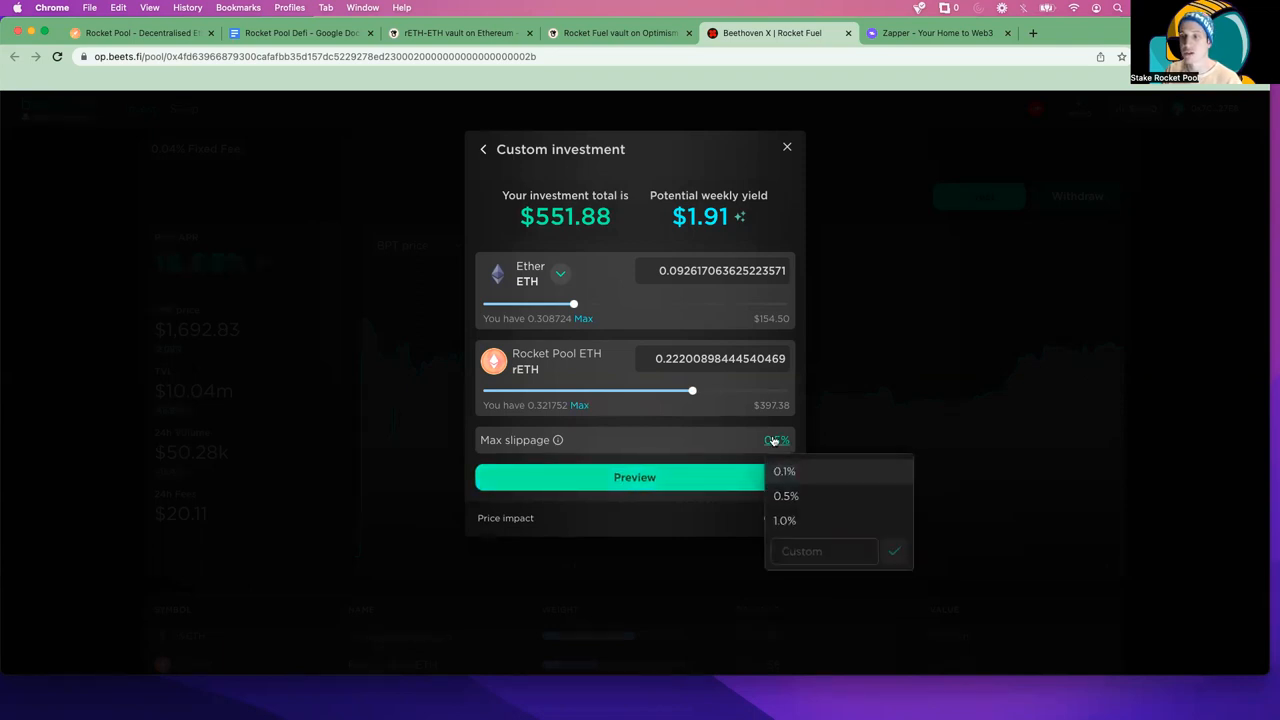
click(784, 471)
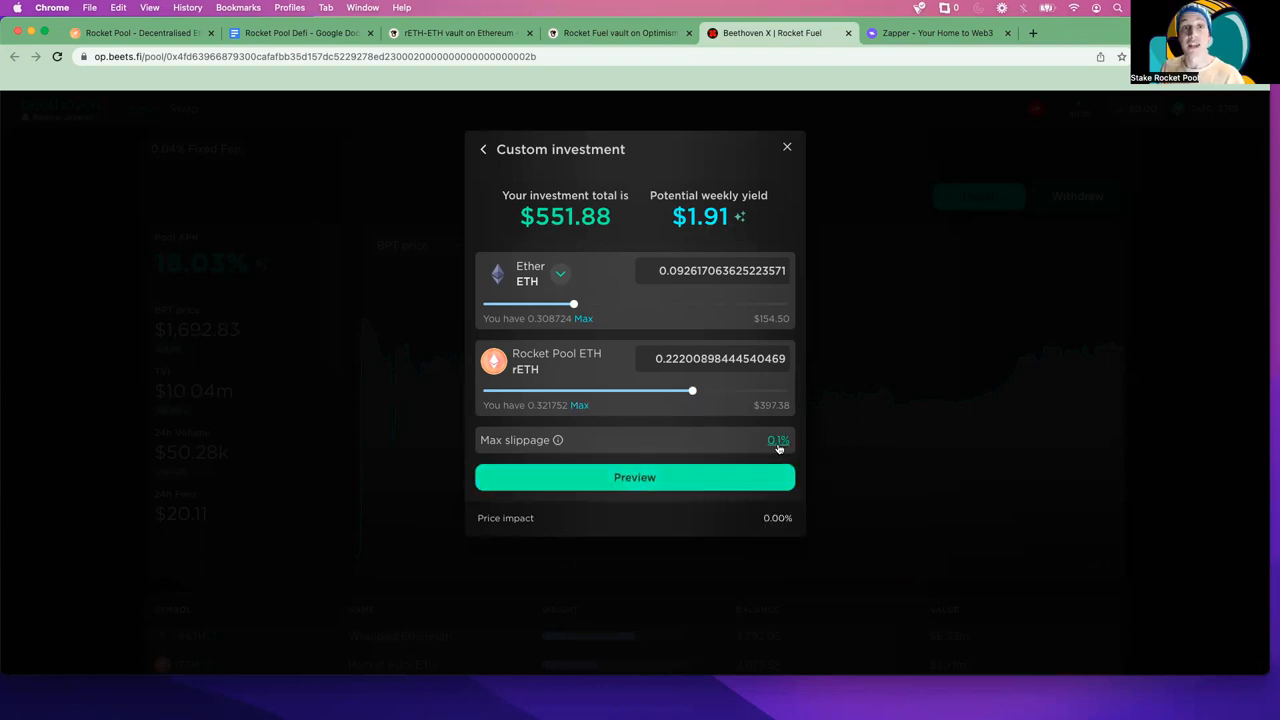
click(634, 477)
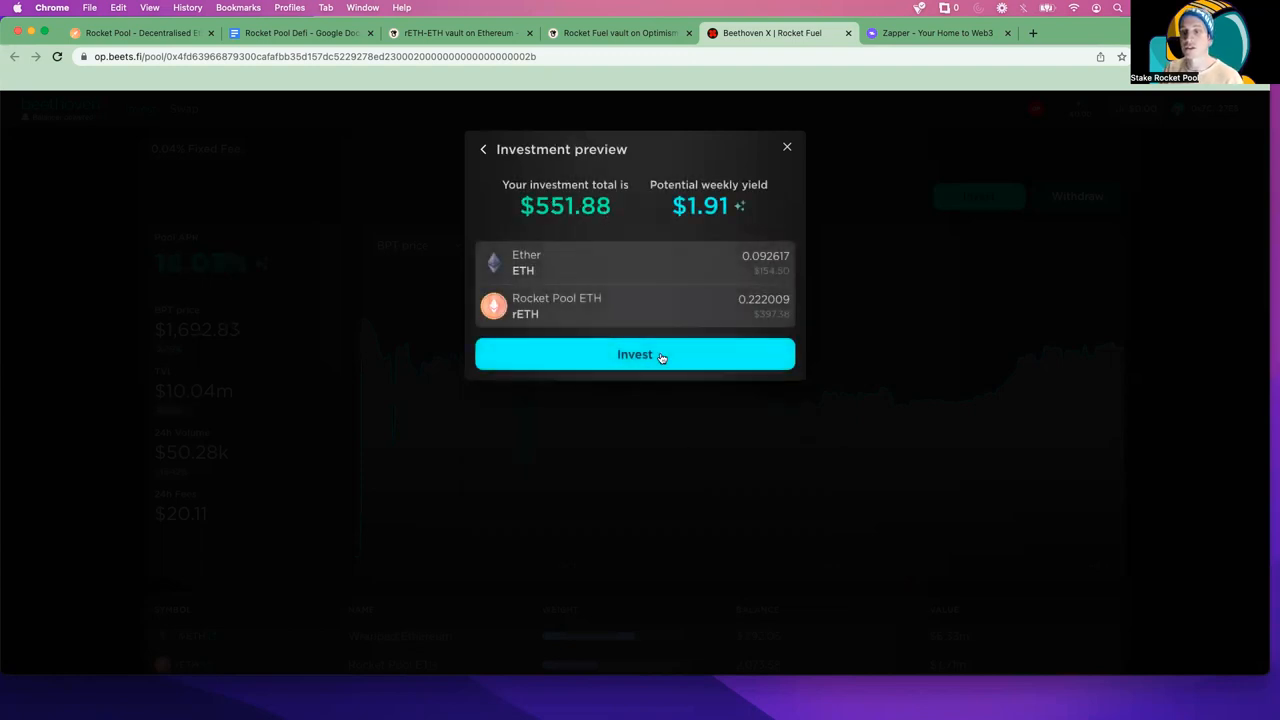
- Invest the $552.13 into the Rocket Fuel pool, sign in the wallet and dismiss the confirmation
click(635, 354)
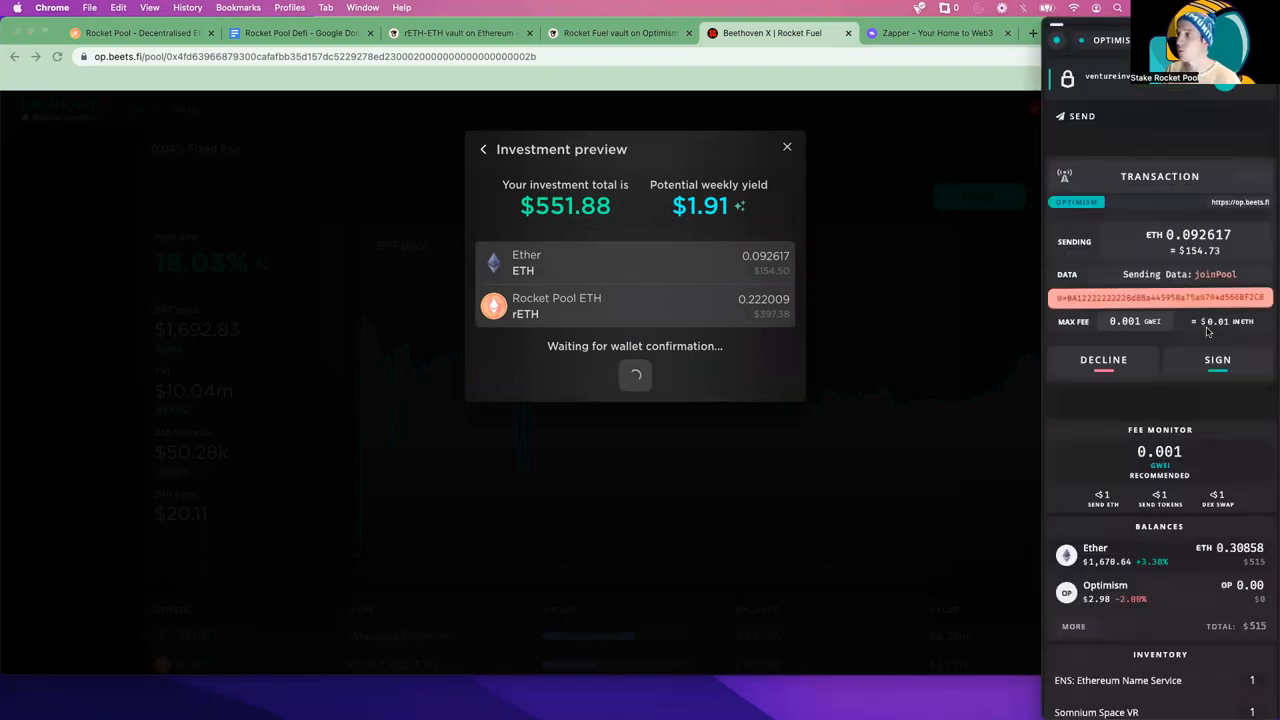
click(1218, 359)
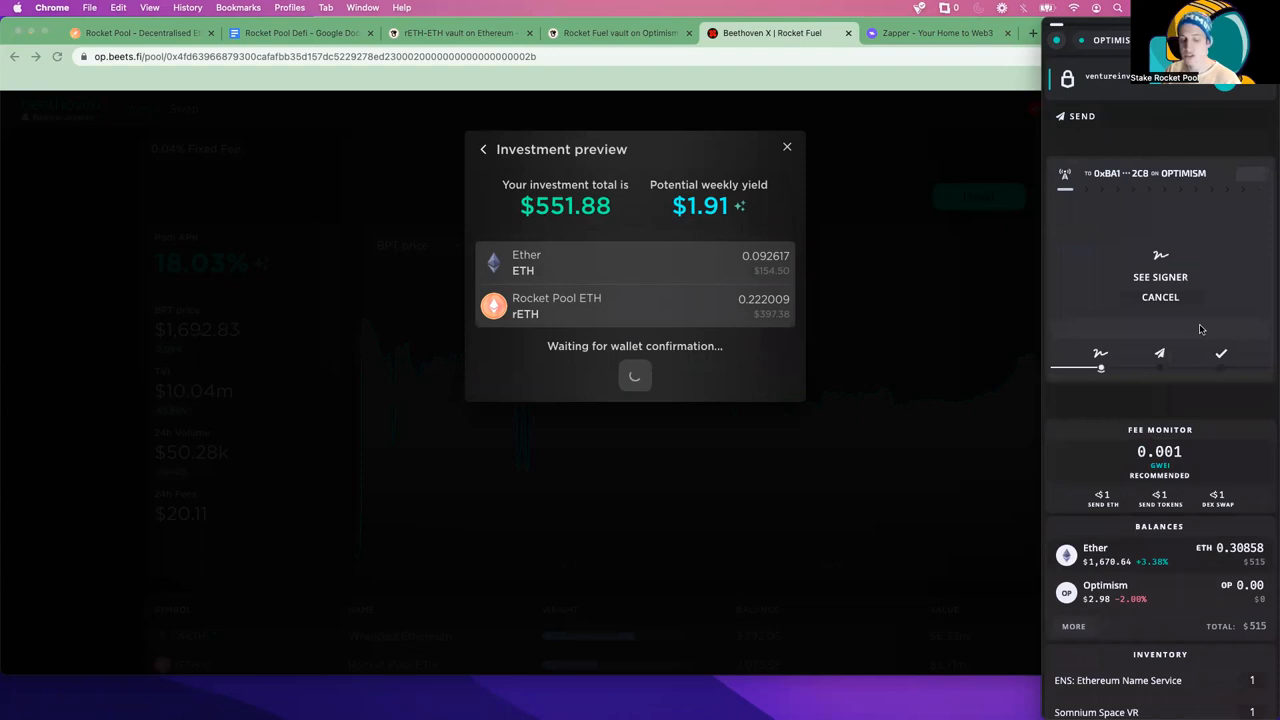
mouse_move(1225, 327)
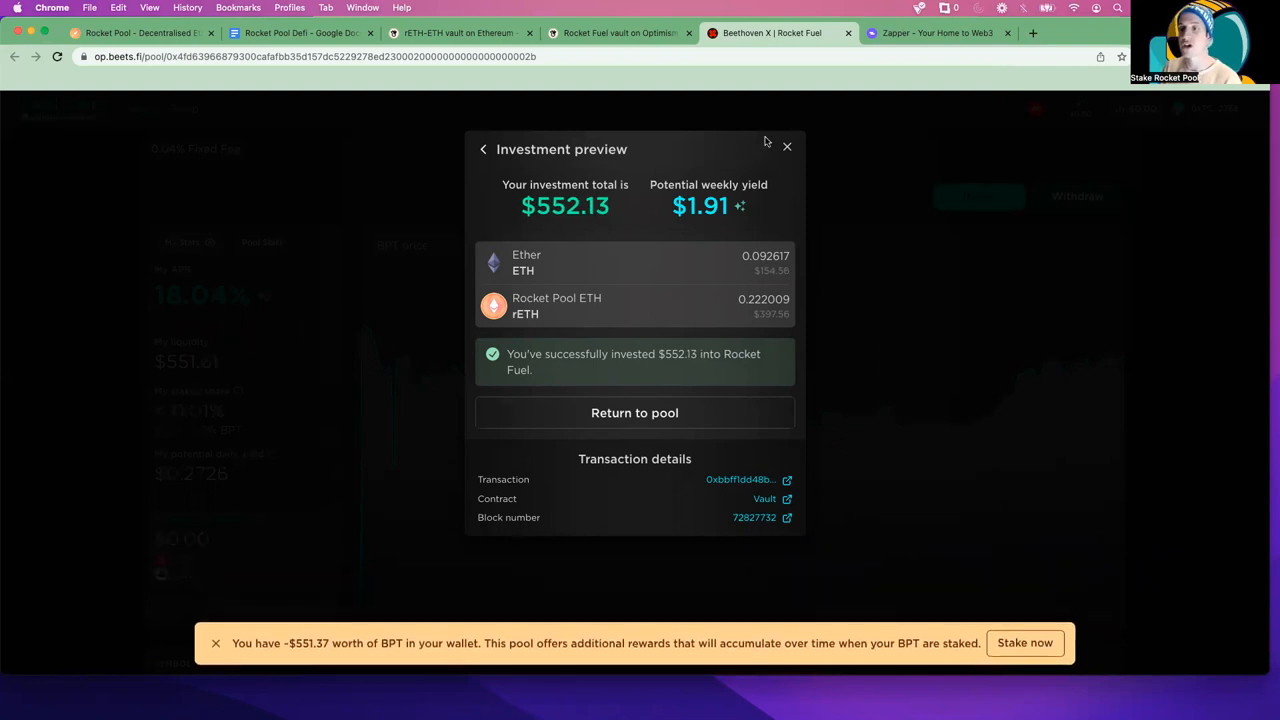
click(787, 147)
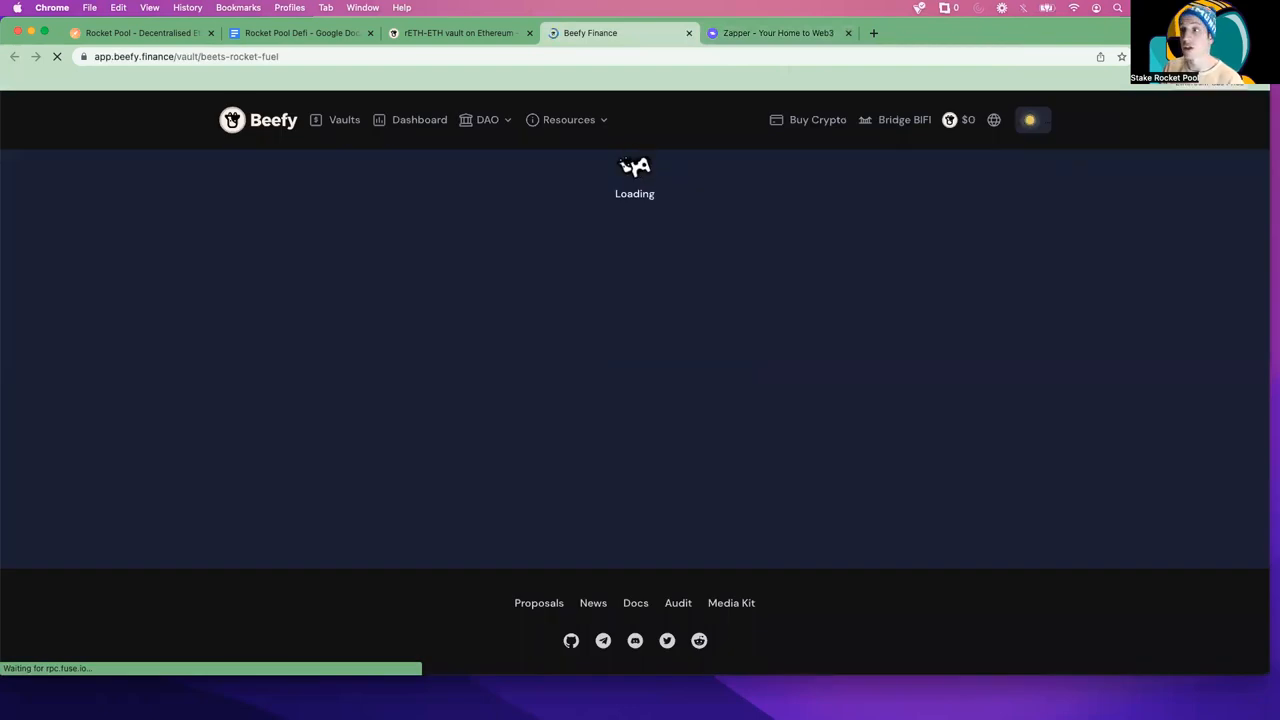
- Scroll to the Rocket Fuel deposit panel and fill it with the full 0.325706 pool tokens via MAX
click(1029, 119)
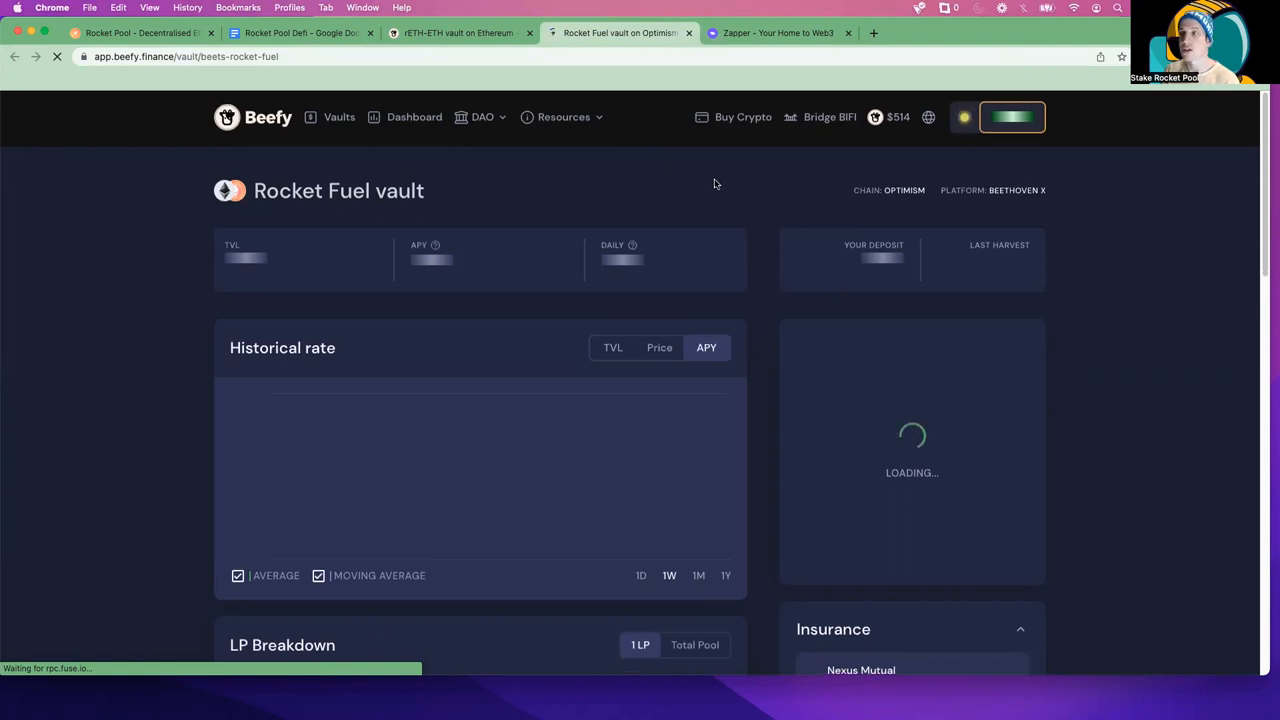
click(1012, 117)
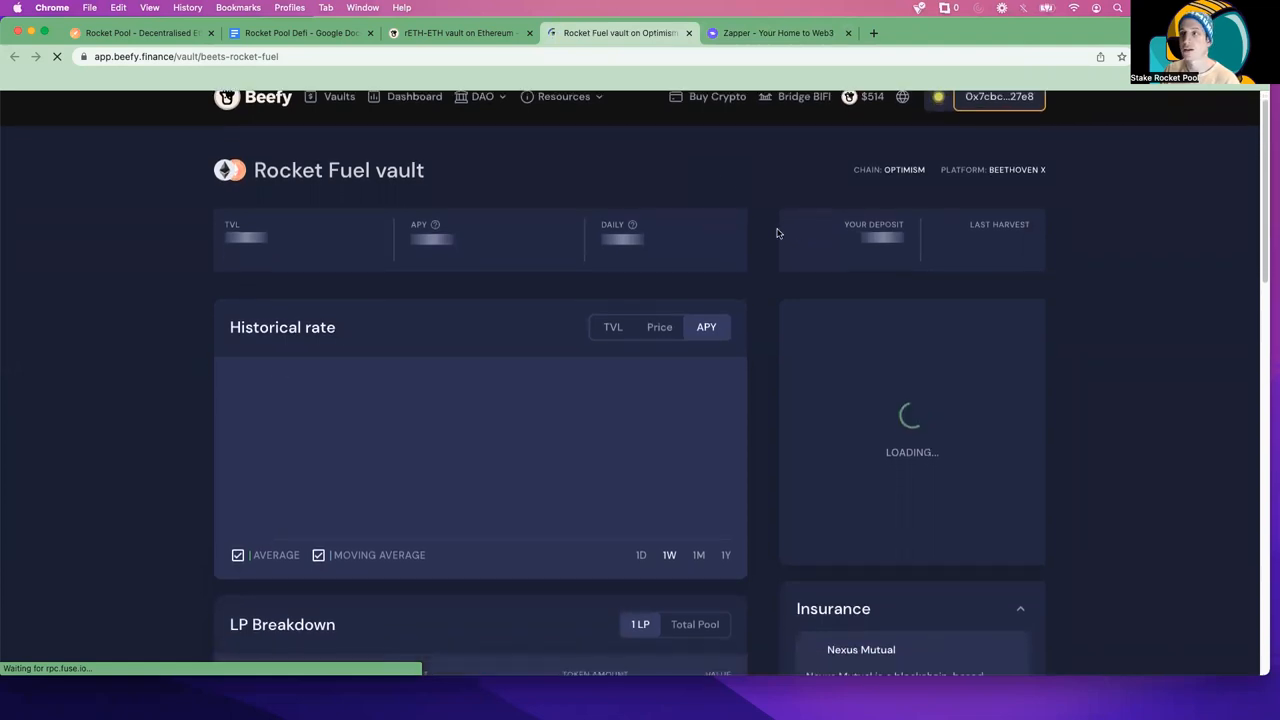
scroll(down, 3)
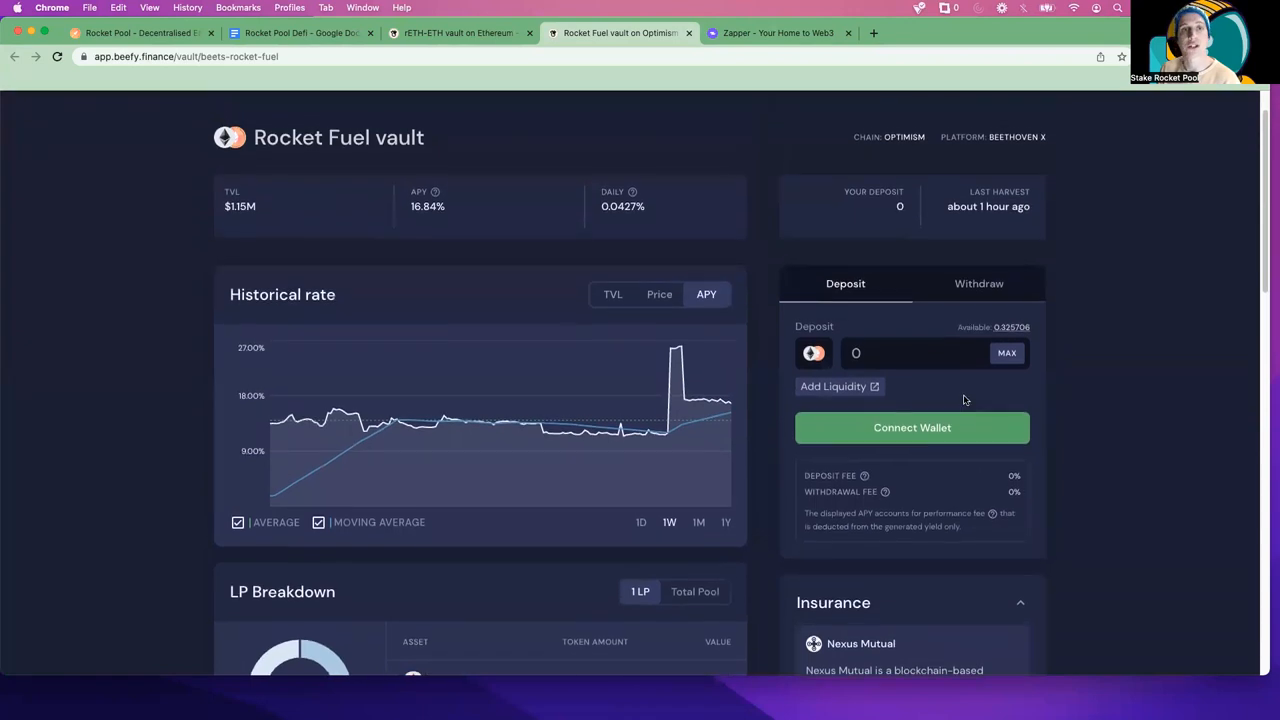
scroll(down, 3)
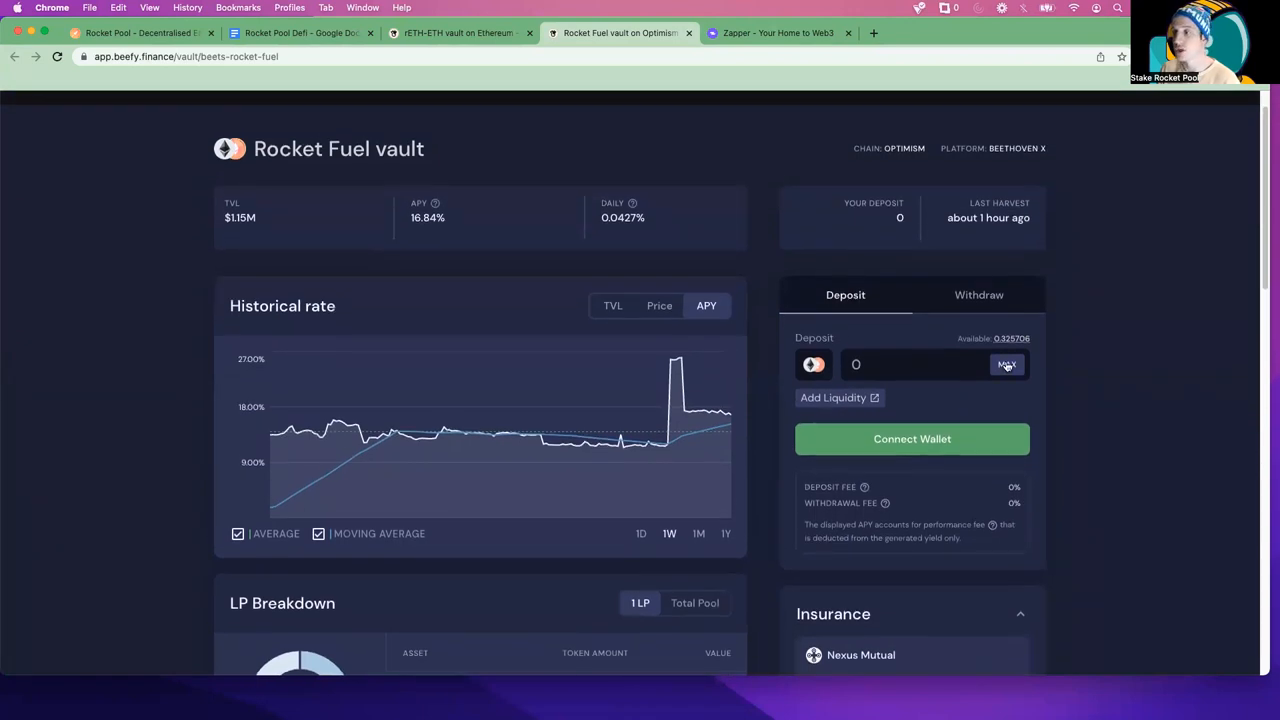
click(1007, 364)
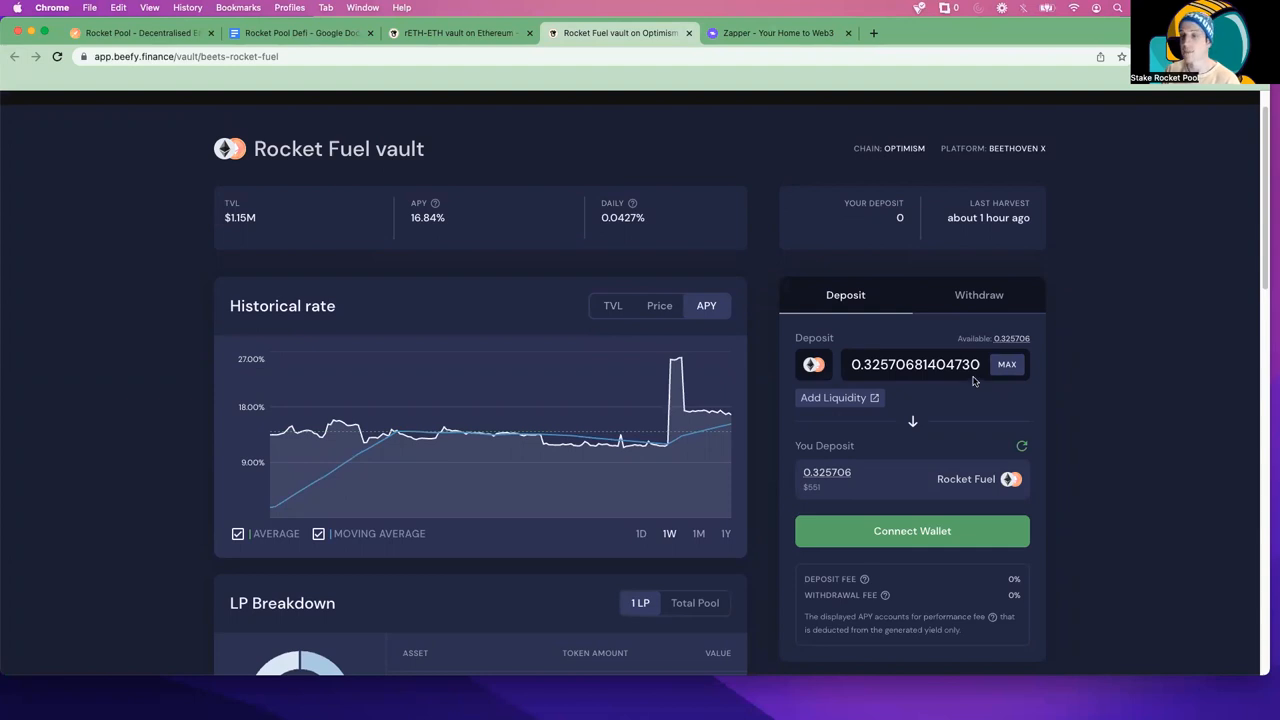
- Connect the Frame wallet to Beefy, approving the request and dismissing the success notice
scroll(down, 3)
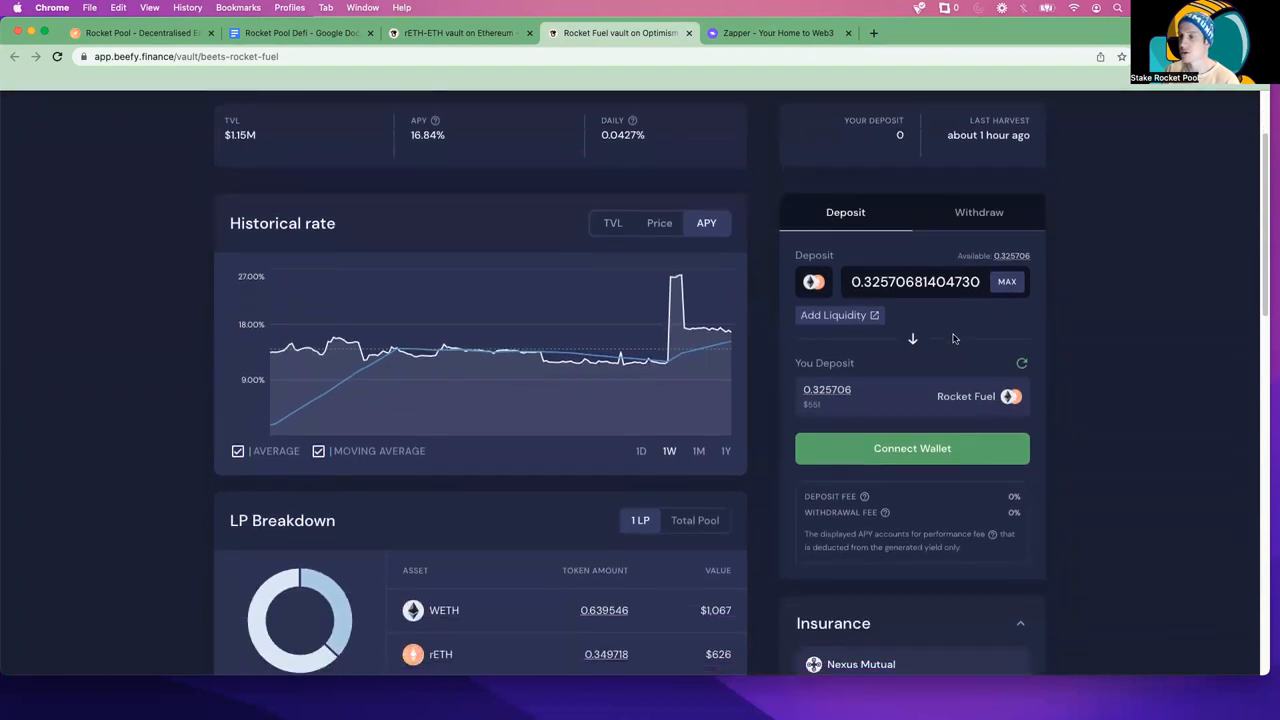
scroll(down, 3)
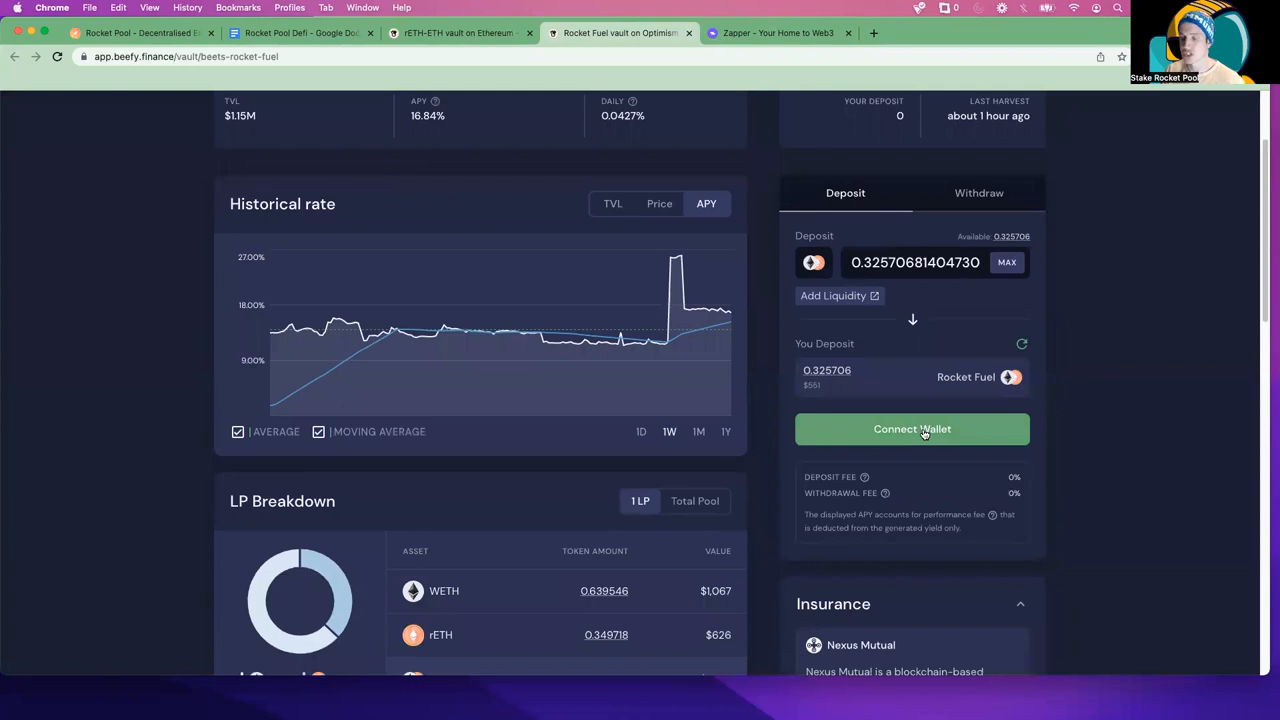
click(911, 428)
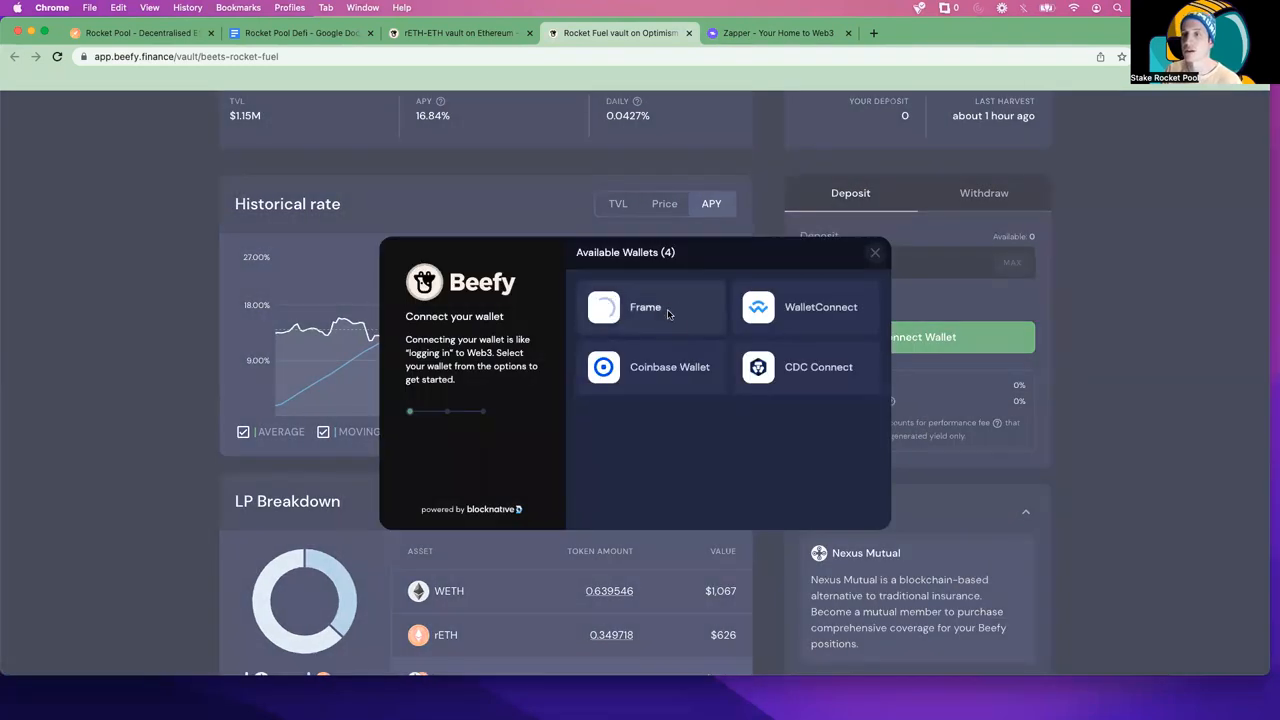
click(645, 307)
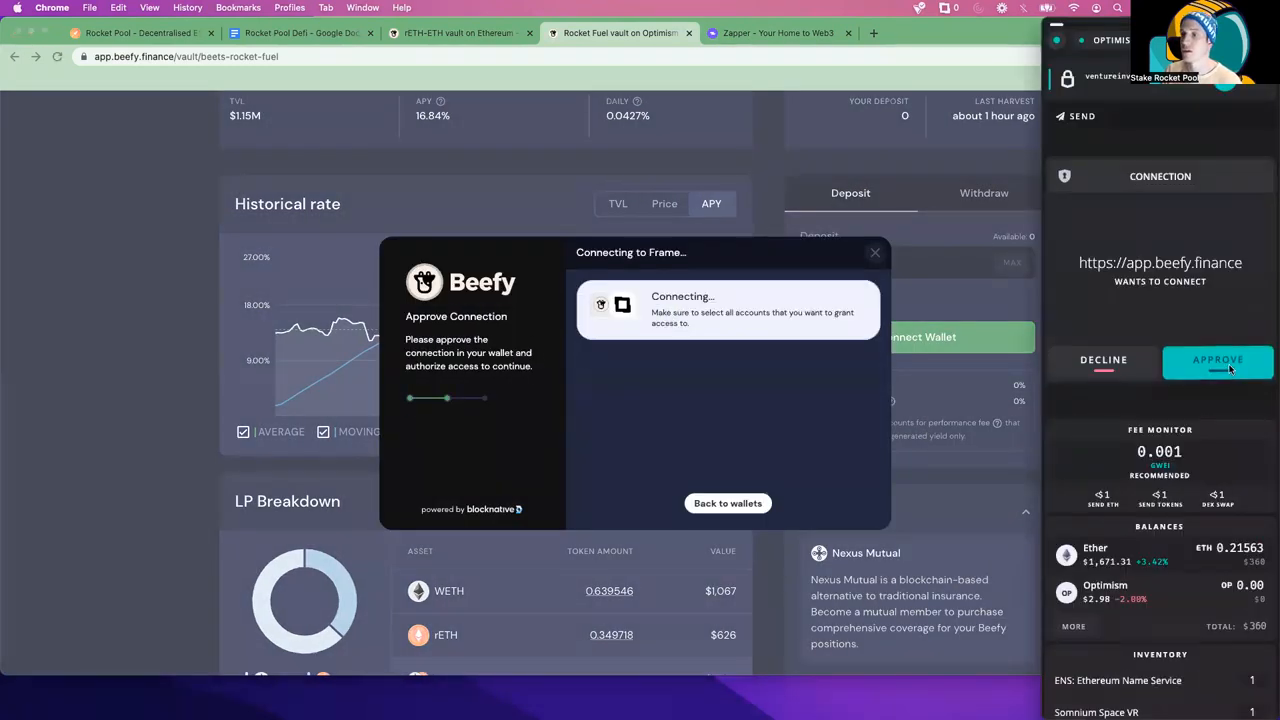
click(1217, 359)
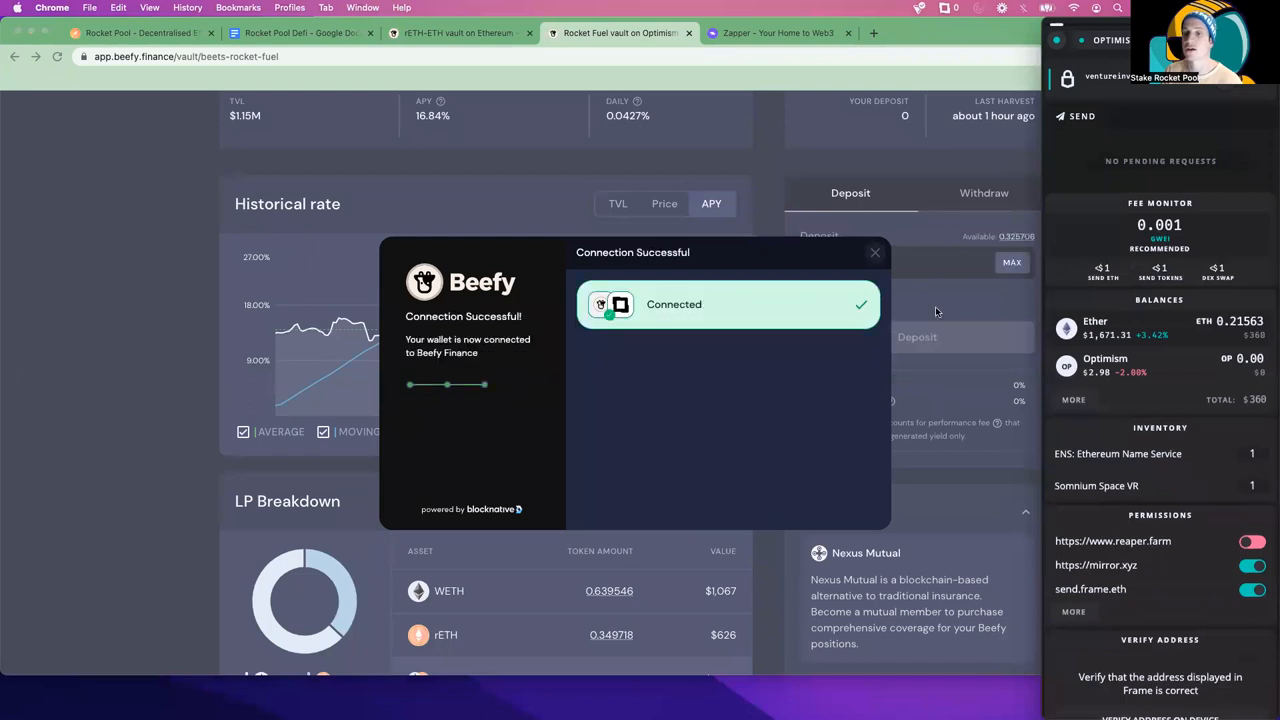
click(875, 252)
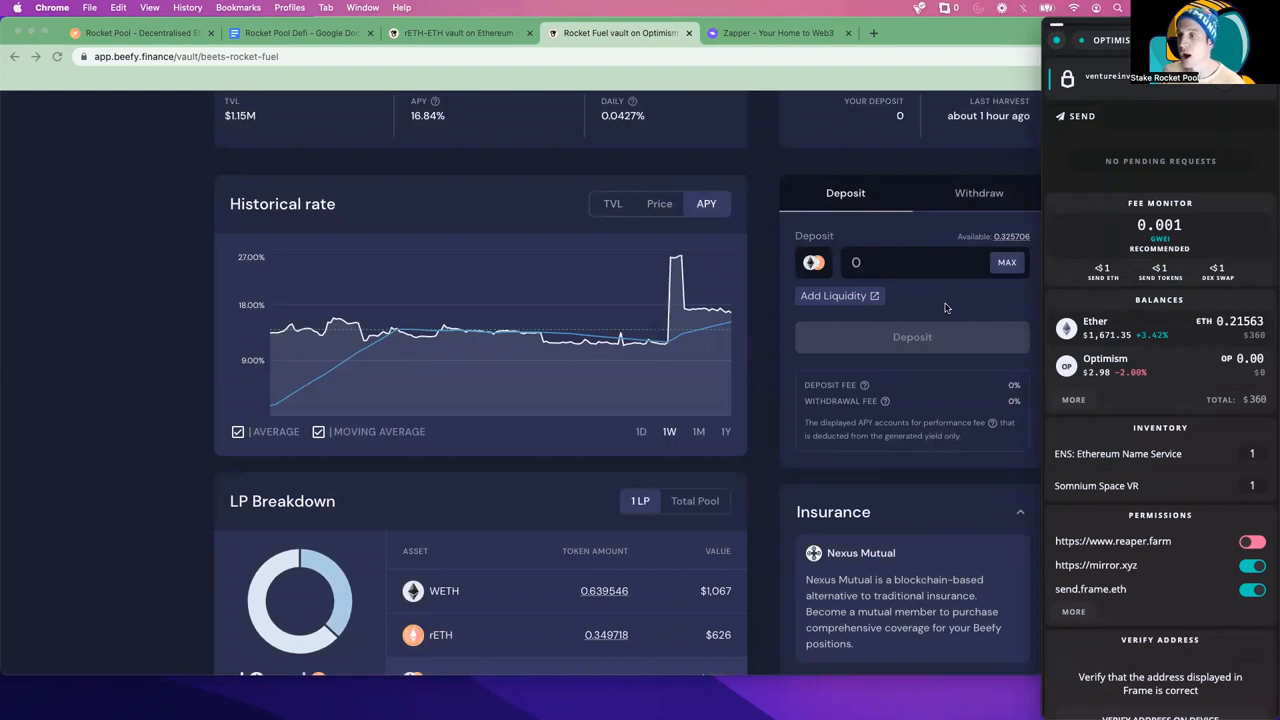
mouse_move(938, 310)
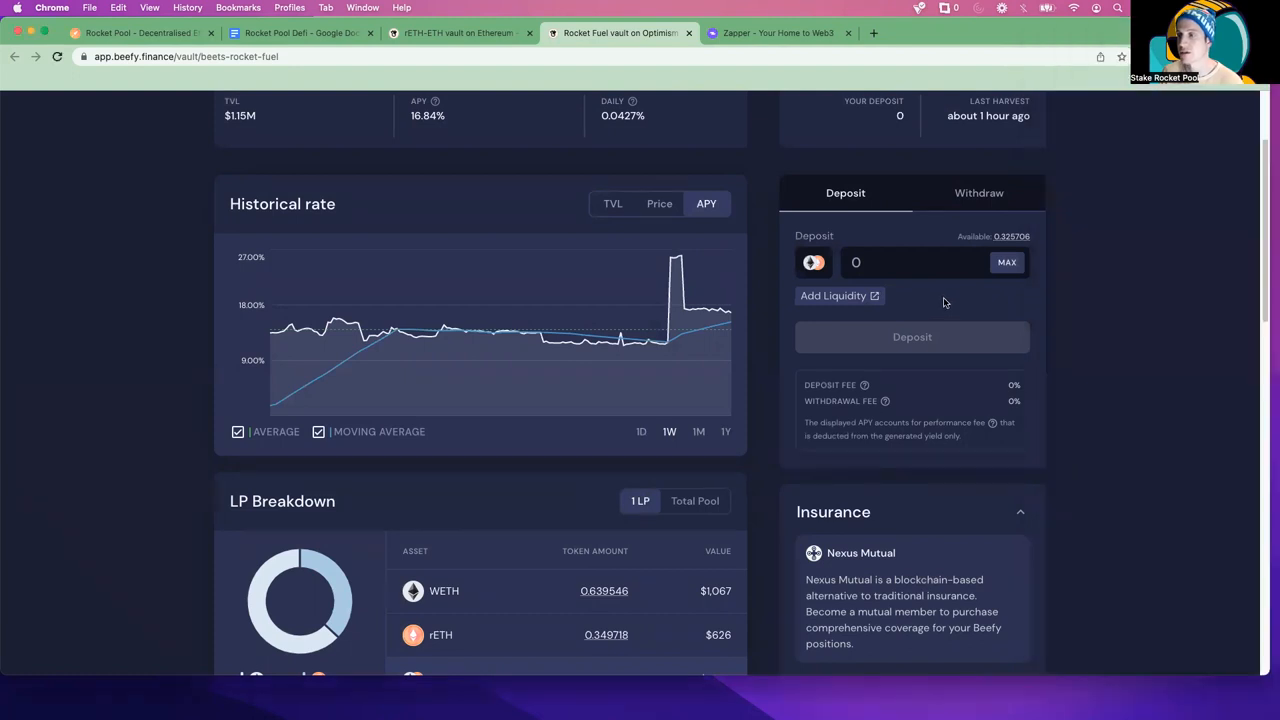
click(950, 8)
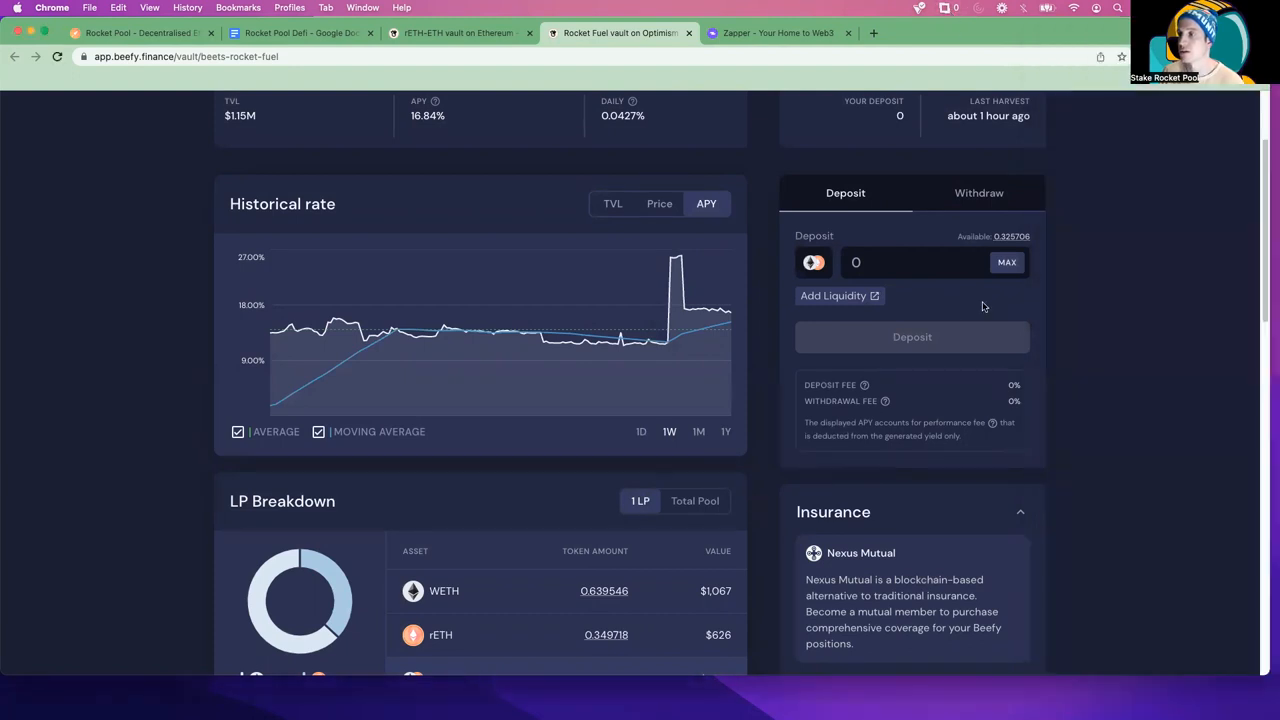
- Select the MAX 0.325706 Rocket Fuel balance, choose Deposit All and sign the BPT-RETH-ETH spending approval
click(1006, 262)
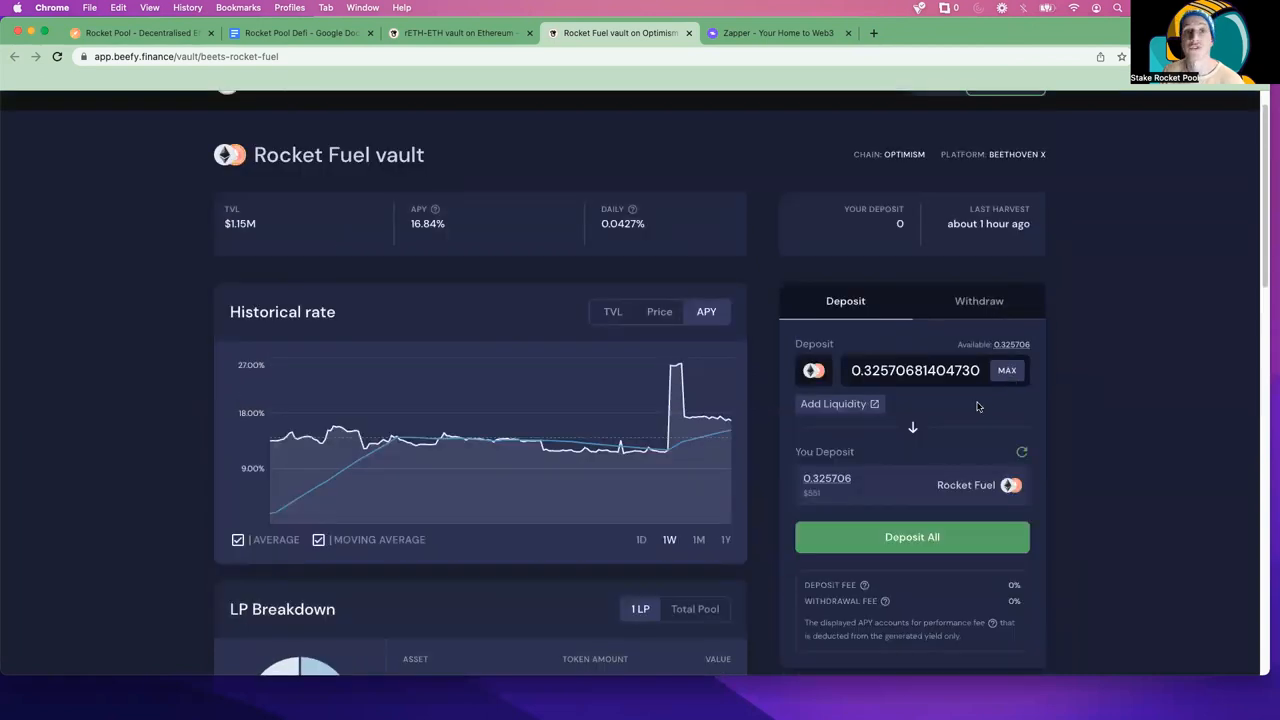
scroll(down, 3)
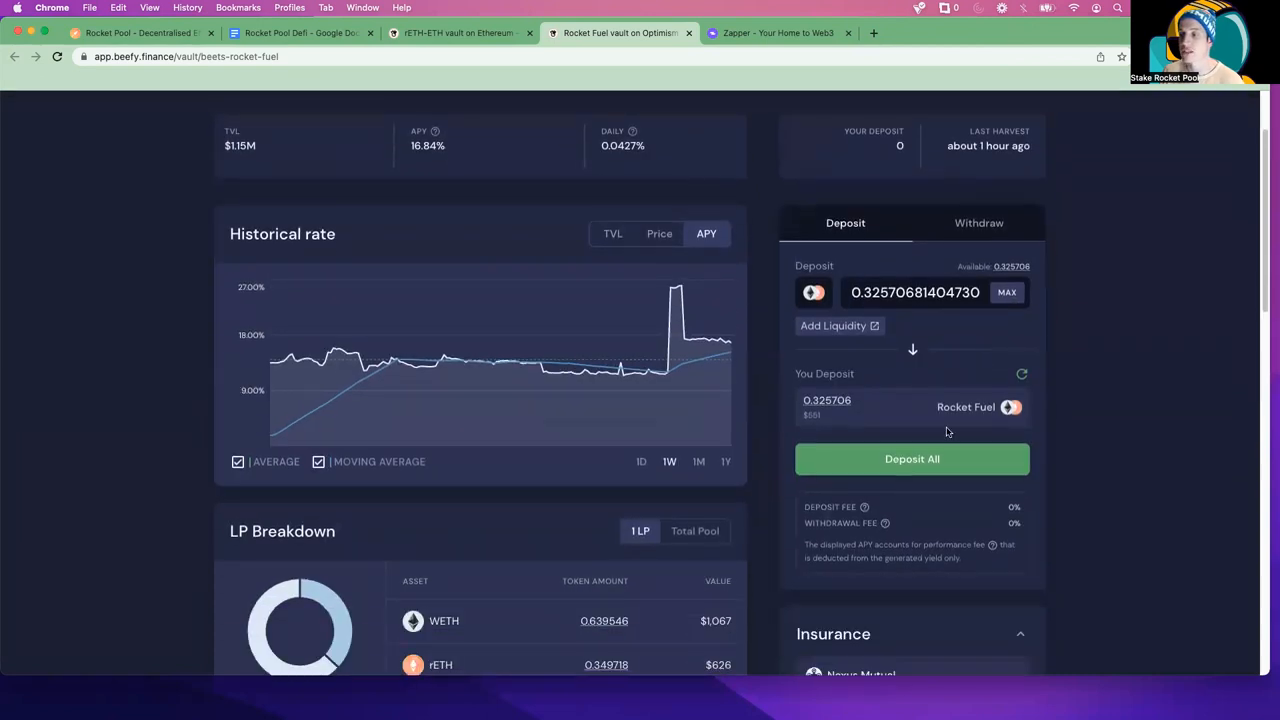
click(911, 459)
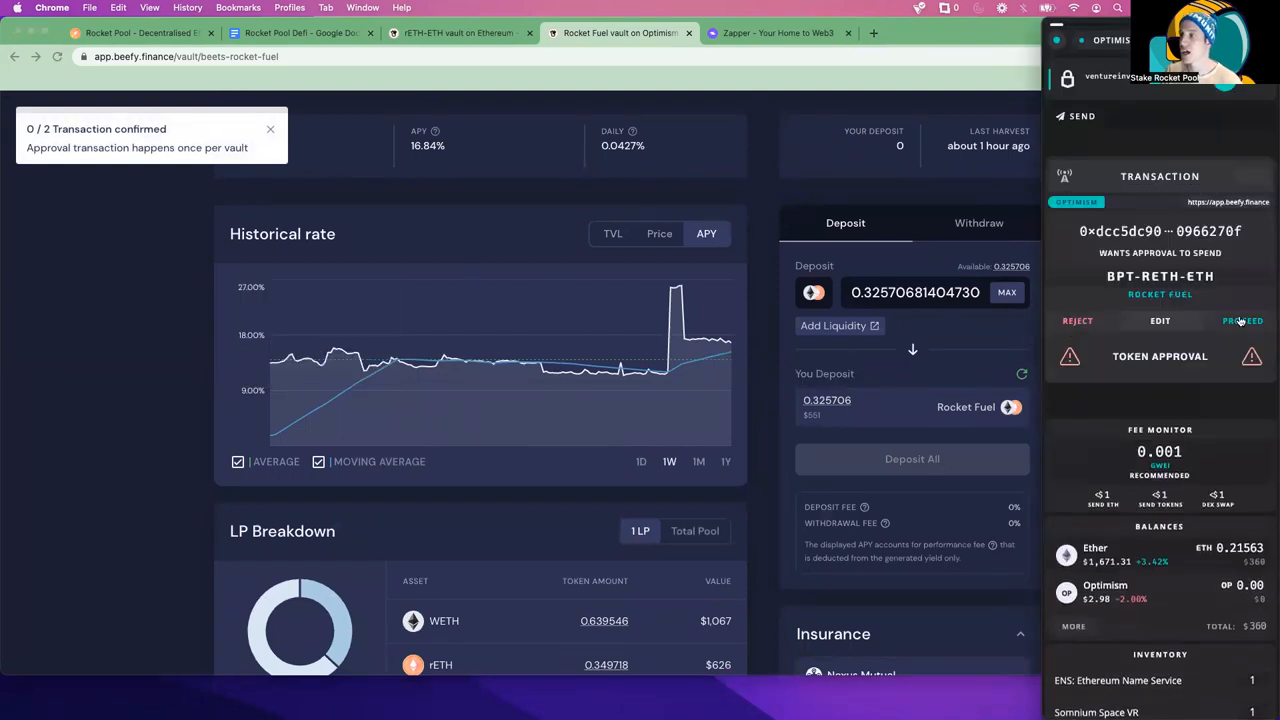
click(1242, 320)
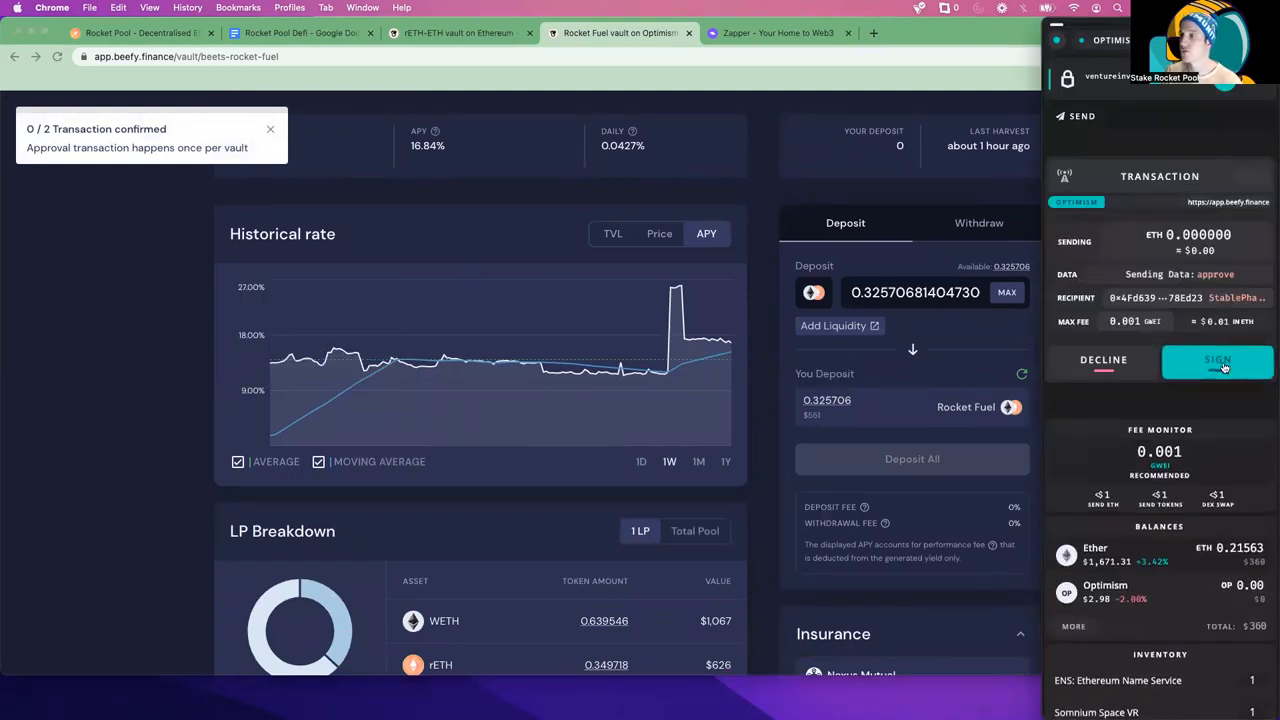
click(1218, 360)
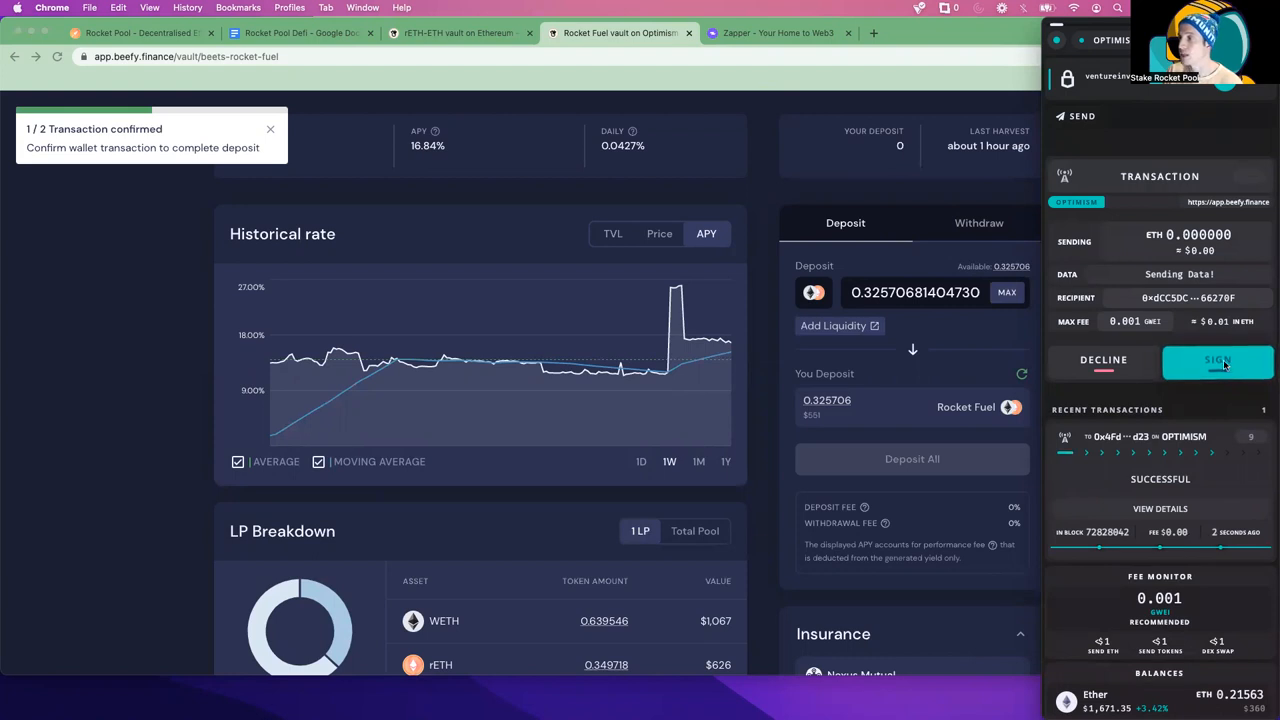
- Sign the 0.3257 Rocket Fuel vault deposit and dismiss the Deposit Confirmed notice
click(1218, 360)
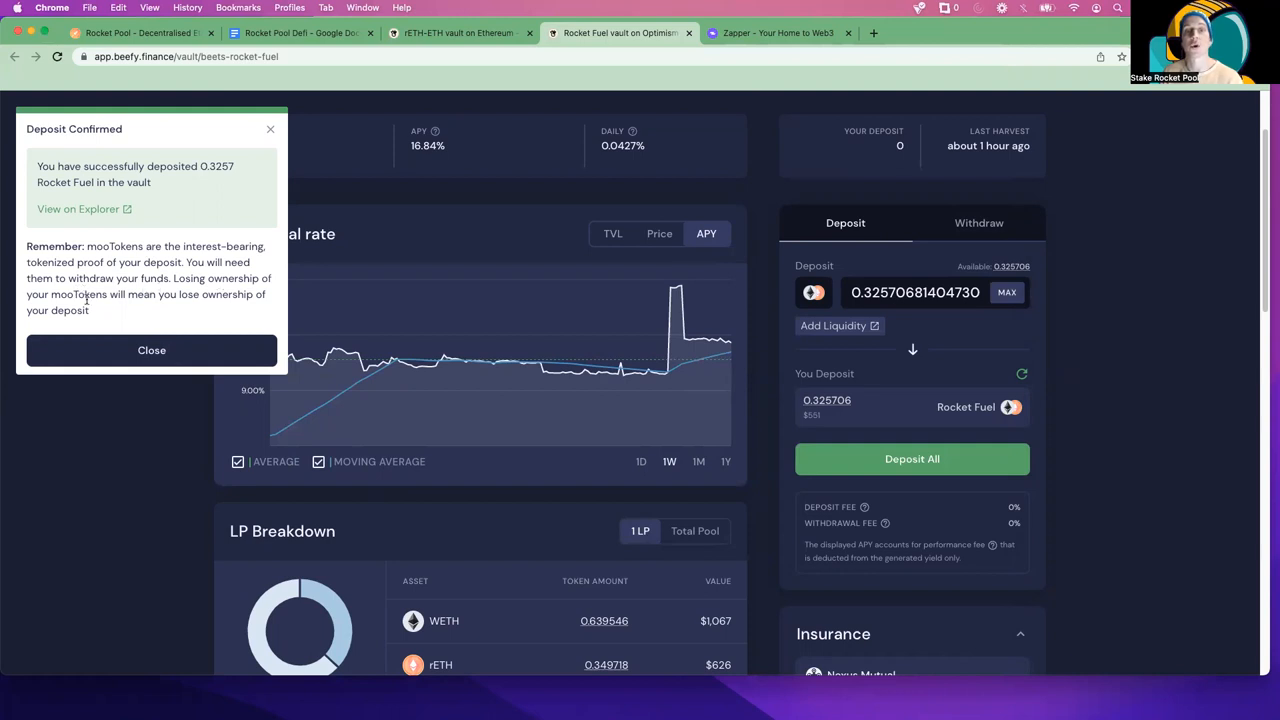
mouse_move(124, 325)
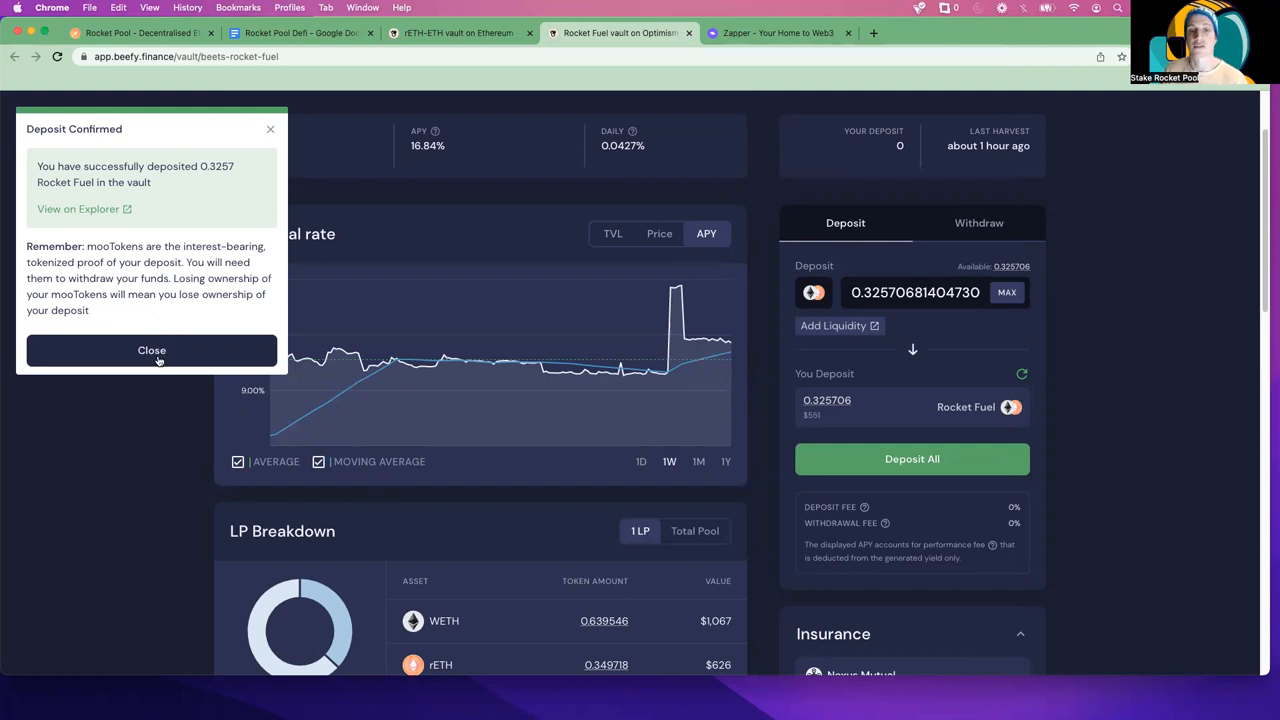
click(151, 350)
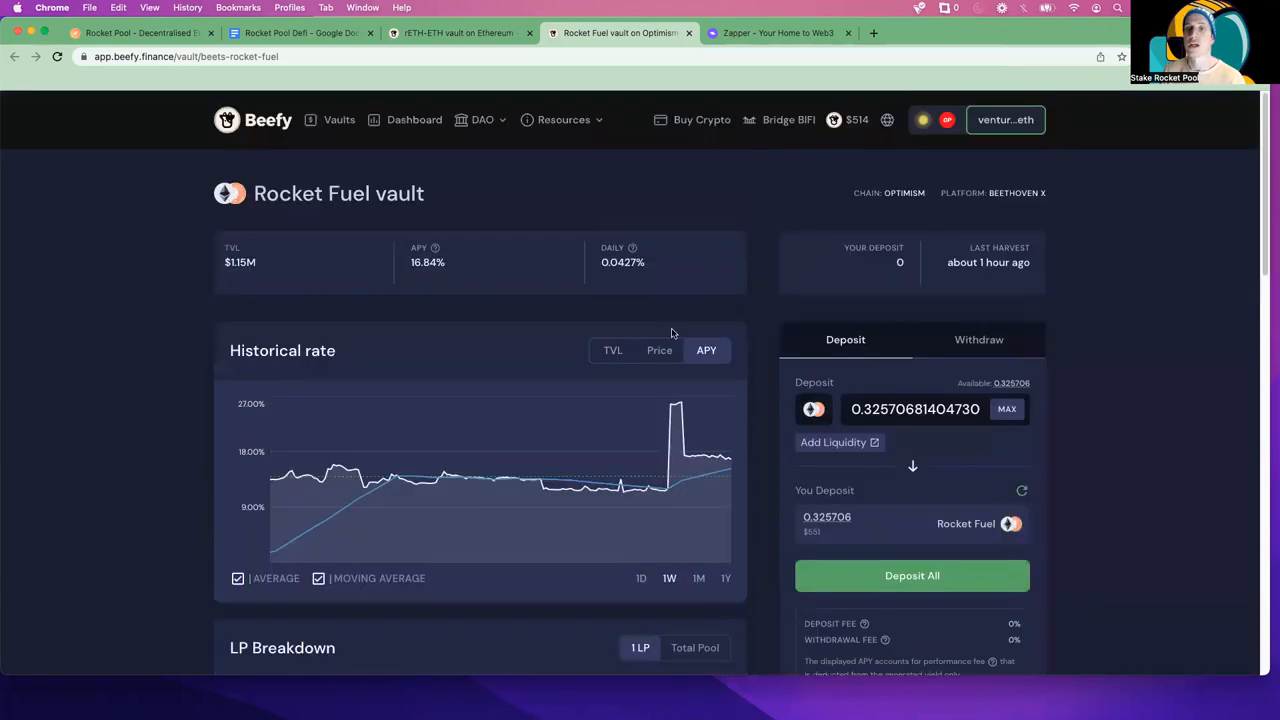
scroll(down, 3)
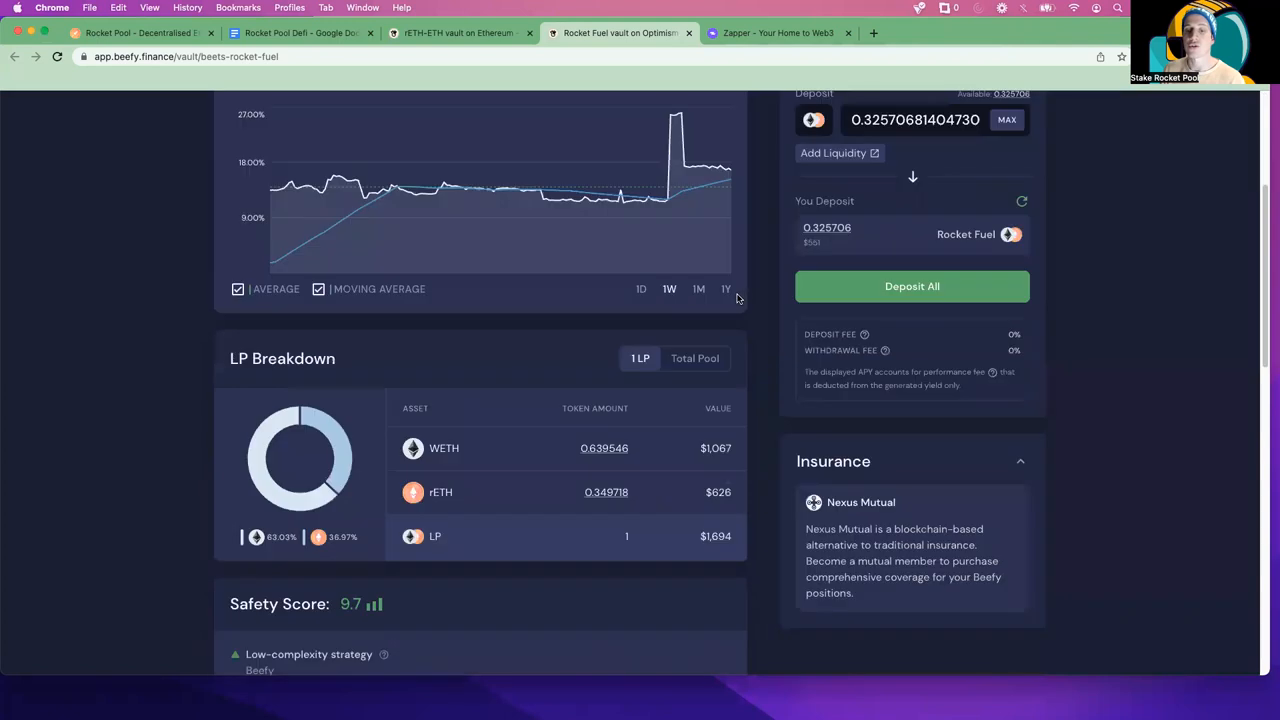
scroll(down, 3)
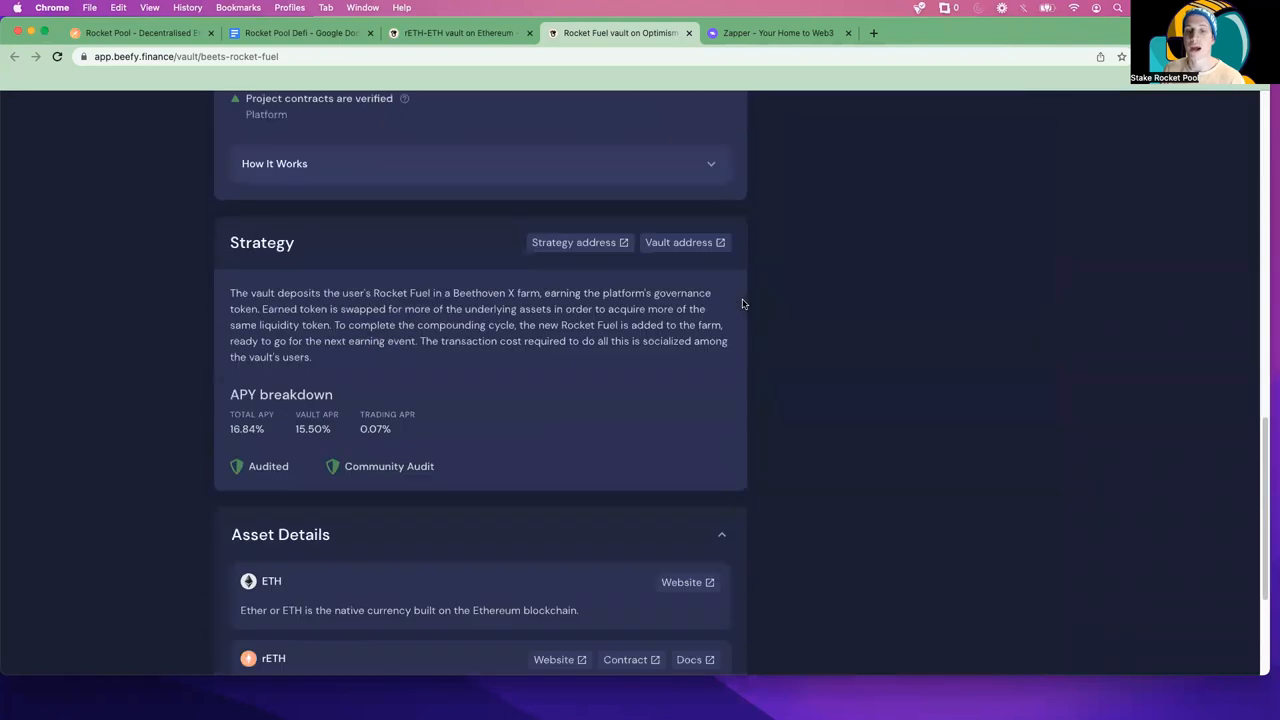
scroll(up, 3)
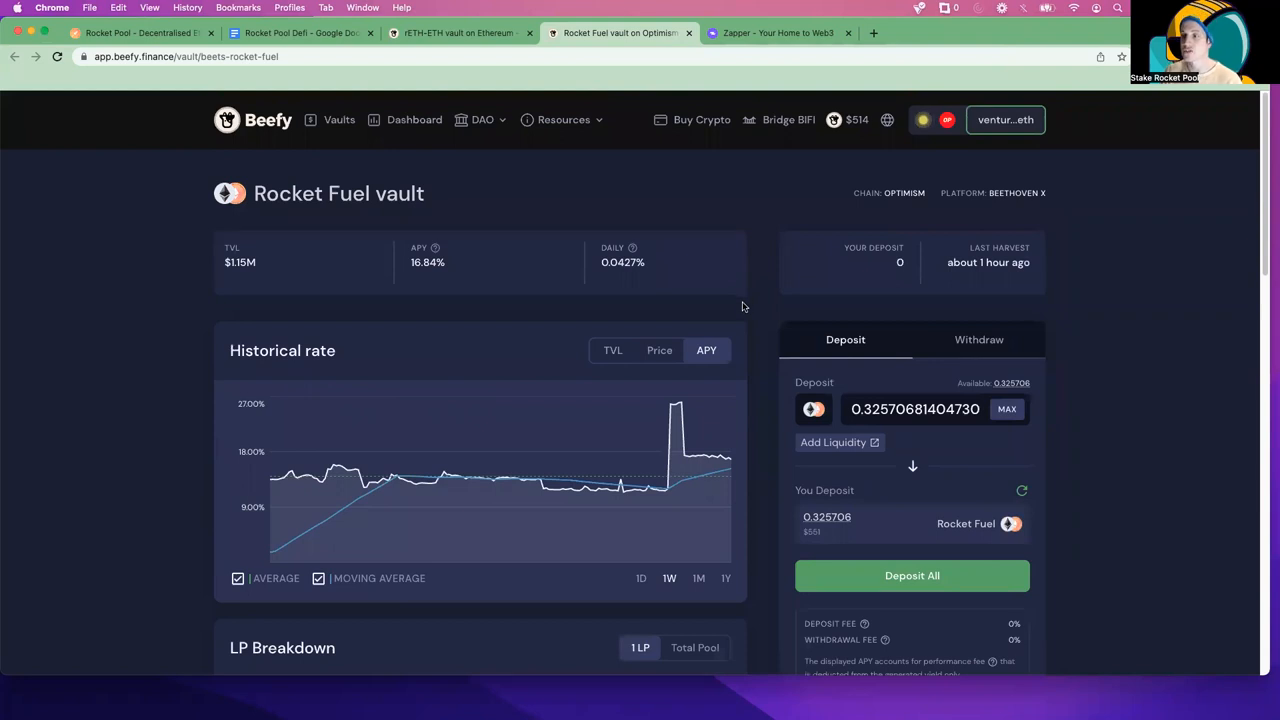
scroll(down, 3)
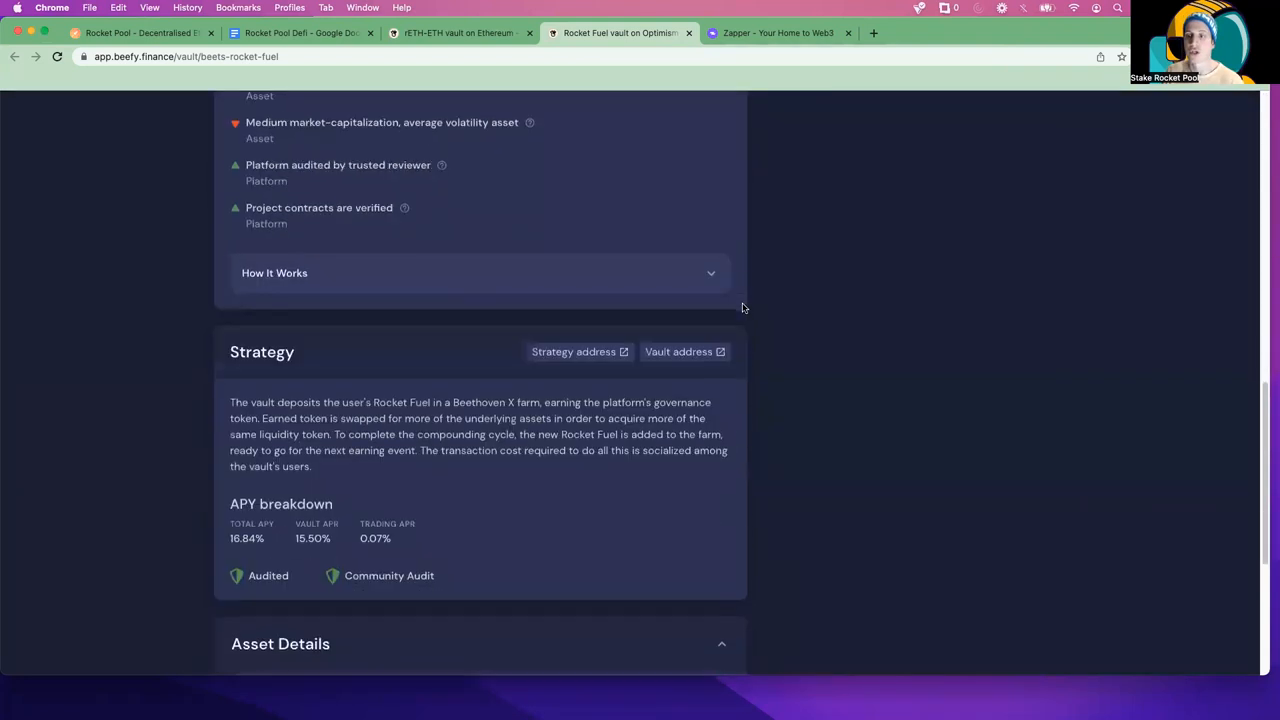
scroll(down, 3)
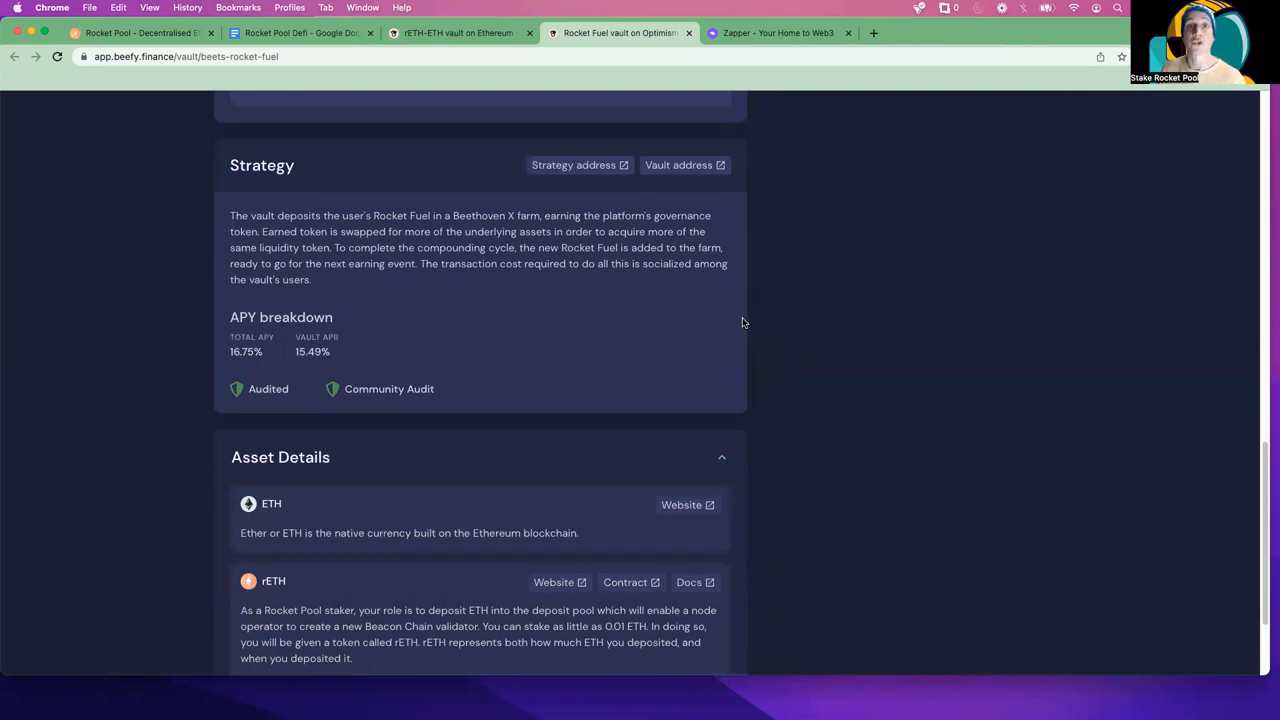
mouse_move(487, 270)
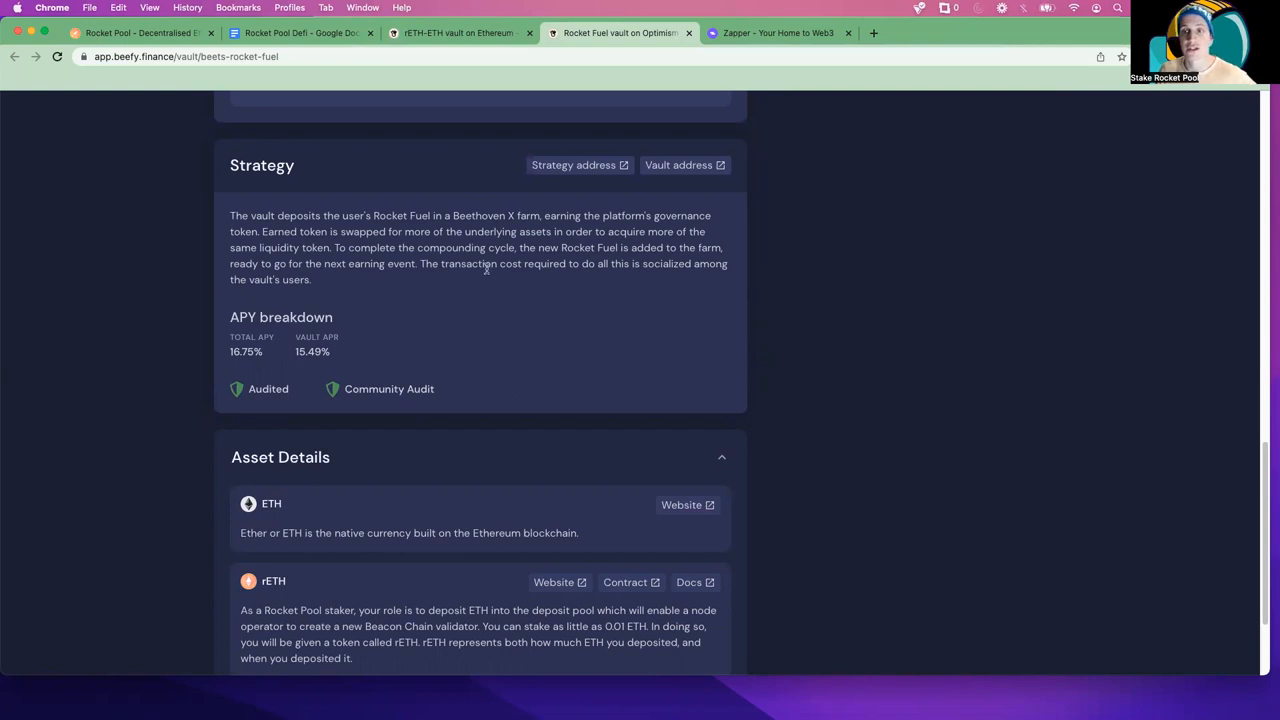
mouse_move(430, 221)
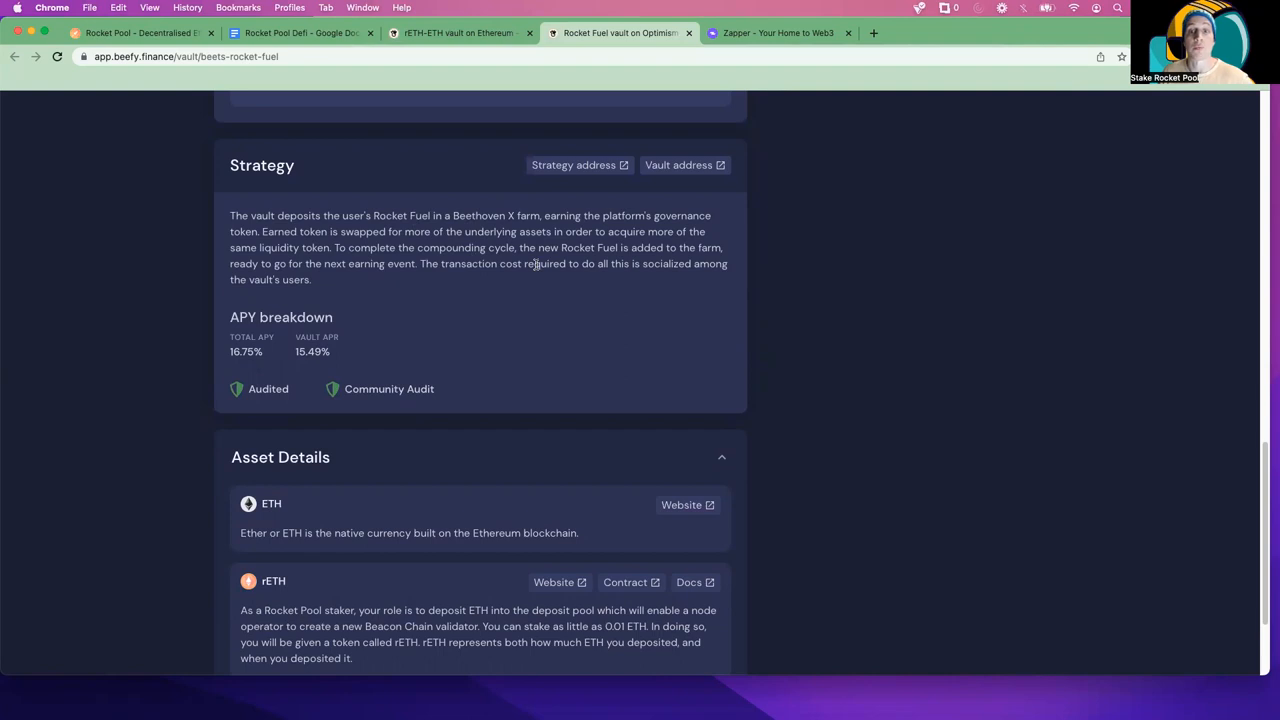
mouse_move(258, 400)
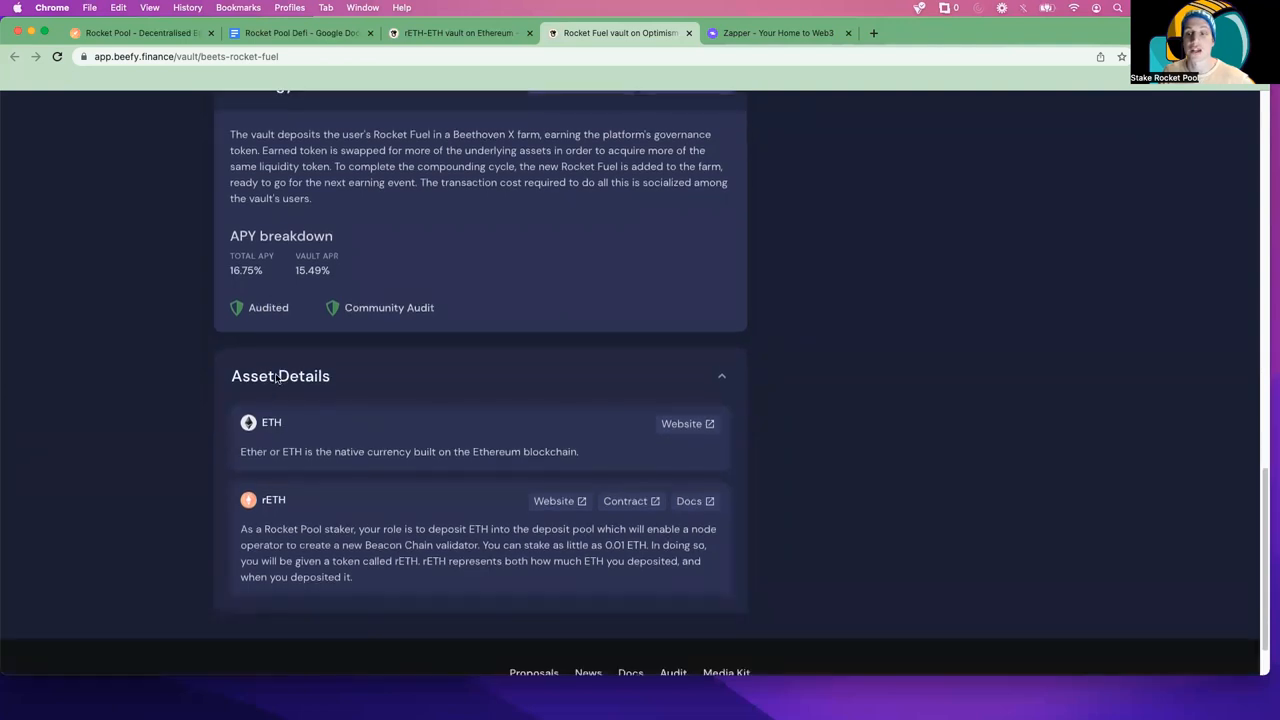
scroll(down, 3)
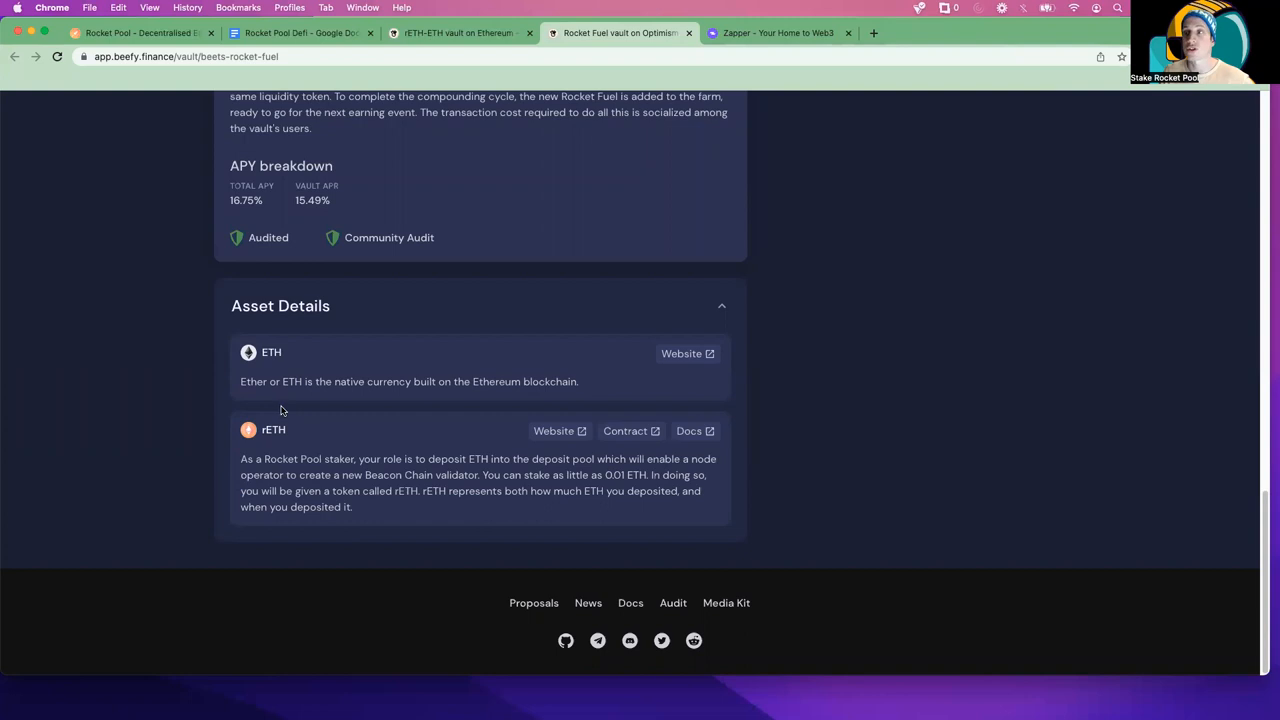
mouse_move(287, 406)
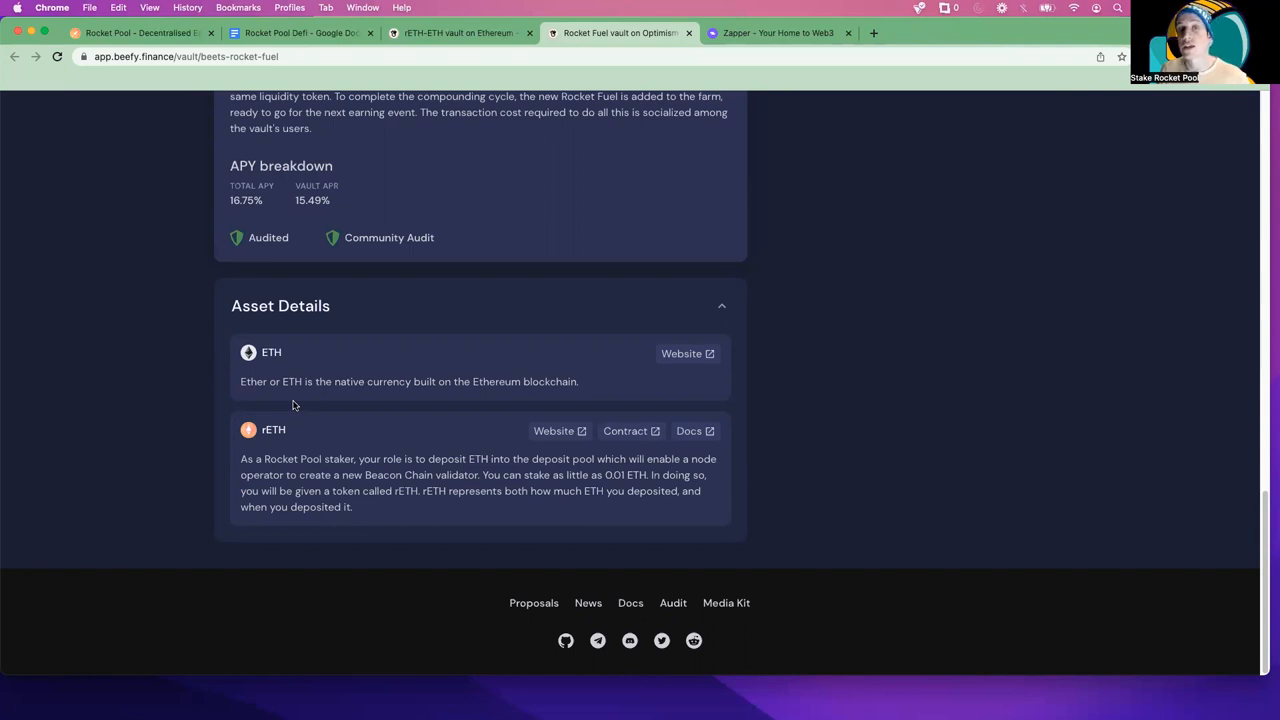
mouse_move(297, 405)
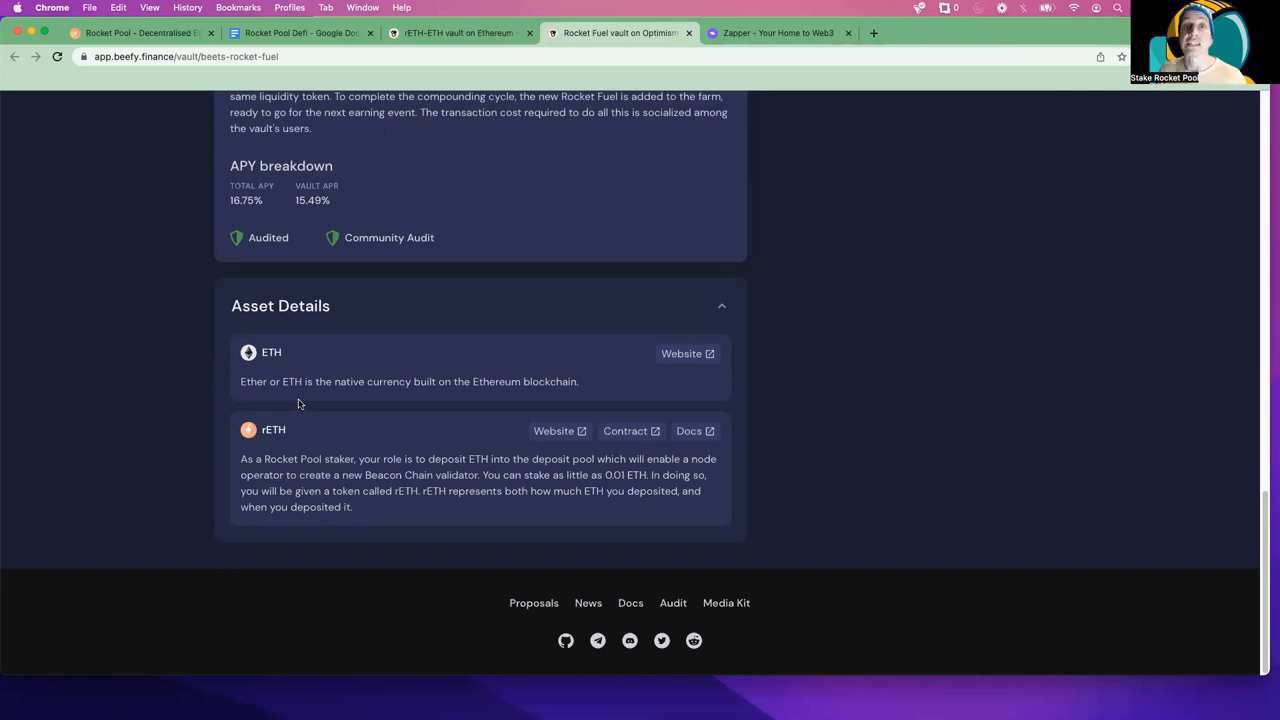
mouse_move(294, 400)
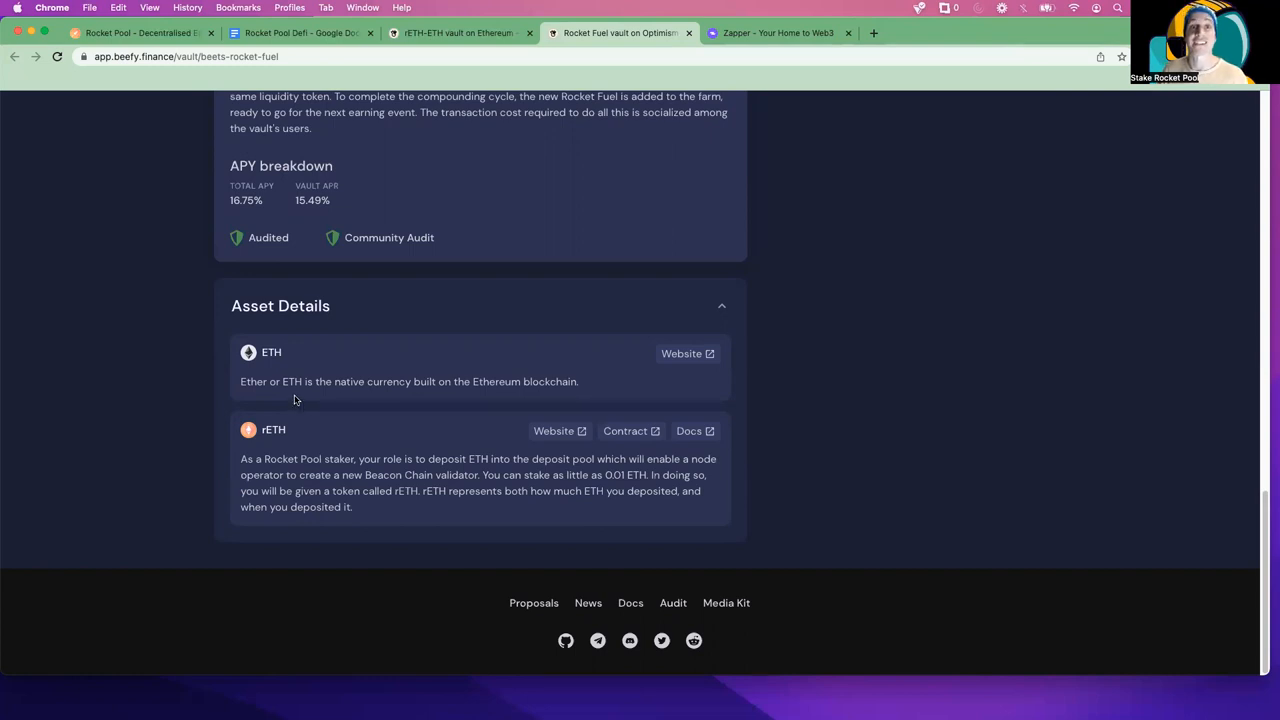